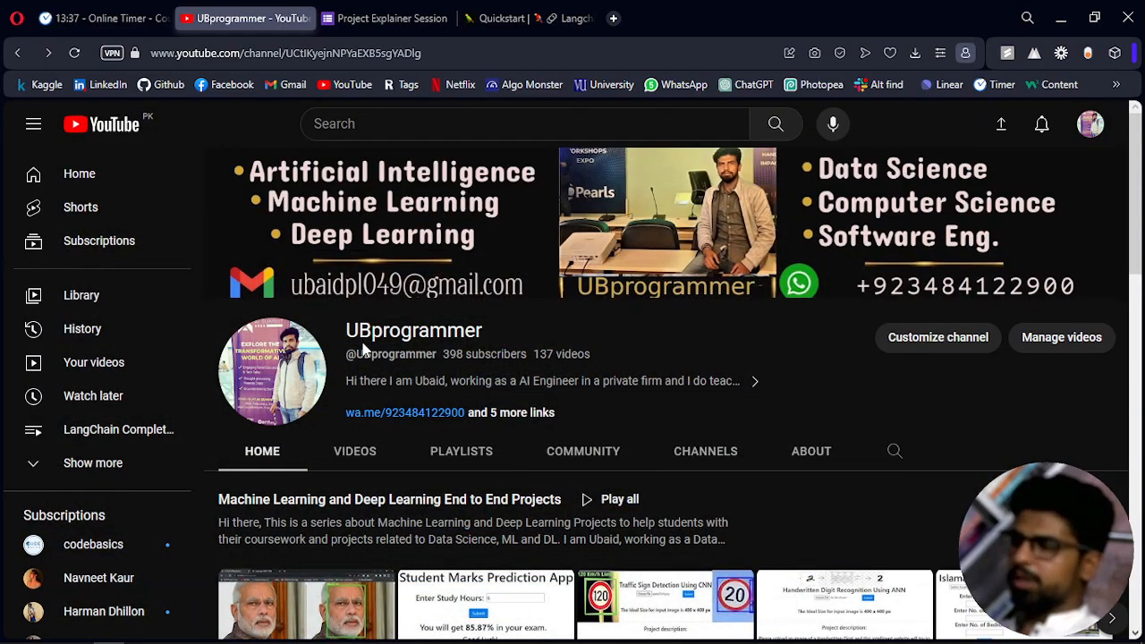
# Step: Review the LLM vs ChatModels line in topics.txt, then return to the LangChain Quickstart docs
pyautogui.click(385, 18)
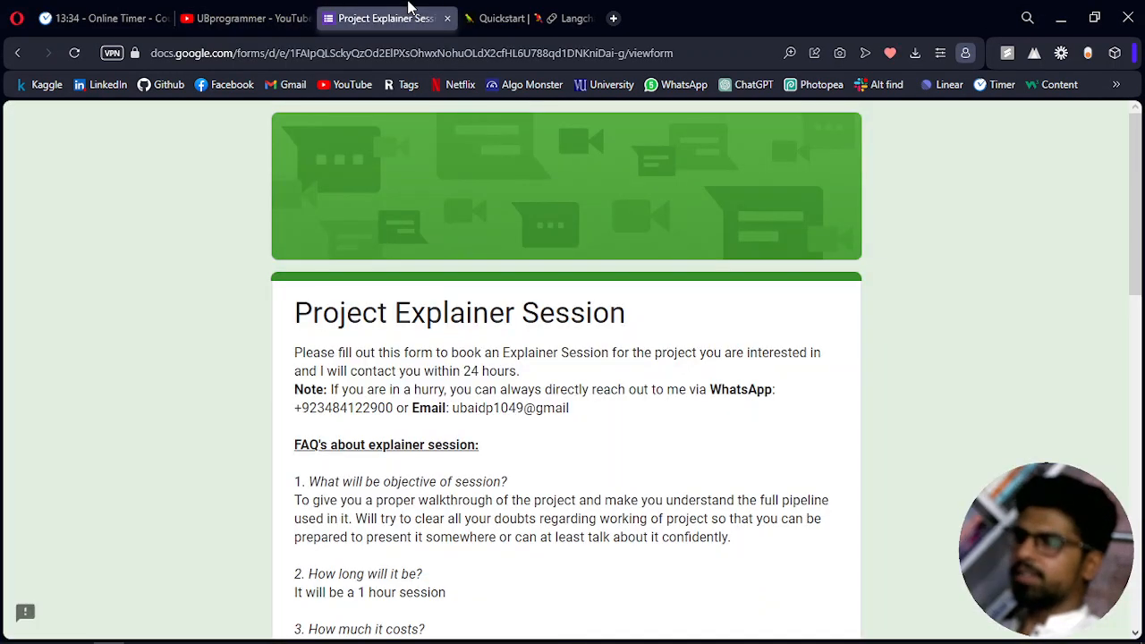
pyautogui.click(527, 18)
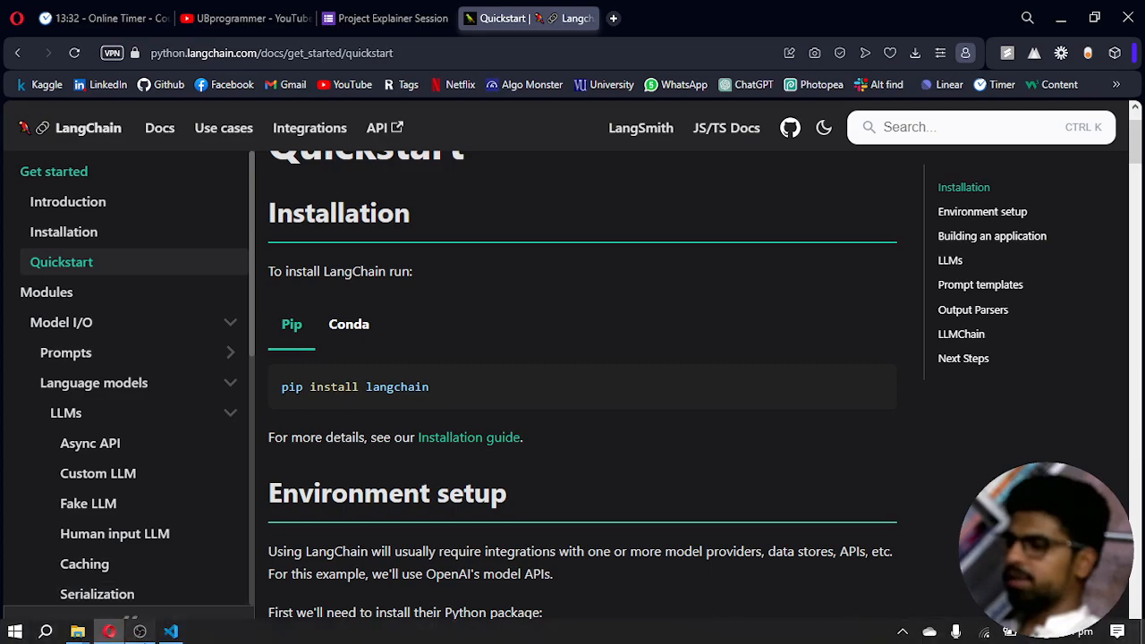
pyautogui.click(170, 631)
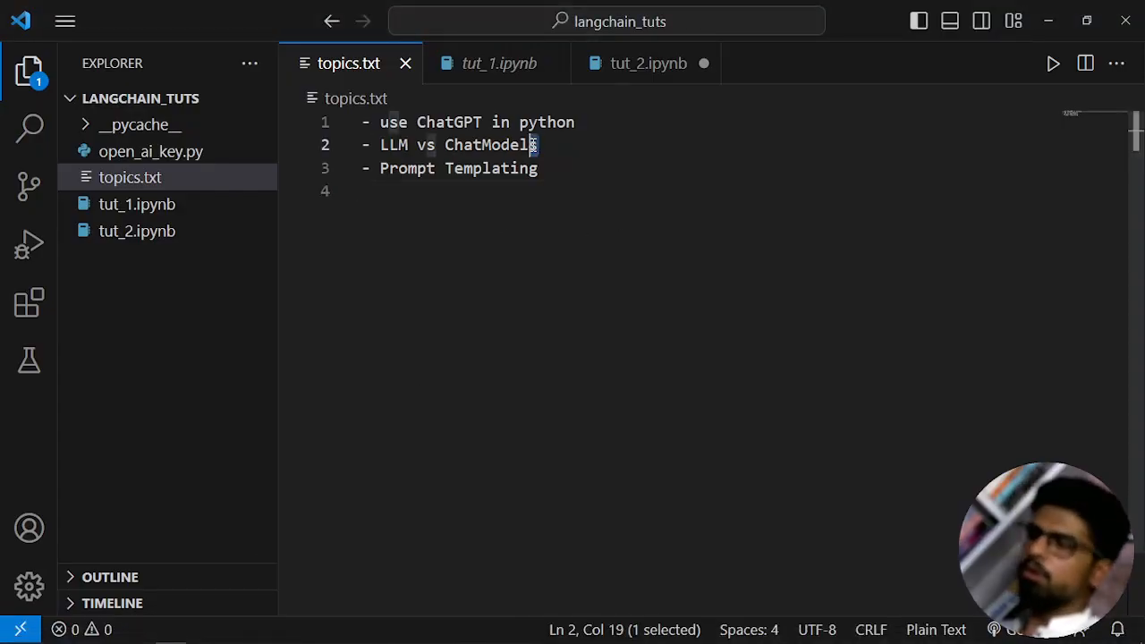
pyautogui.doubleClick(492, 143)
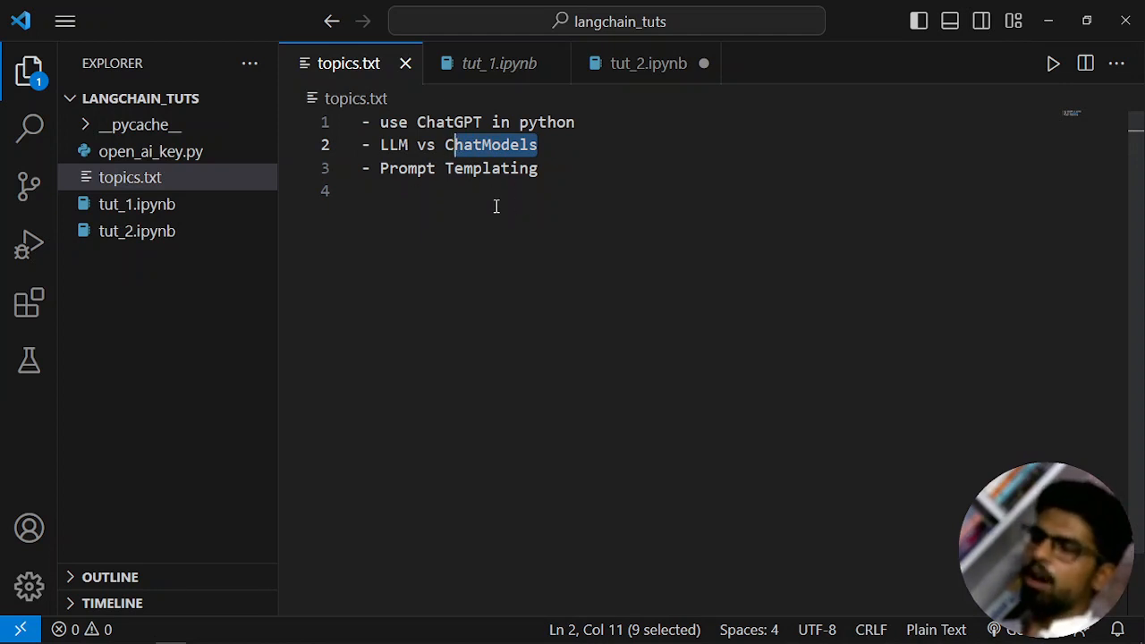
pyautogui.click(401, 145)
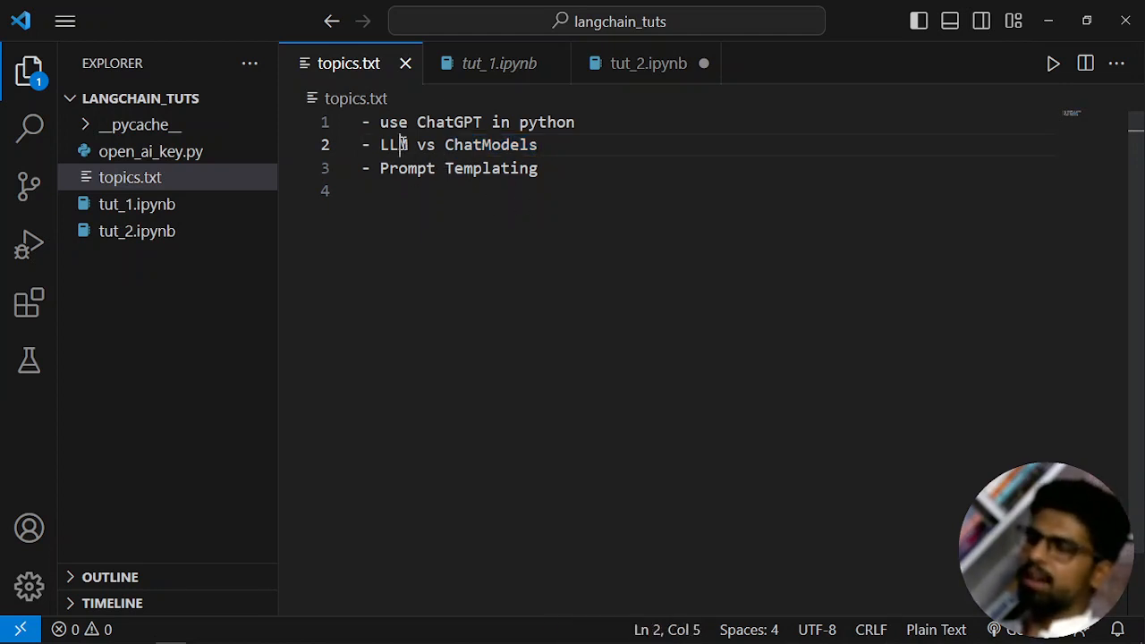
pyautogui.doubleClick(394, 145)
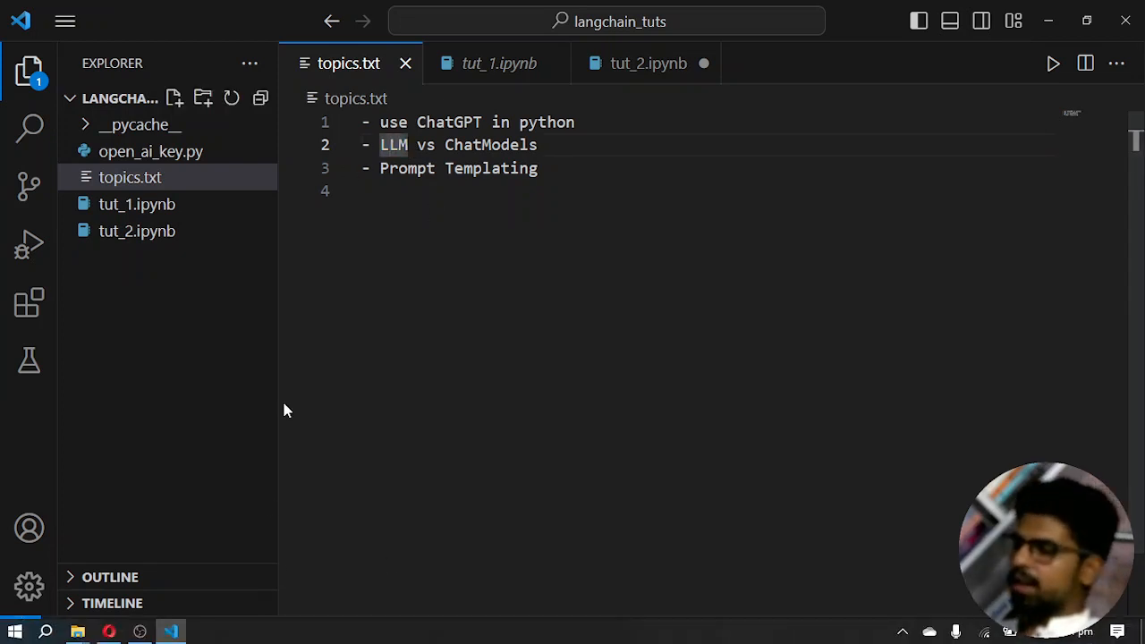
pyautogui.doubleClick(490, 143)
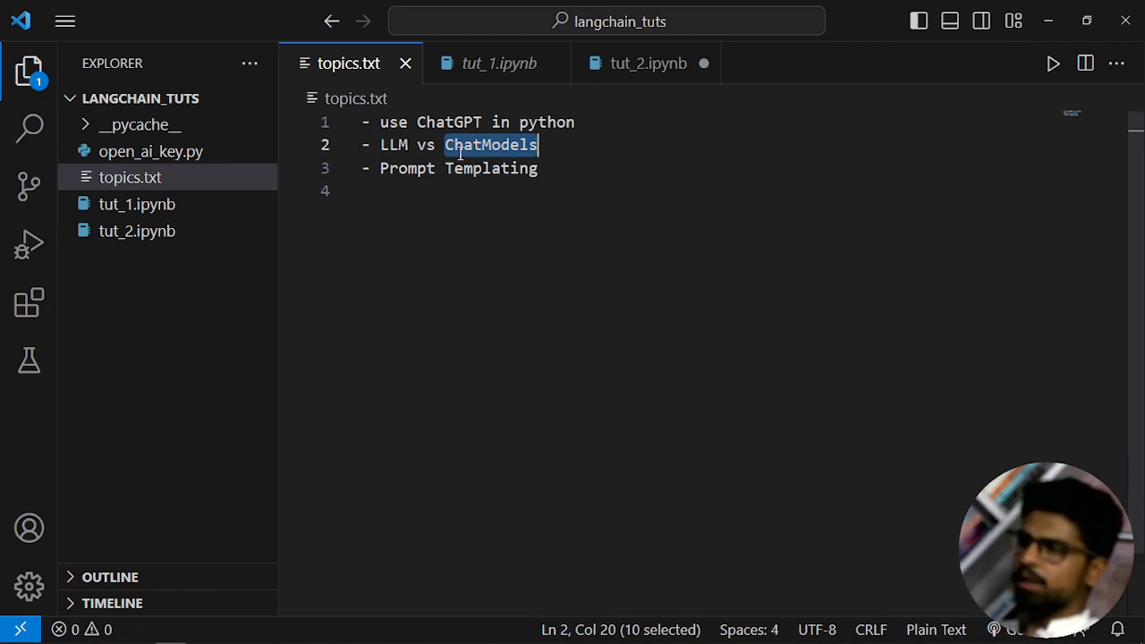
pyautogui.click(109, 631)
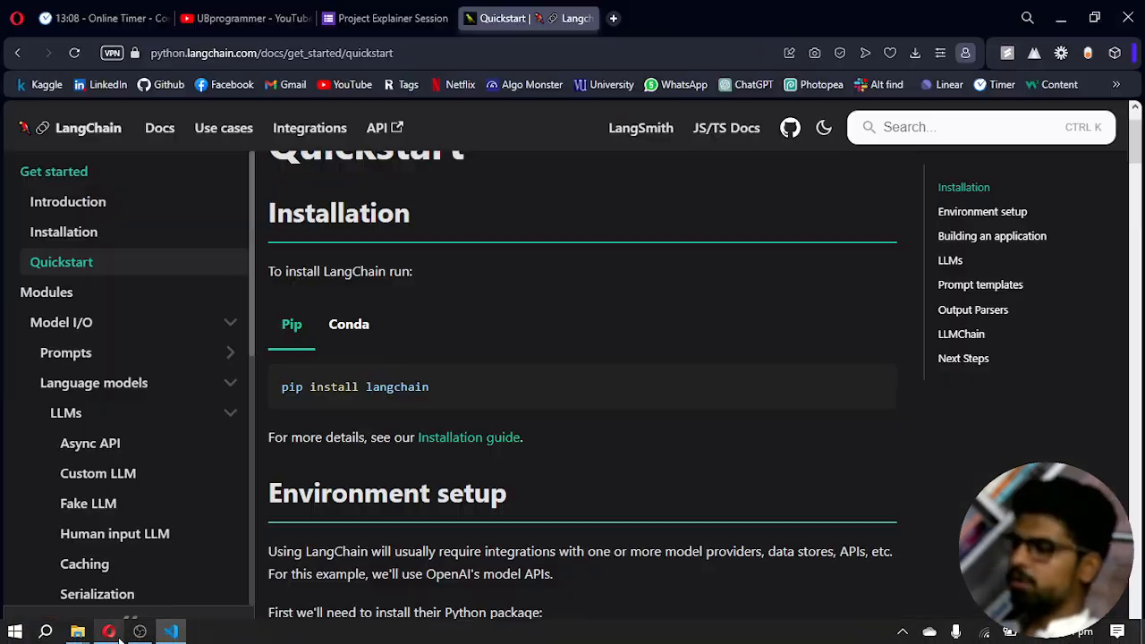
# Step: Look through the Project Explainer Session form's FAQ and answer fields down to Submit and back
pyautogui.click(247, 18)
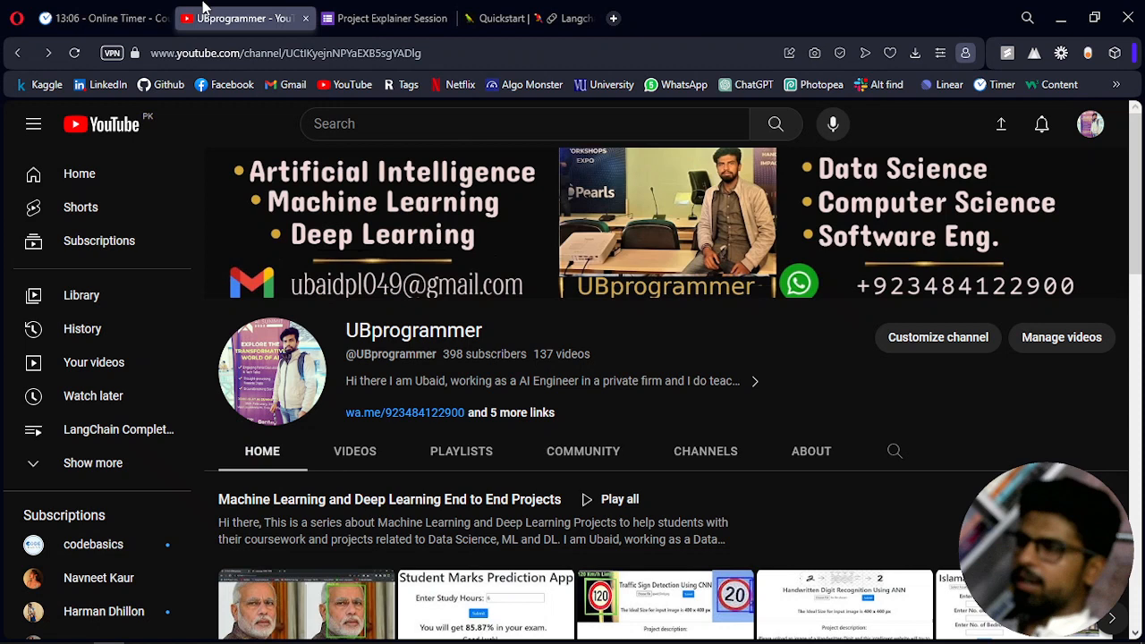
pyautogui.click(387, 18)
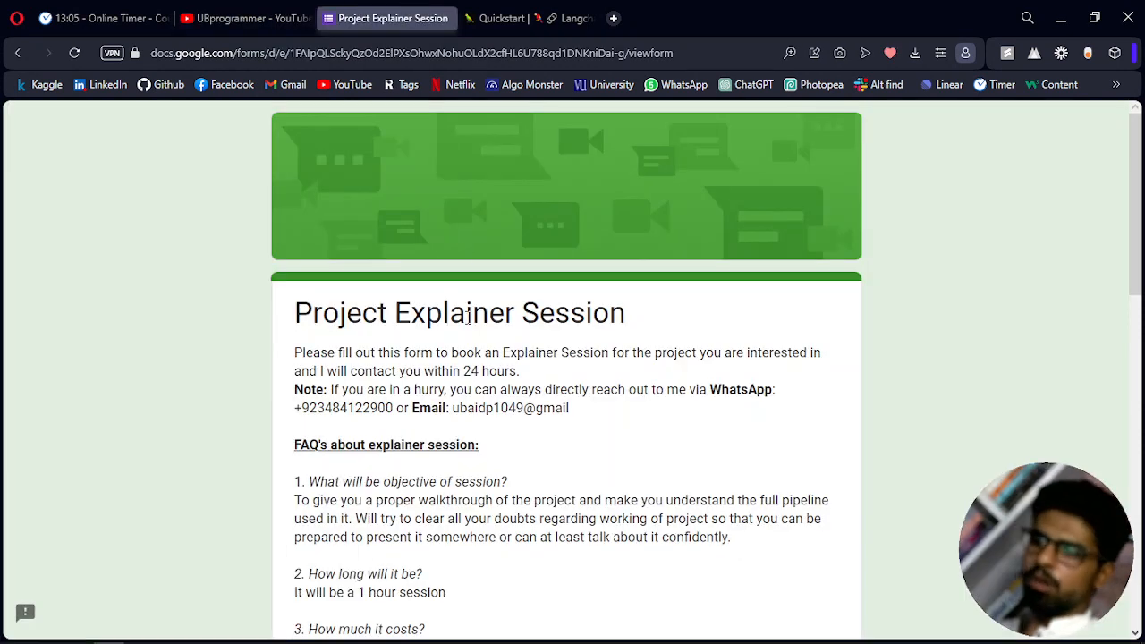
pyautogui.scroll(-3)
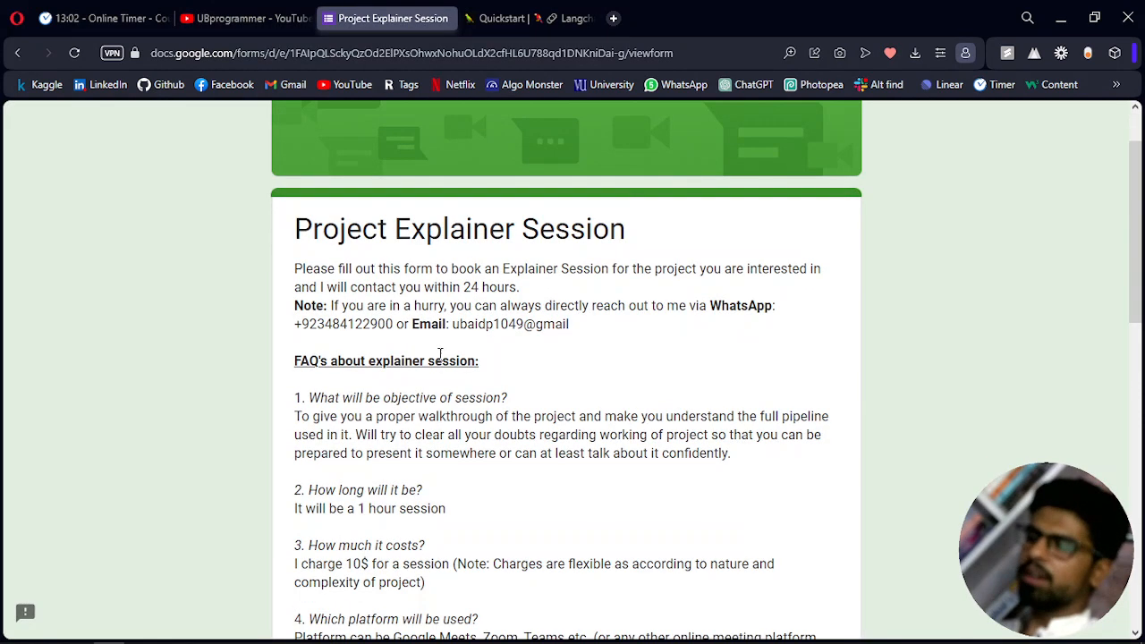
pyautogui.doubleClick(347, 324)
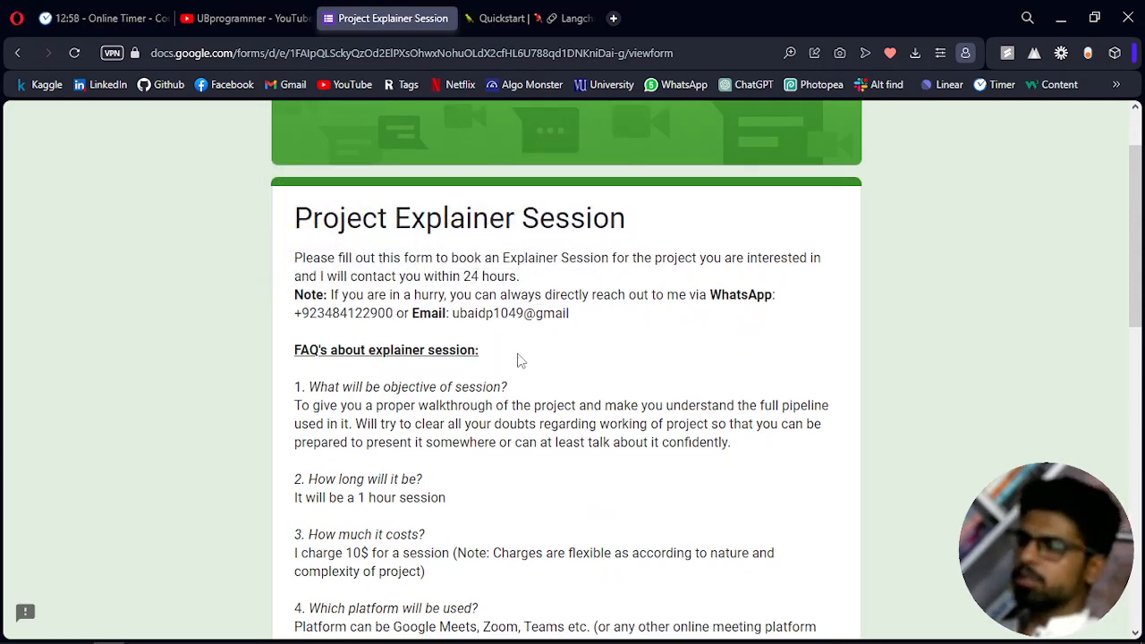
pyautogui.scroll(-3)
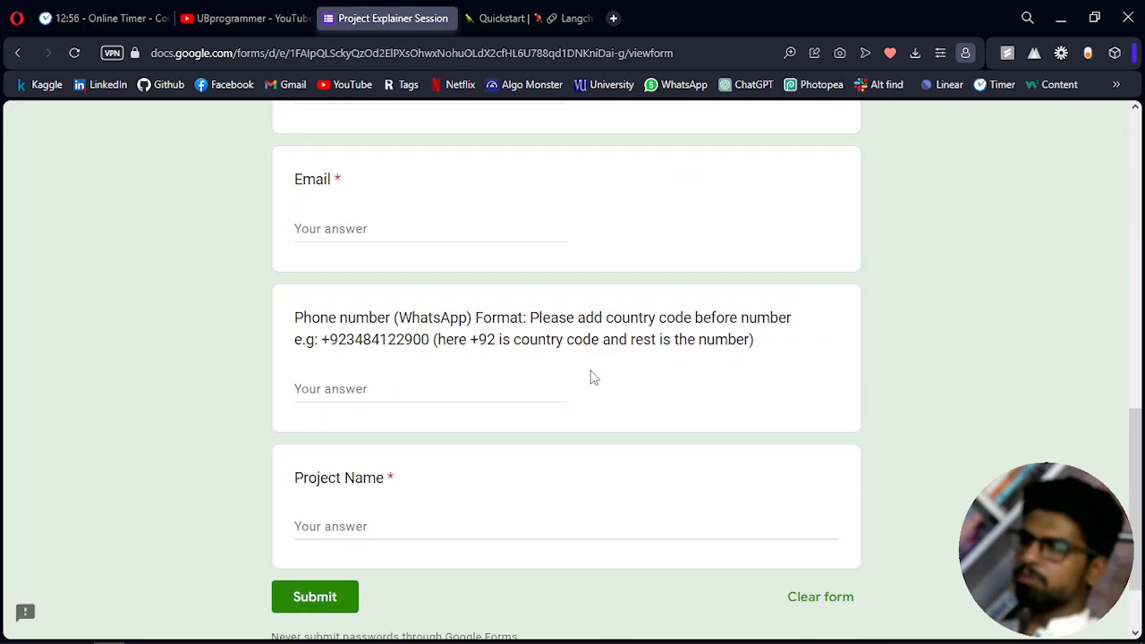
pyautogui.scroll(3)
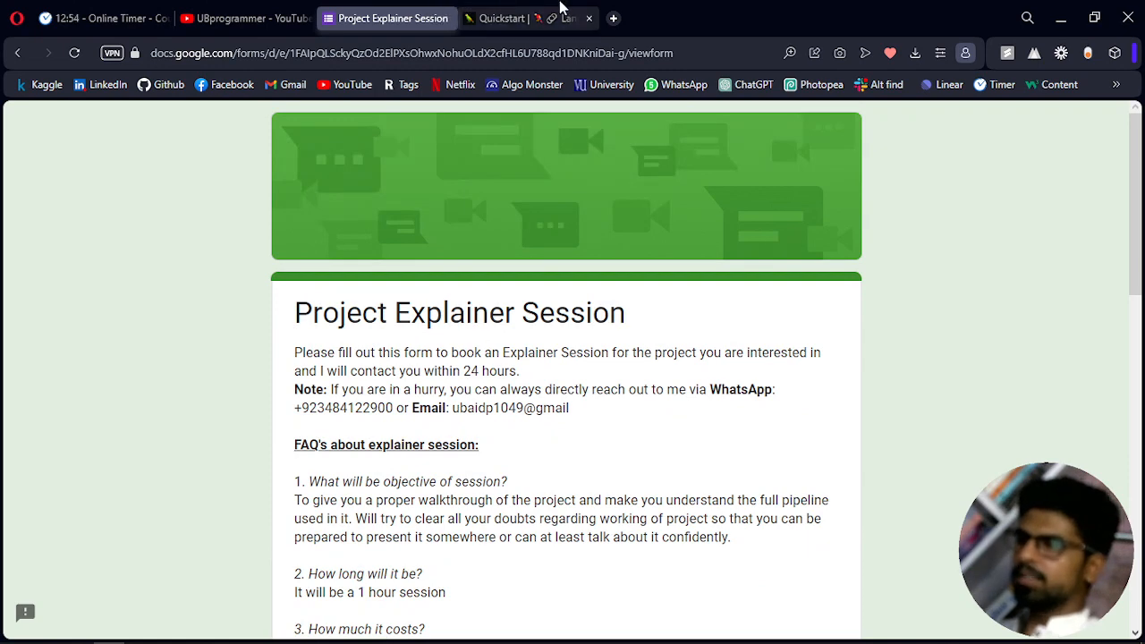
# Step: Scroll the Quickstart page to the code importing OpenAI and ChatOpenAI
pyautogui.click(501, 18)
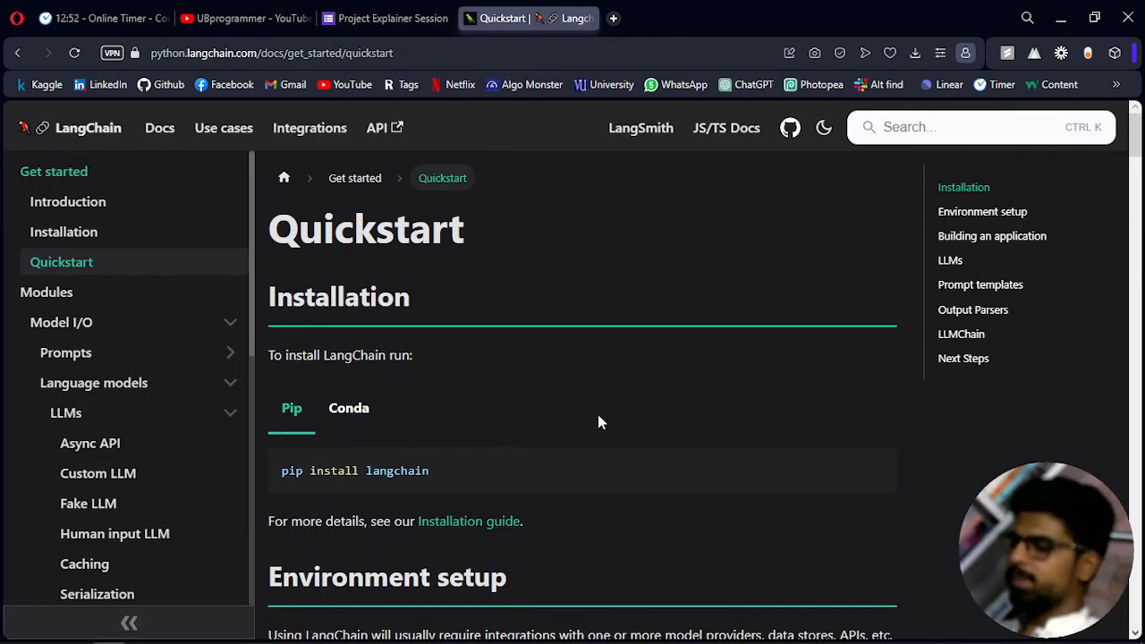
pyautogui.scroll(-3)
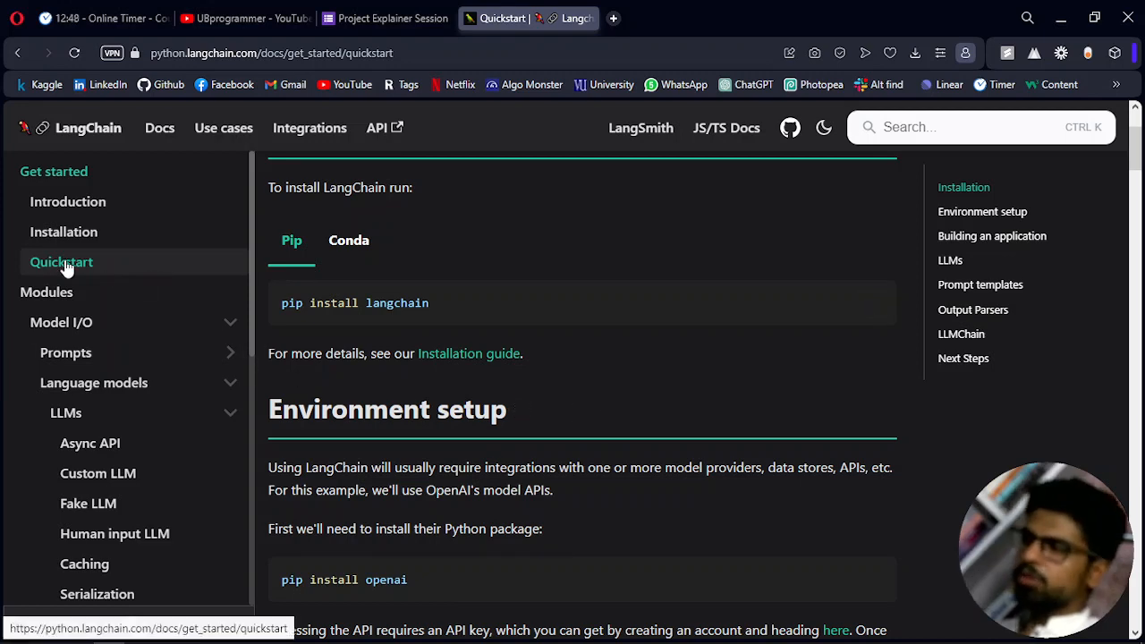
pyautogui.moveTo(472, 394)
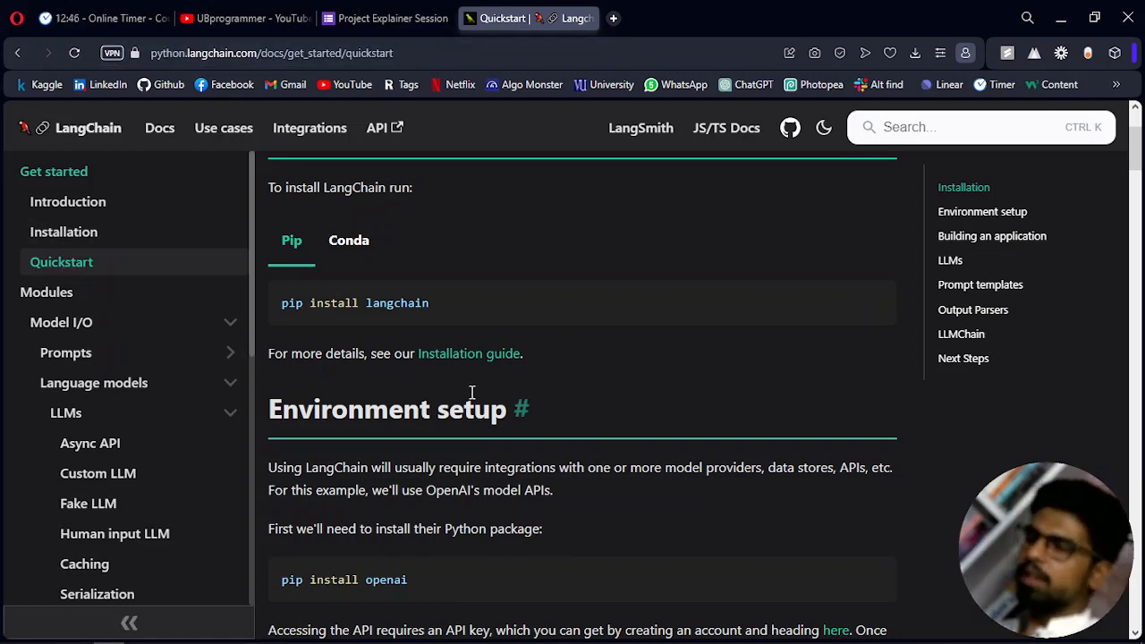
pyautogui.scroll(-3)
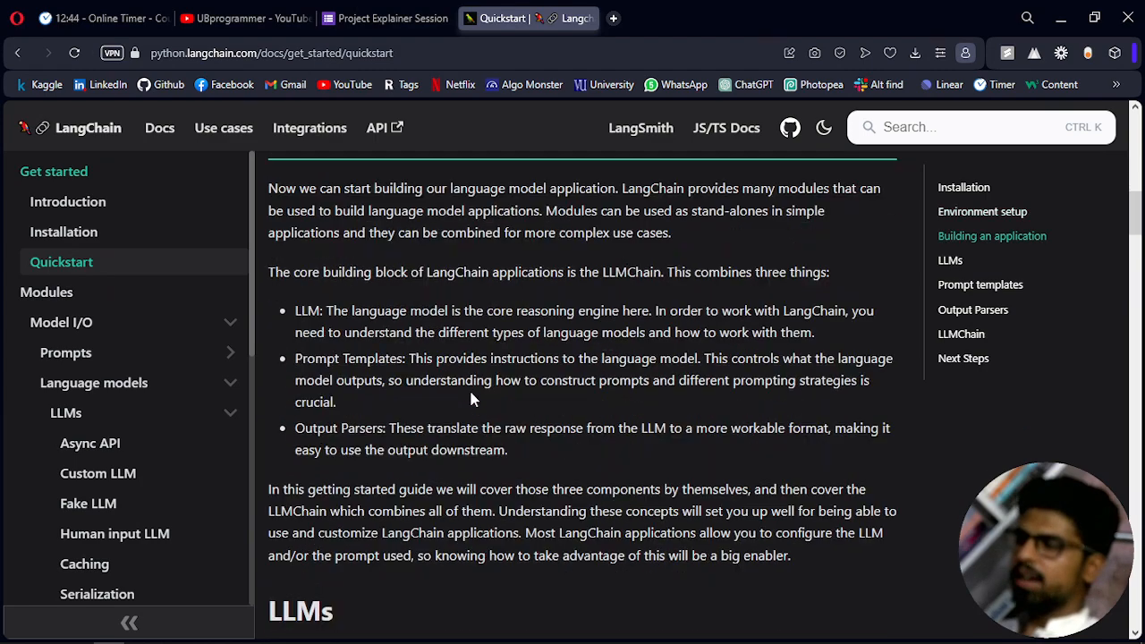
pyautogui.scroll(-3)
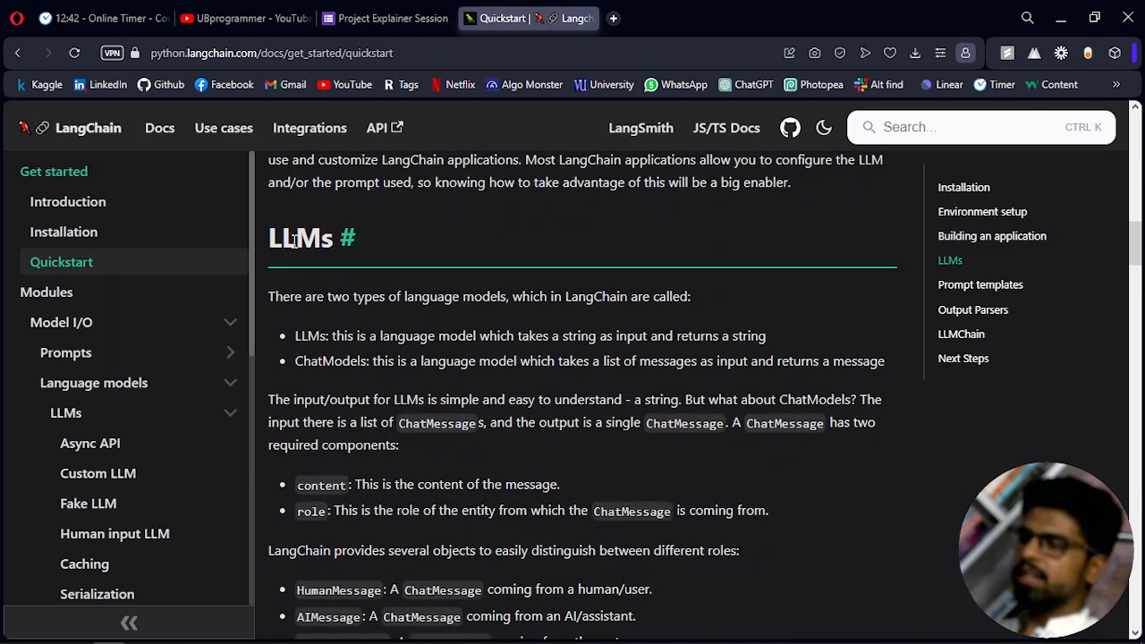
pyautogui.doubleClick(300, 238)
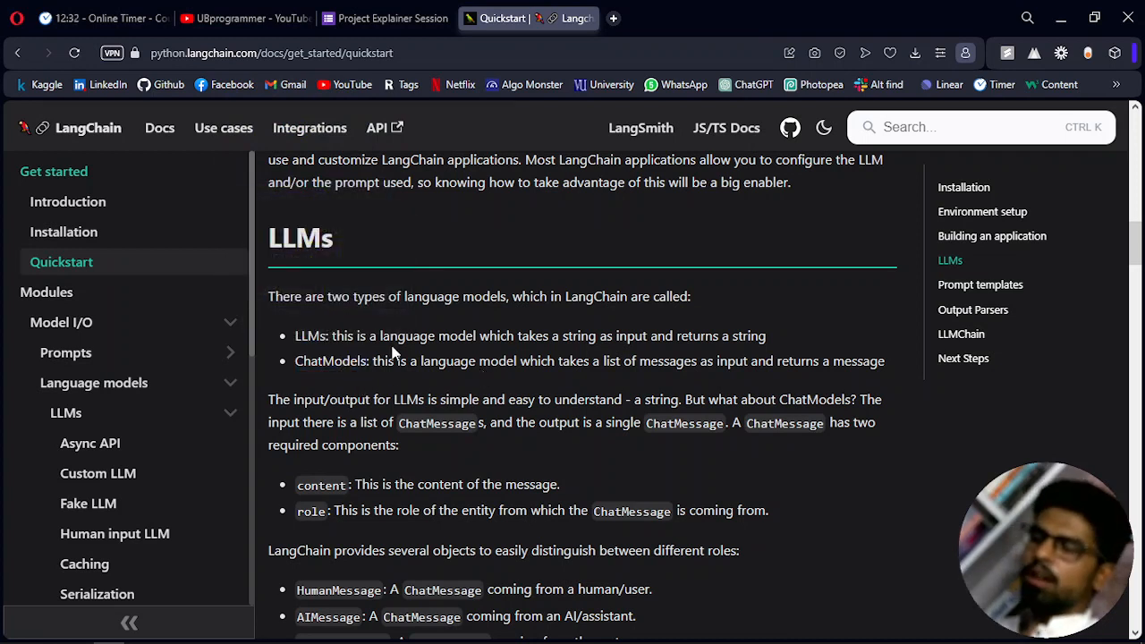
pyautogui.moveTo(422, 329)
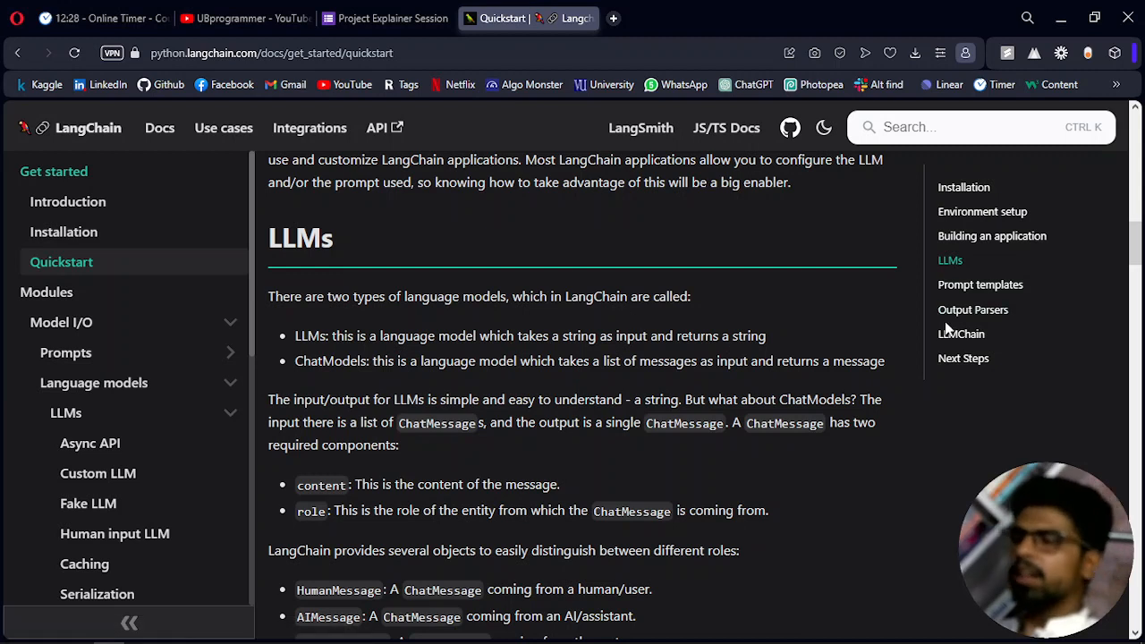
pyautogui.moveTo(805, 368)
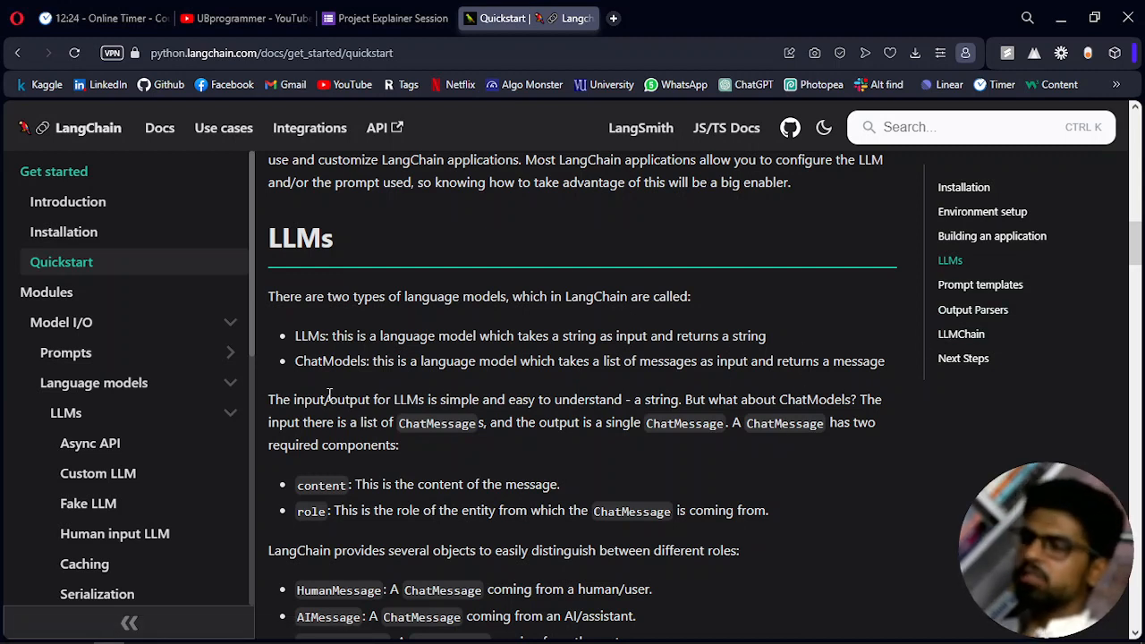
pyautogui.moveTo(455, 390)
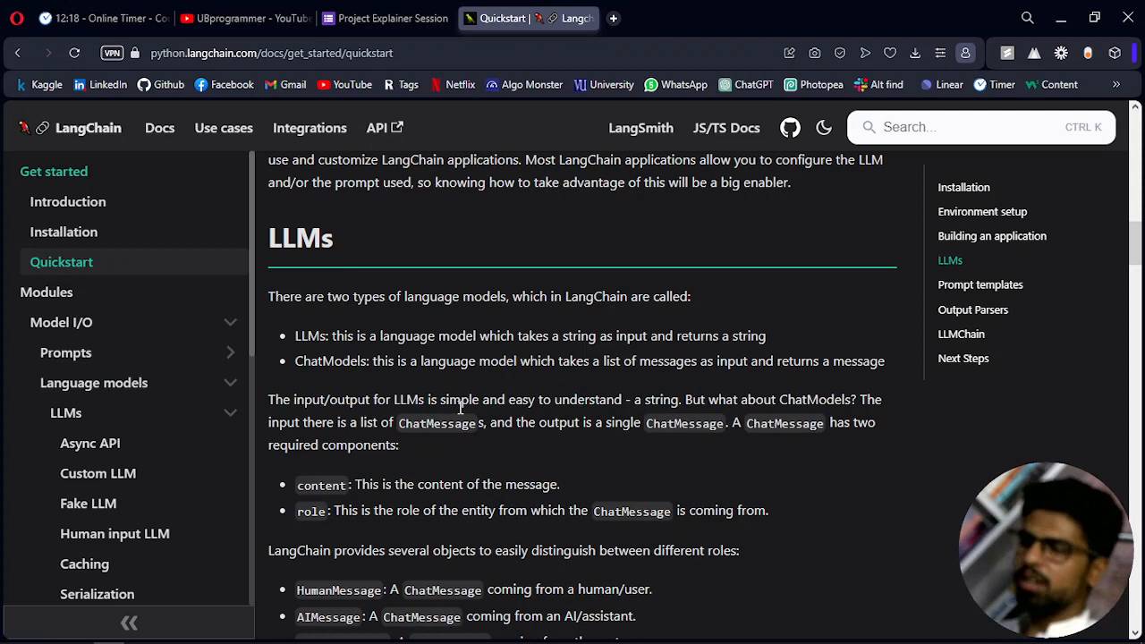
pyautogui.moveTo(548, 392)
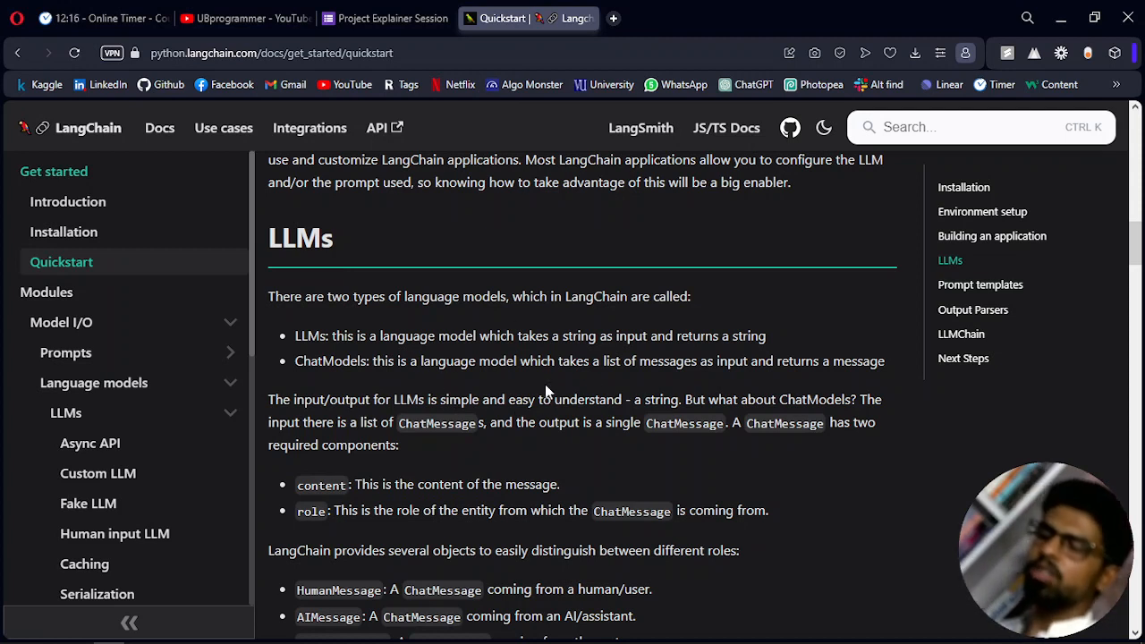
pyautogui.moveTo(740, 486)
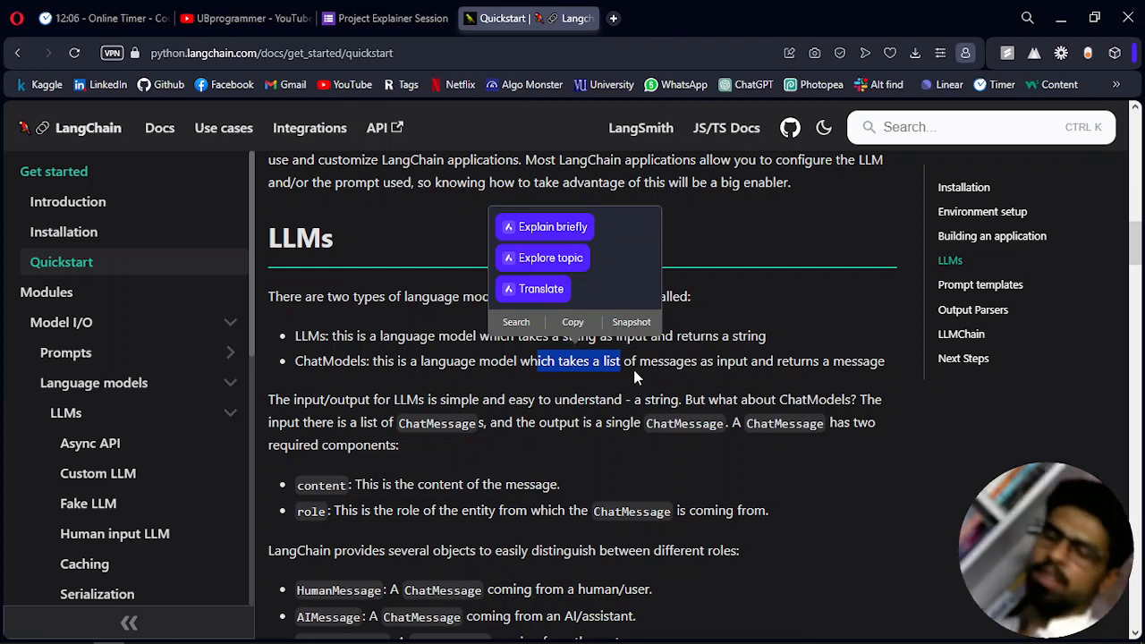
pyautogui.moveTo(565, 439)
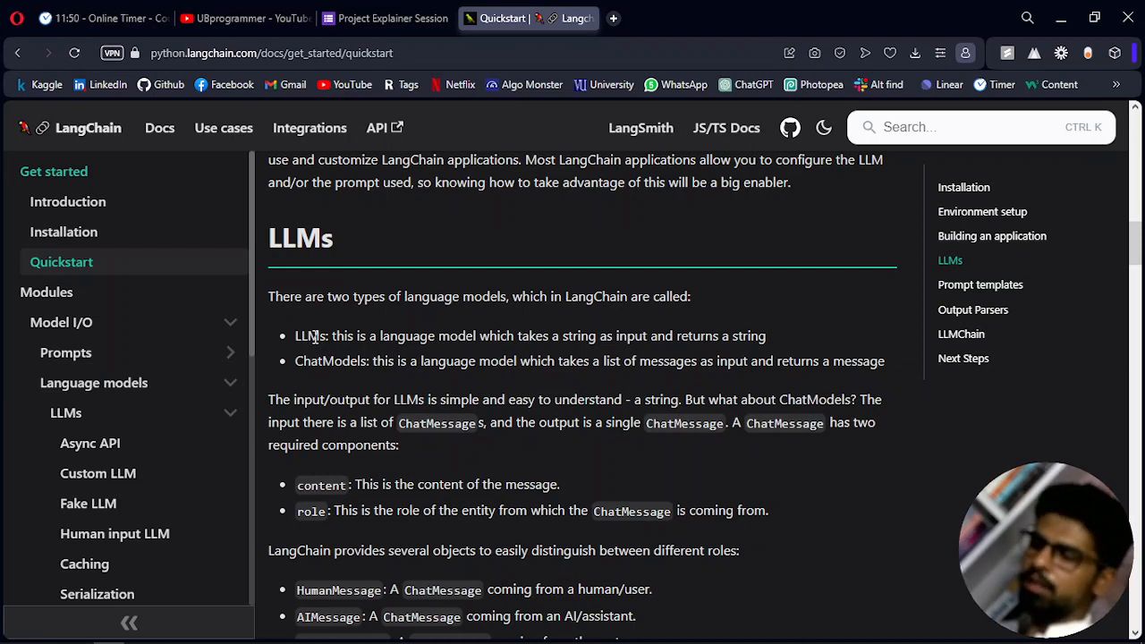
# Step: Read the LLMs section on LLMs vs ChatModels and message roles
pyautogui.doubleClick(309, 336)
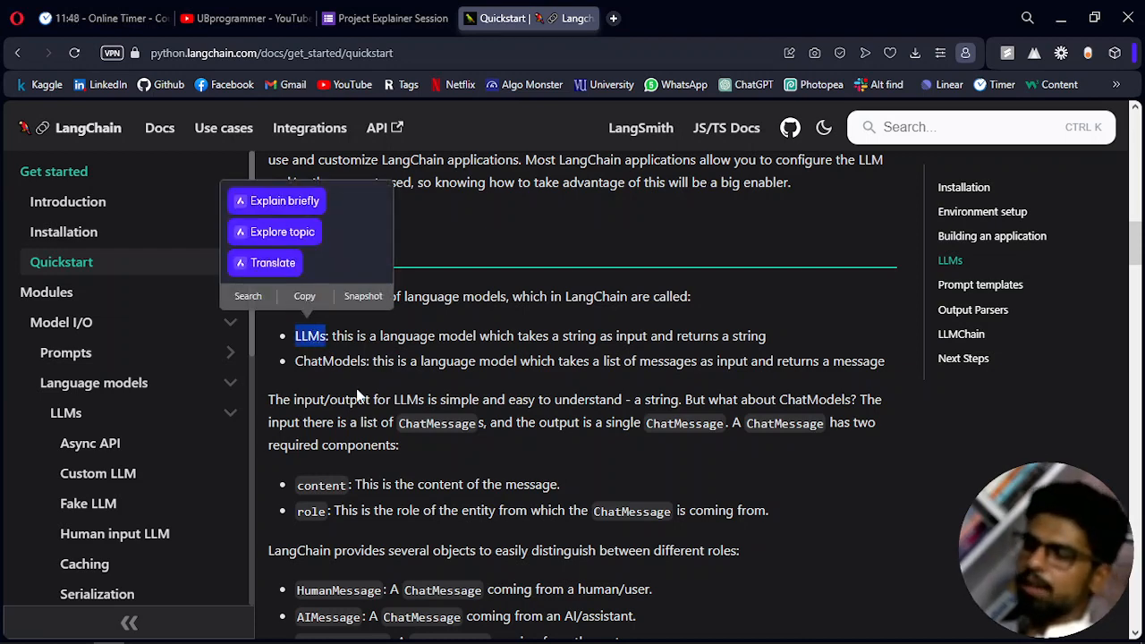
pyautogui.scroll(-3)
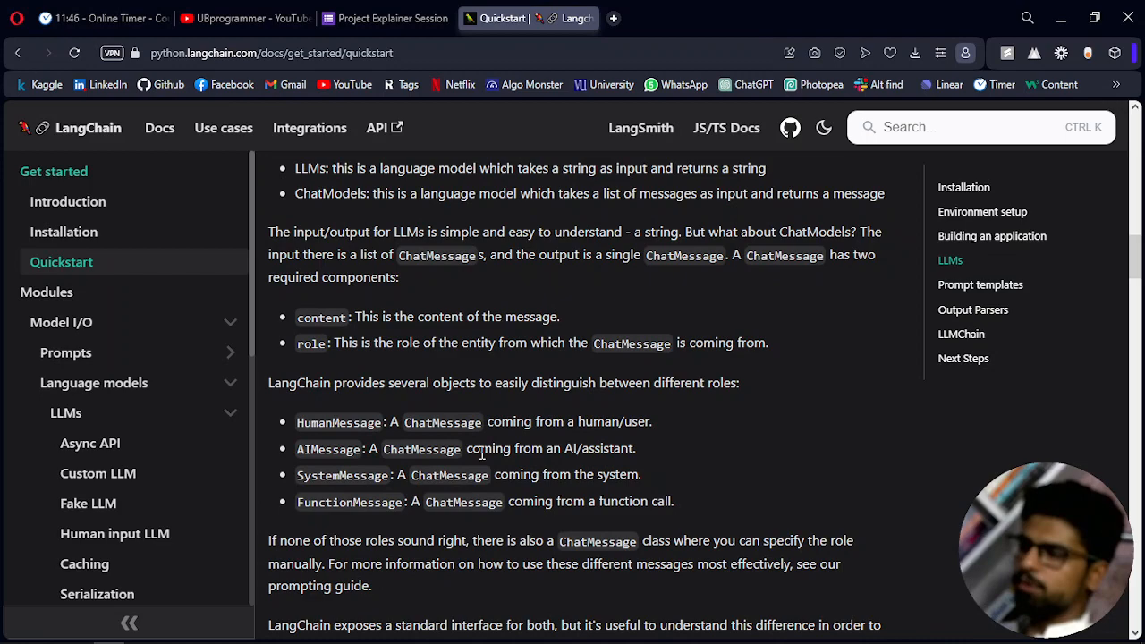
pyautogui.scroll(3)
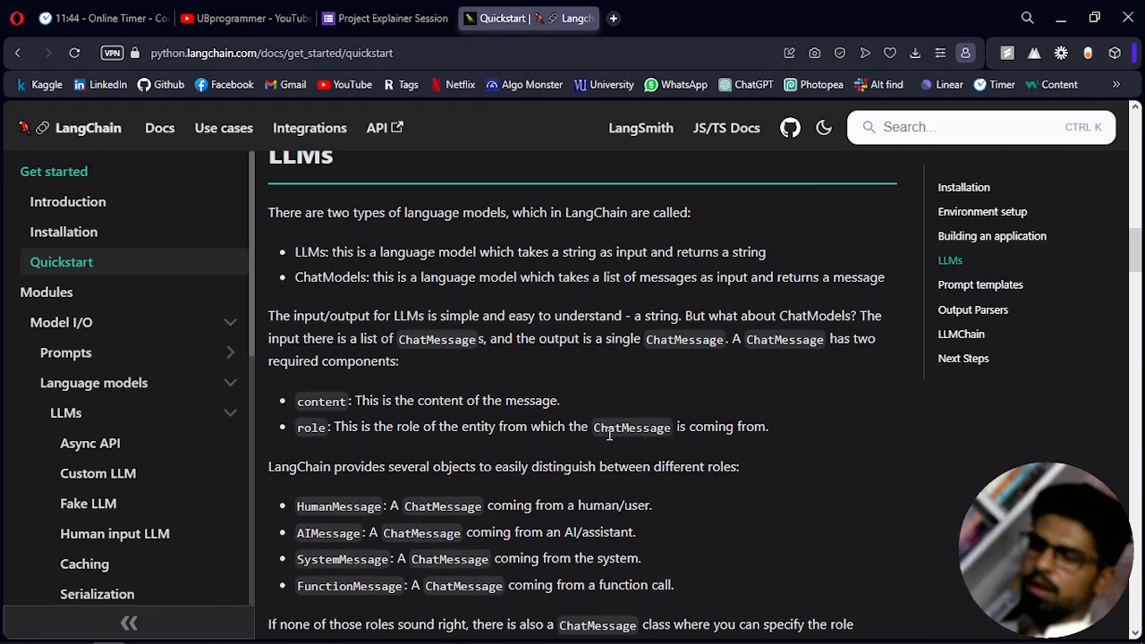
pyautogui.scroll(3)
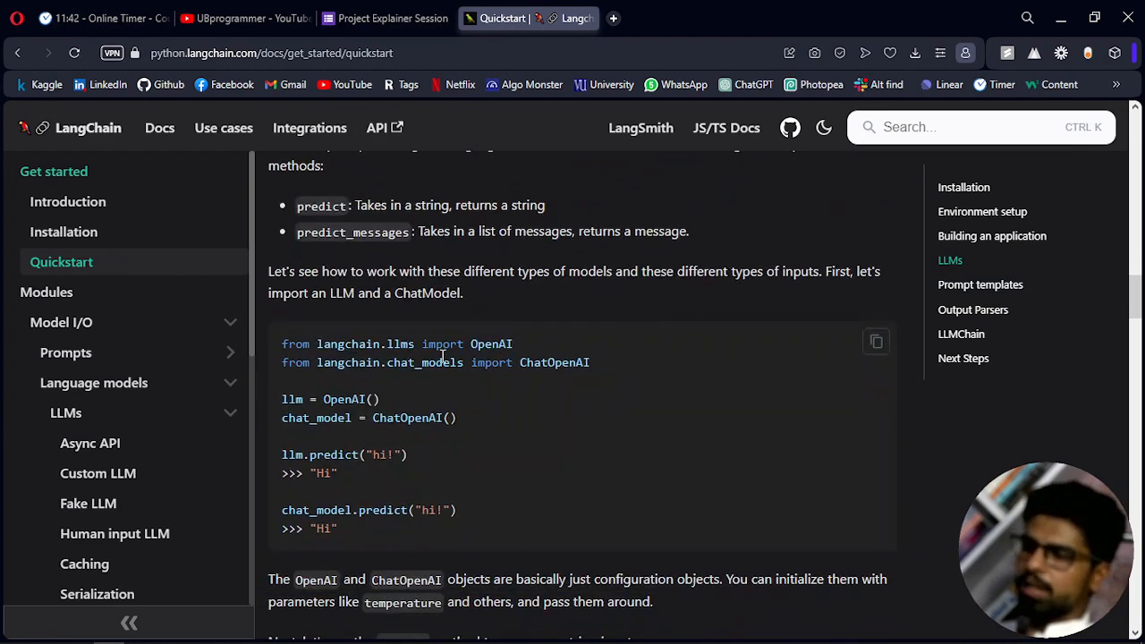
# Step: Copy tut_1's OpenAI setup cell into tut_2.ipynb and run it
pyautogui.click(172, 633)
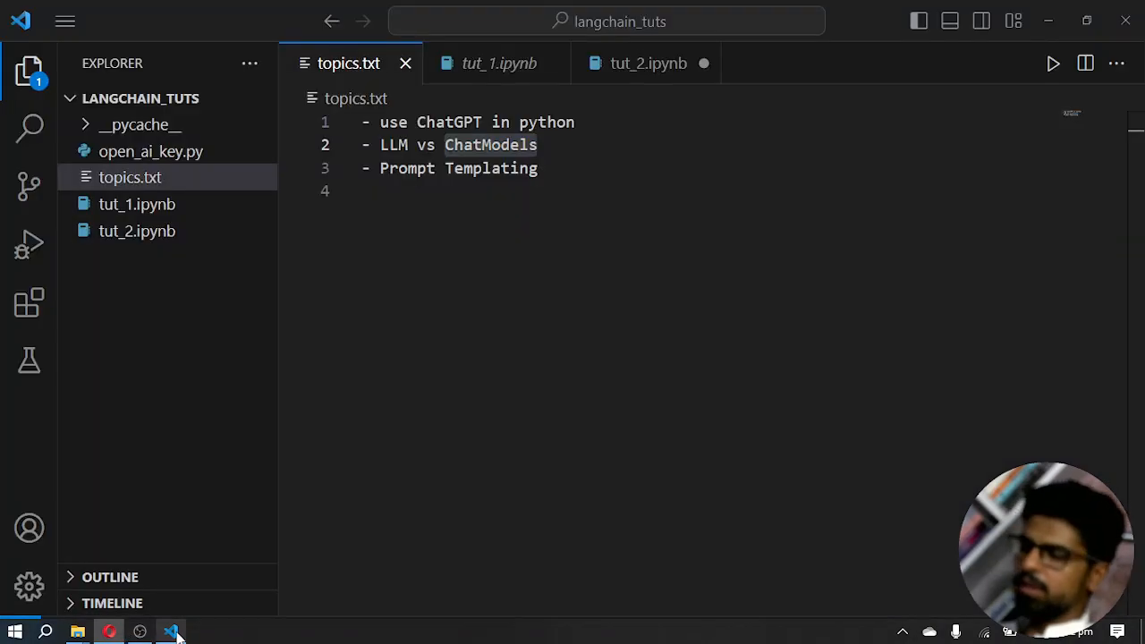
pyautogui.click(647, 62)
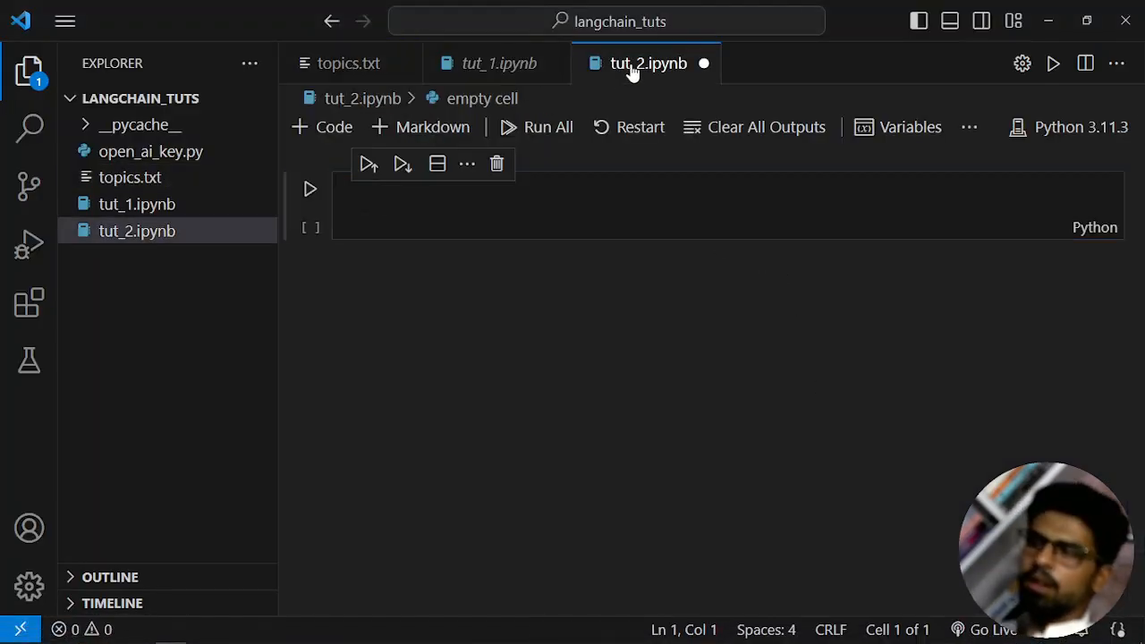
pyautogui.click(497, 62)
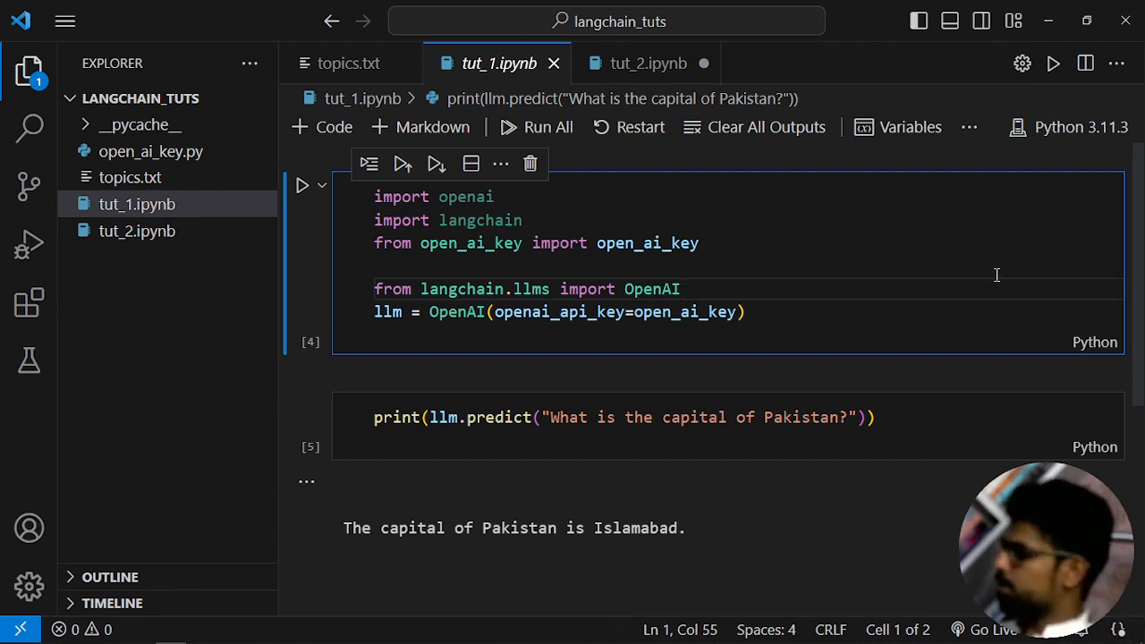
pyautogui.press('ctrl+a')
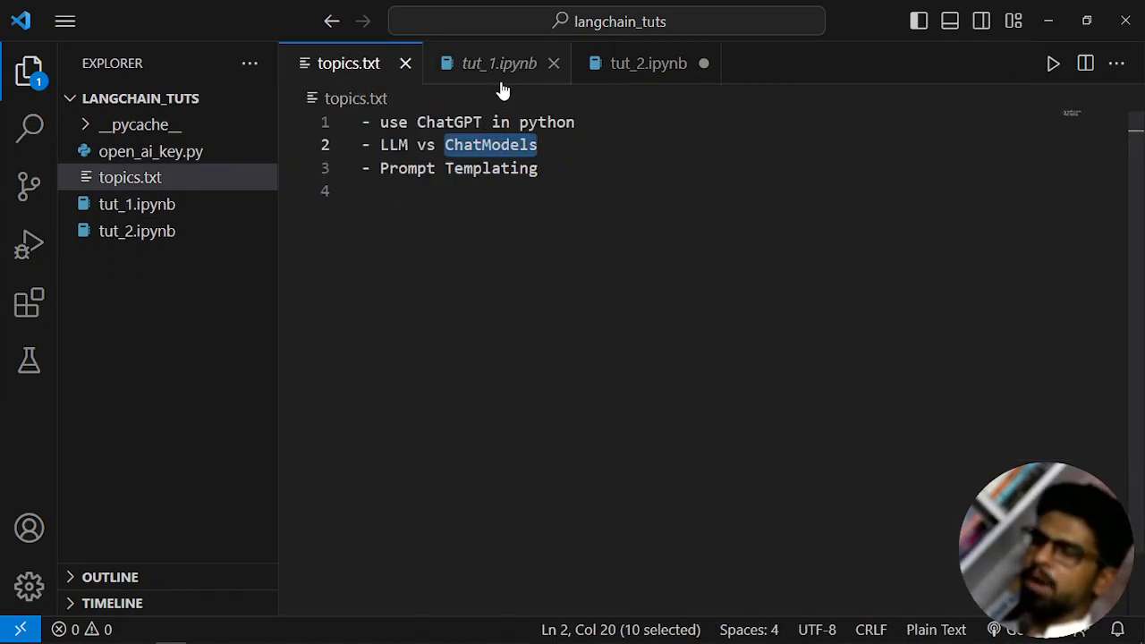
pyautogui.click(497, 62)
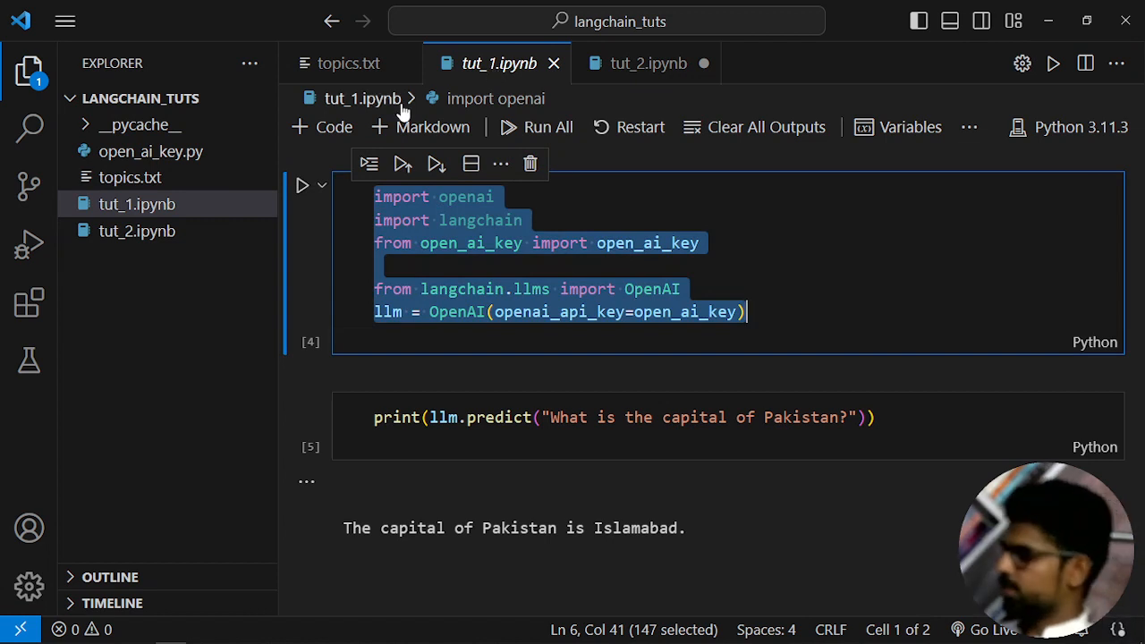
pyautogui.click(648, 62)
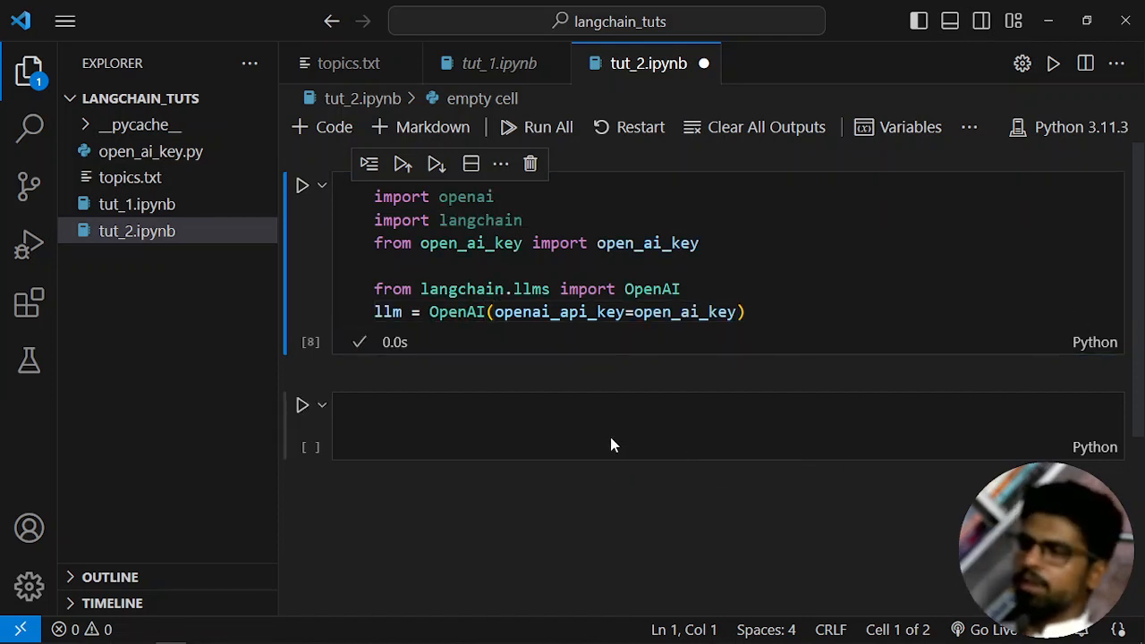
pyautogui.moveTo(438, 326)
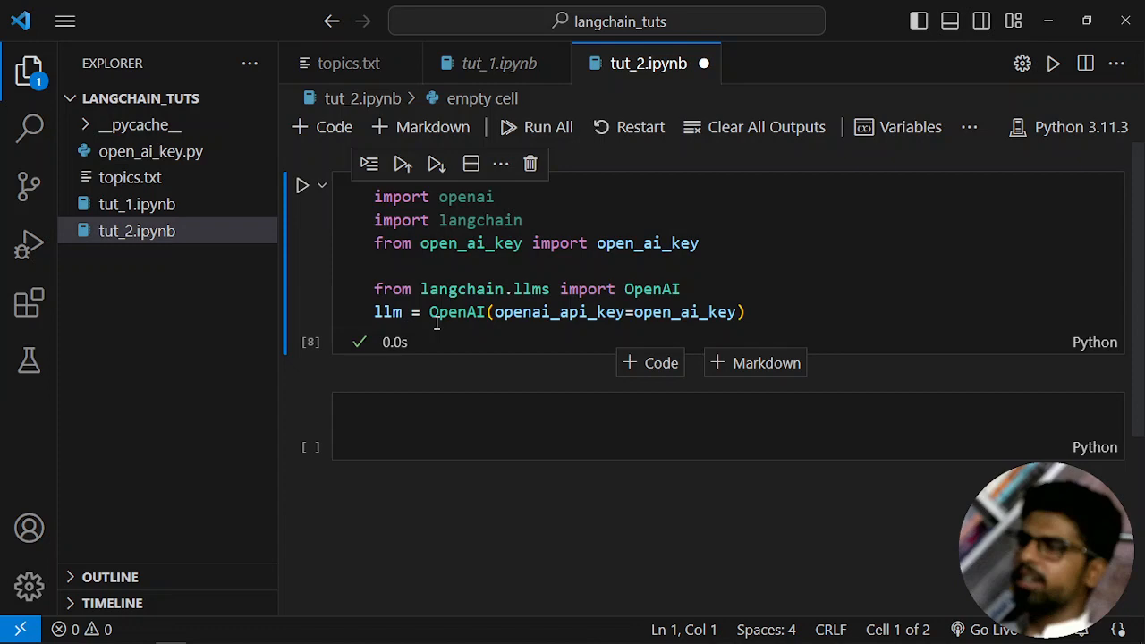
# Step: Copy tut_1's print(llm.predict(...)) capital-of-Pakistan line into tut_2
pyautogui.click(497, 64)
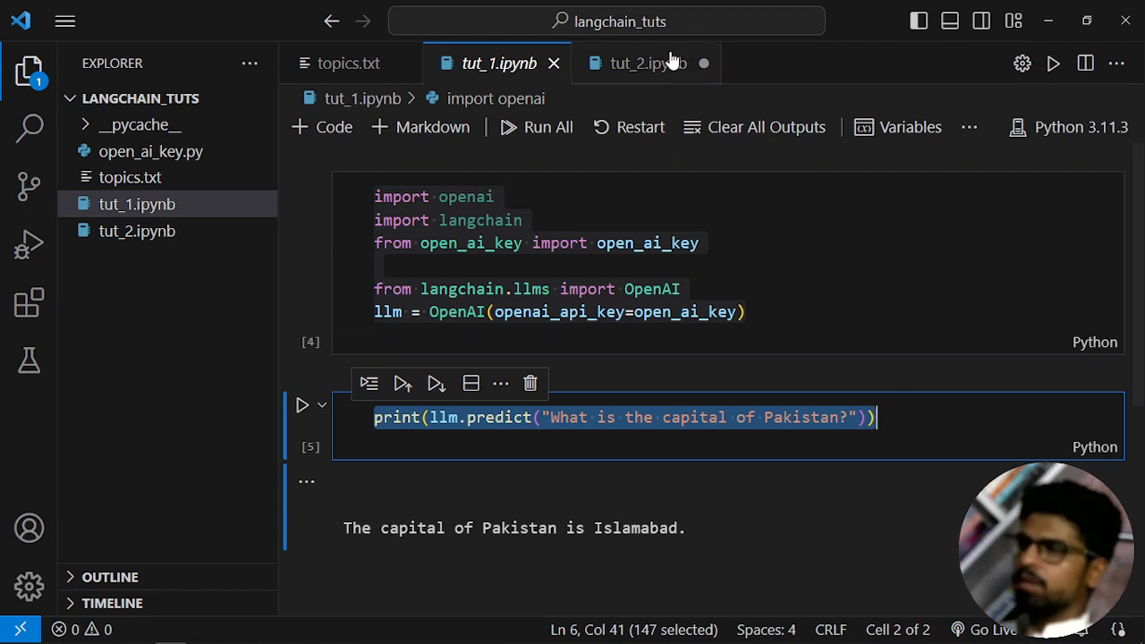
pyautogui.click(647, 63)
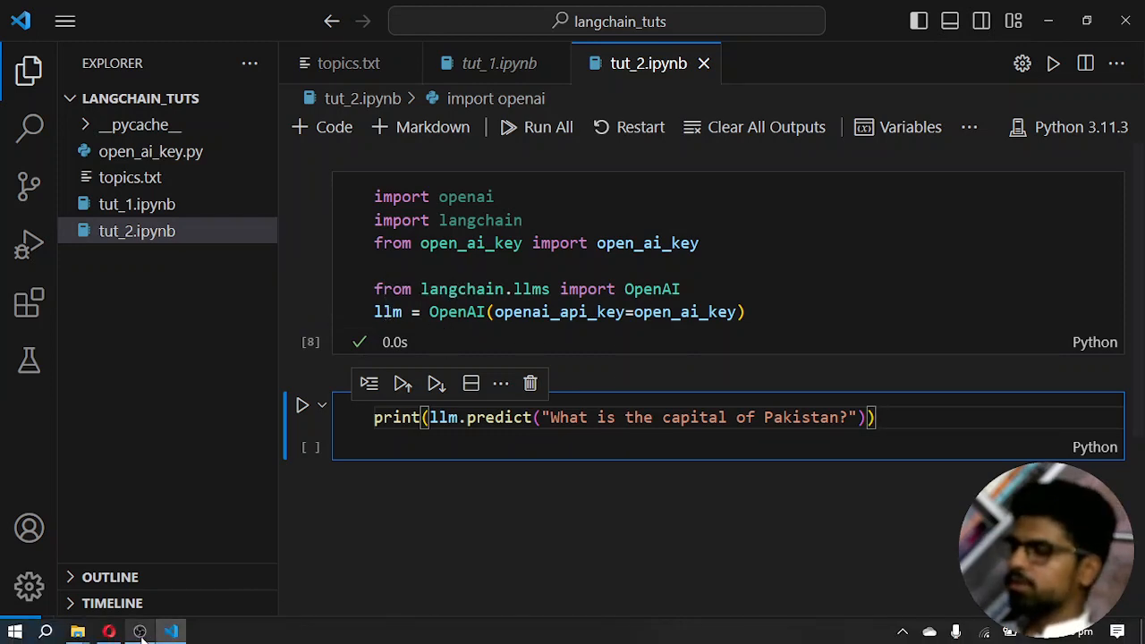
# Step: Find the Quickstart import of ChatOpenAI from langchain.chat_models and select ChatOpenAI
pyautogui.click(109, 633)
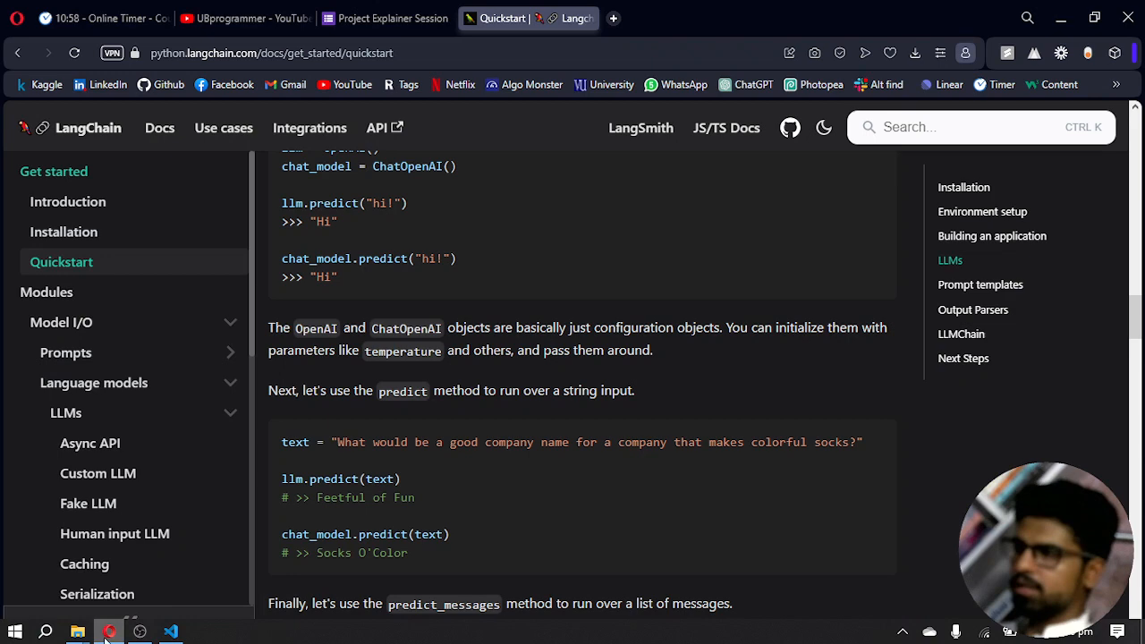
pyautogui.scroll(3)
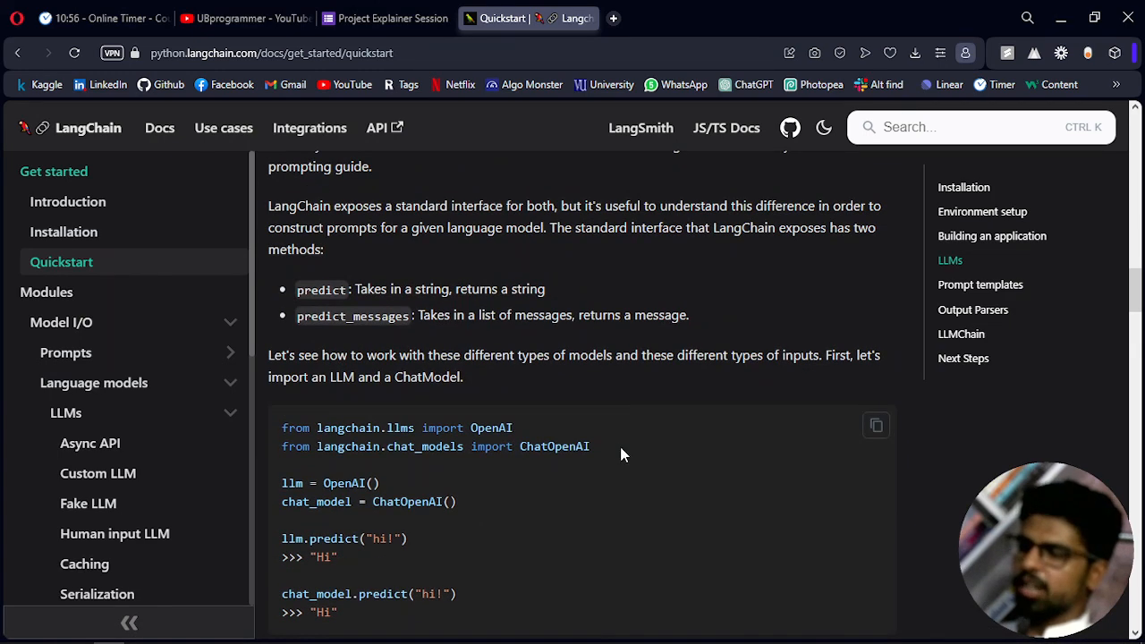
pyautogui.doubleClick(555, 447)
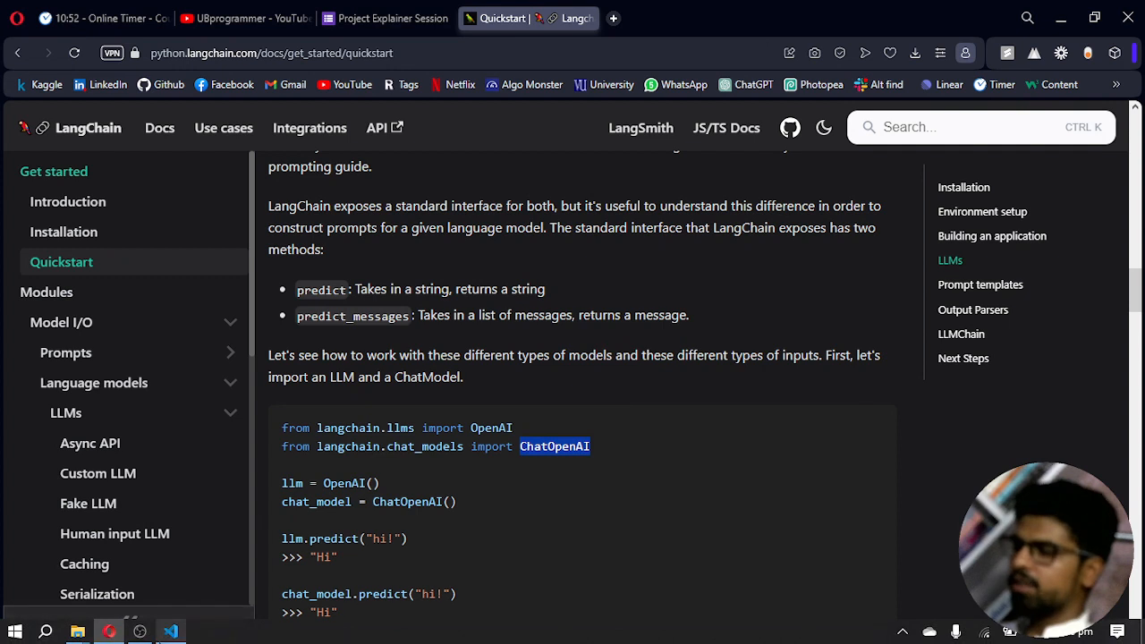
pyautogui.moveTo(407, 490)
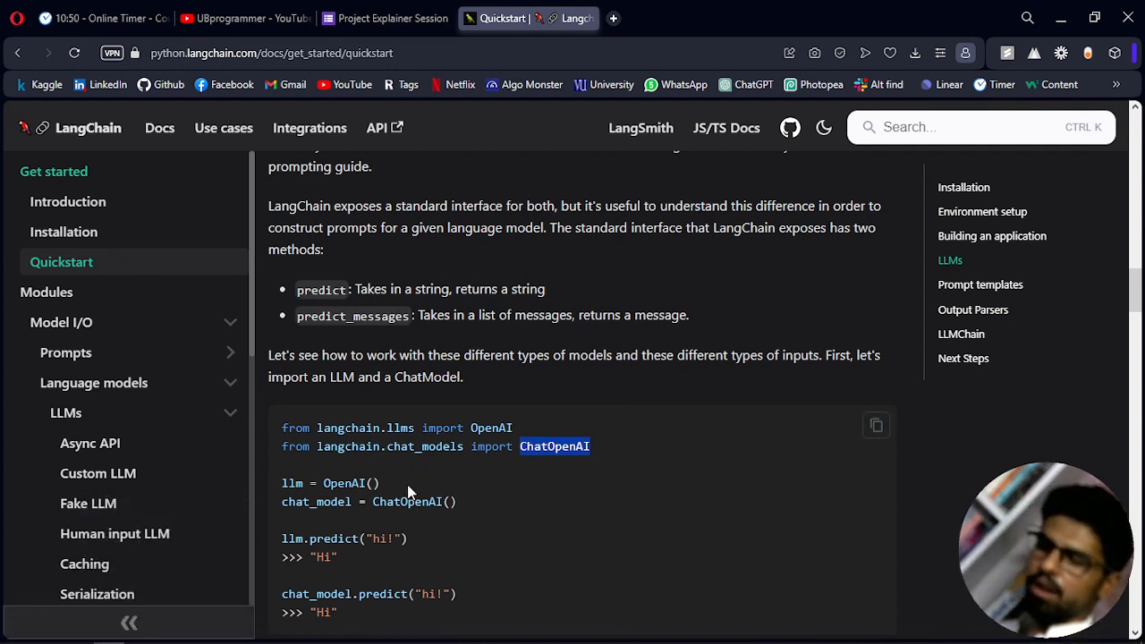
pyautogui.moveTo(422, 445)
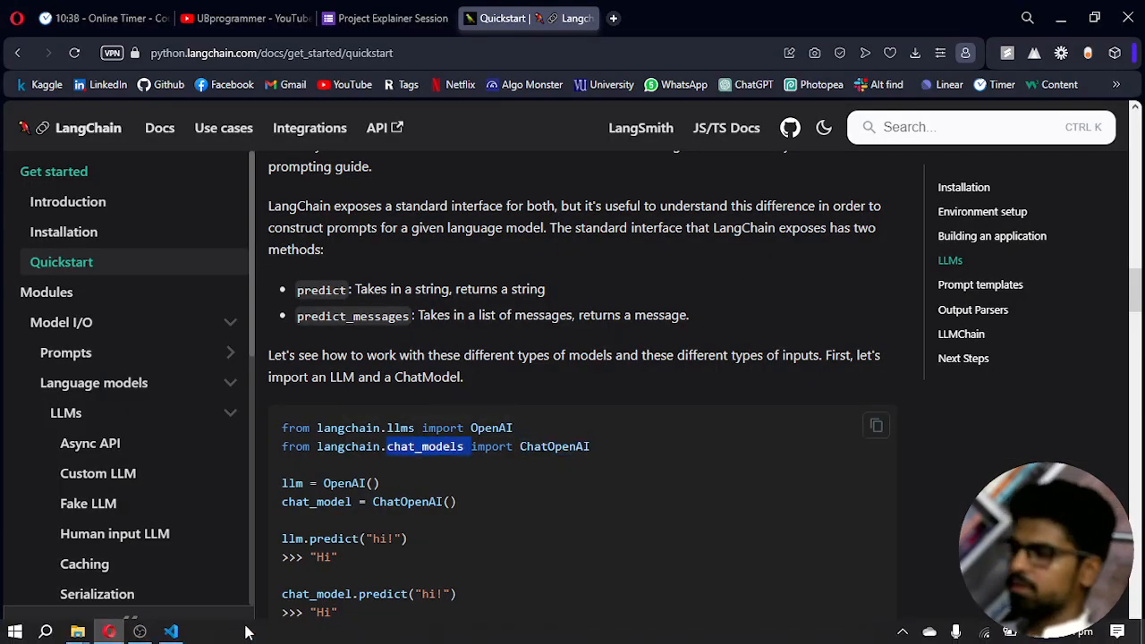
# Step: Import ChatOpenAI from langchain.chat_models, build llm with ChatOpenAI, and rerun the cell
pyautogui.click(169, 633)
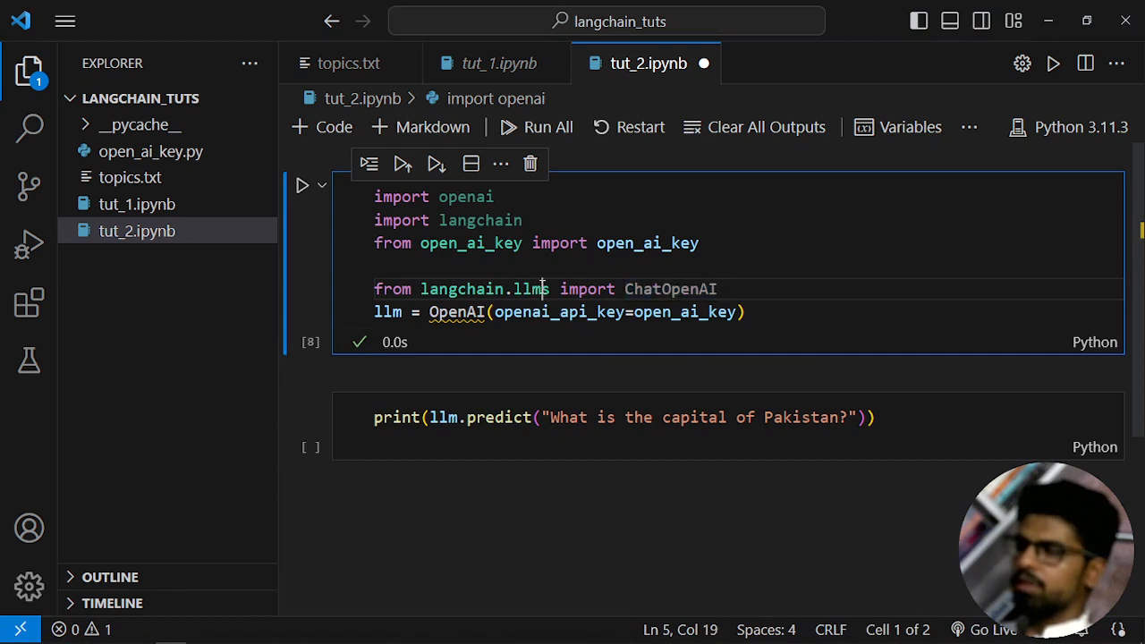
pyautogui.write('chat_models')
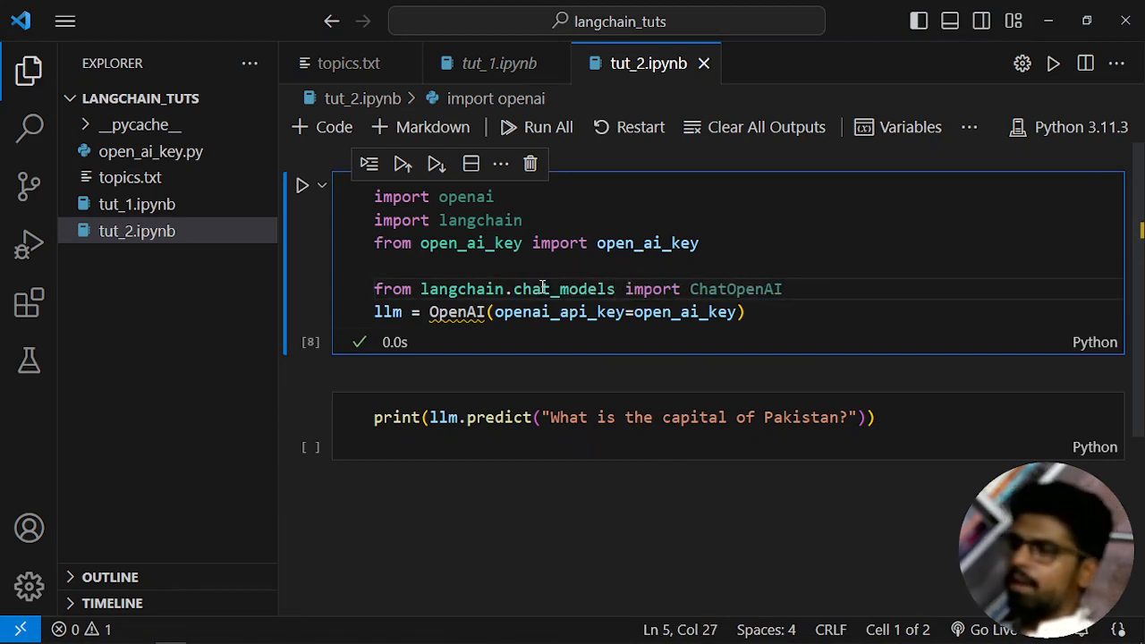
pyautogui.moveTo(737, 288)
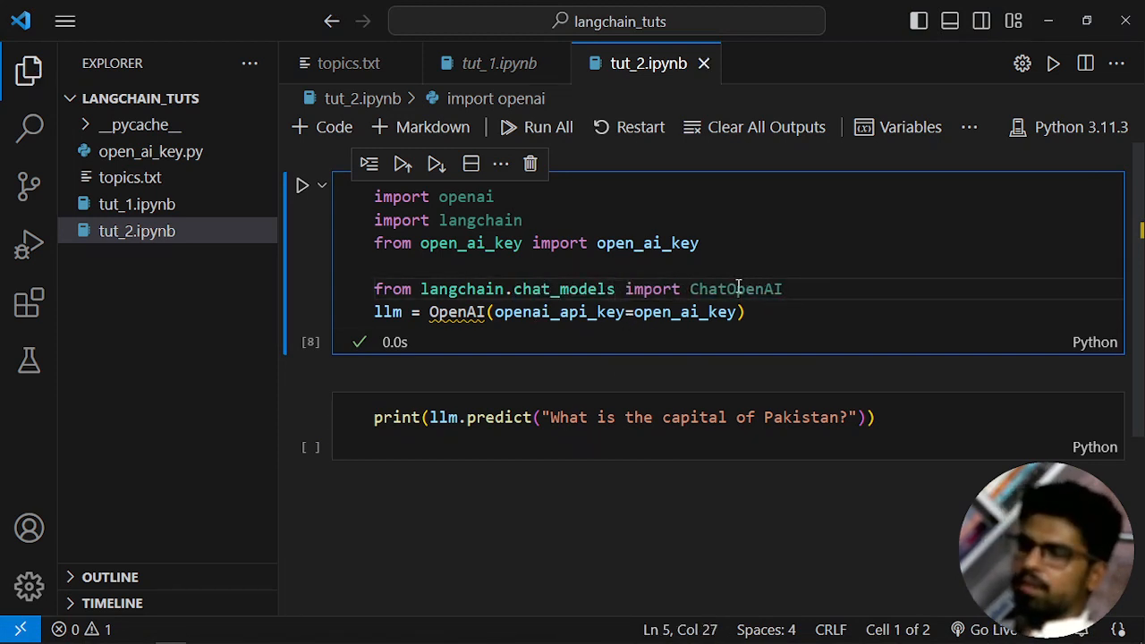
pyautogui.doubleClick(458, 311)
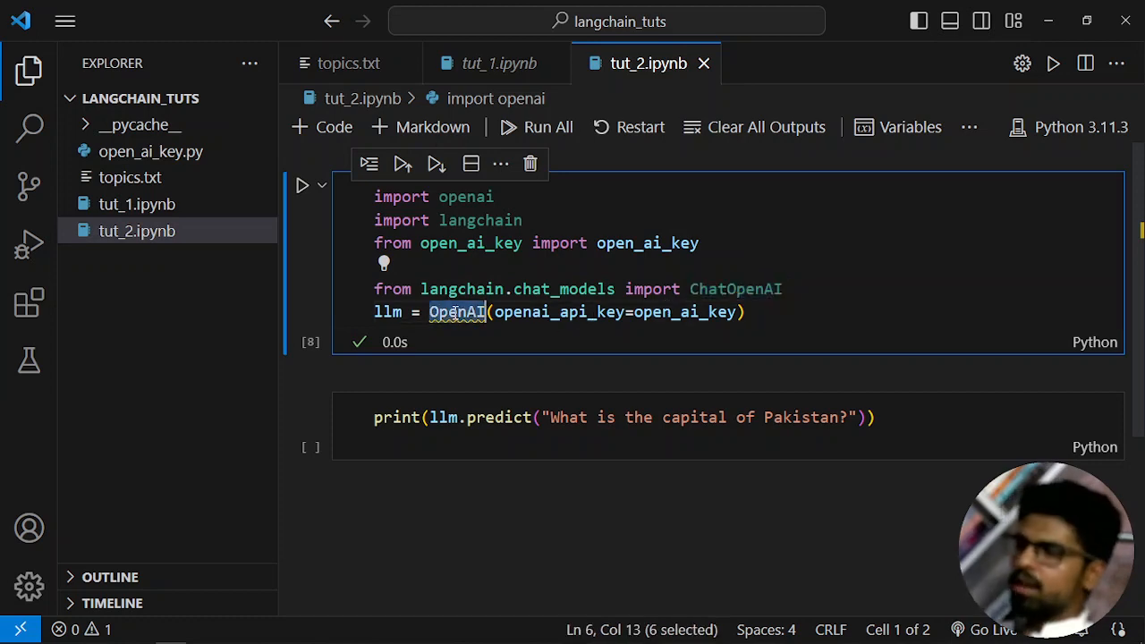
pyautogui.write('ChatOpenAI')
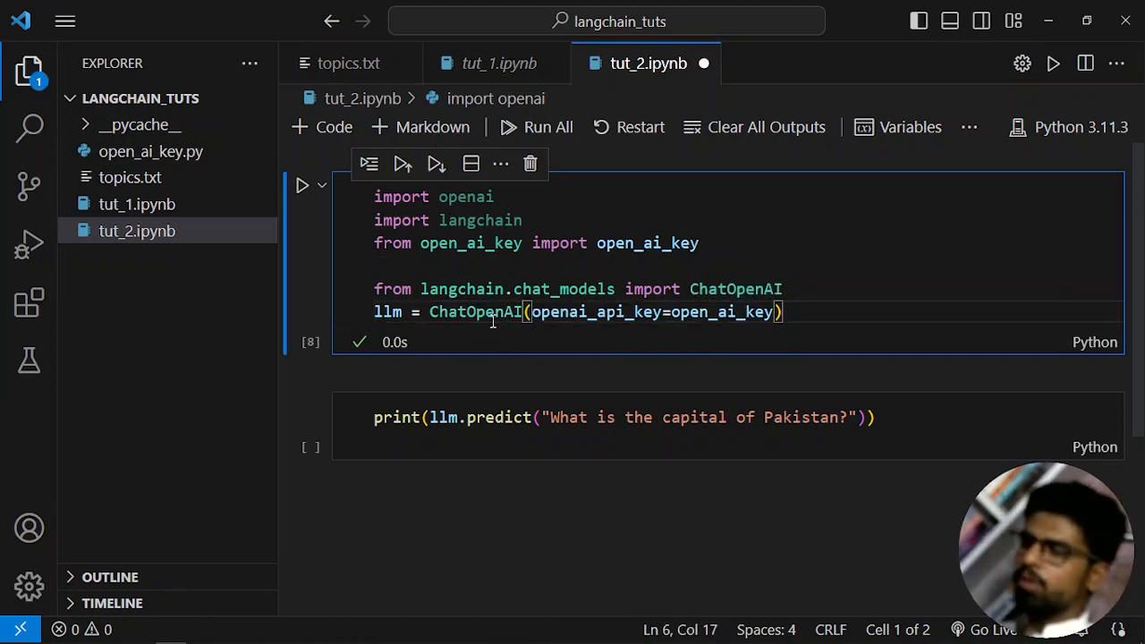
pyautogui.click(894, 306)
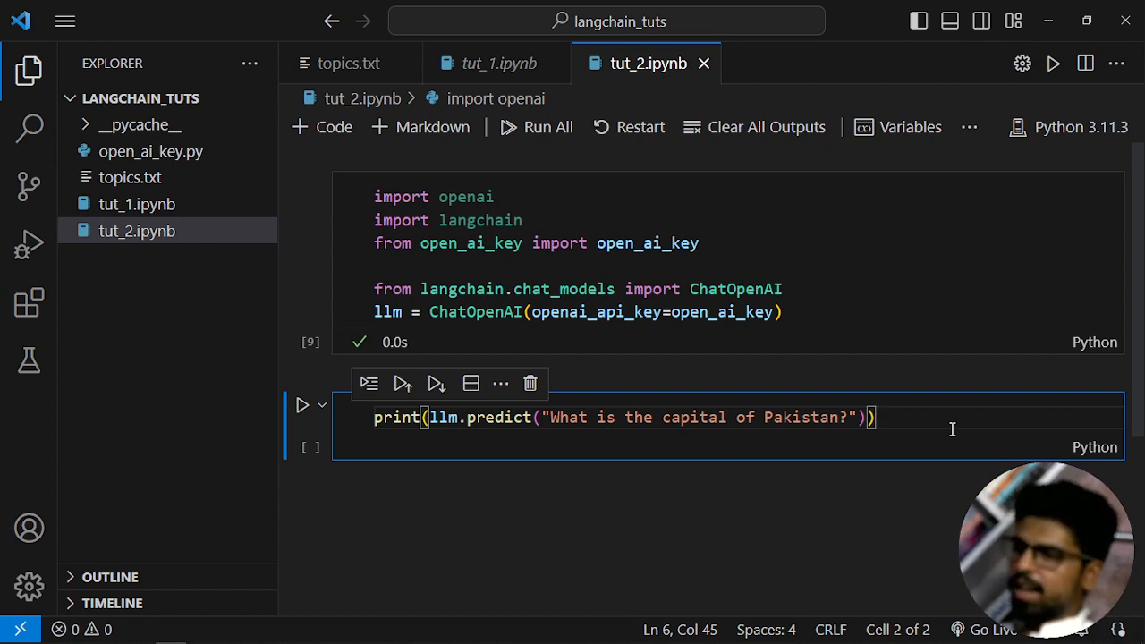
# Step: Run tut_2's prediction cell, getting Islamabad, and compare with tut_1's output
pyautogui.click(302, 404)
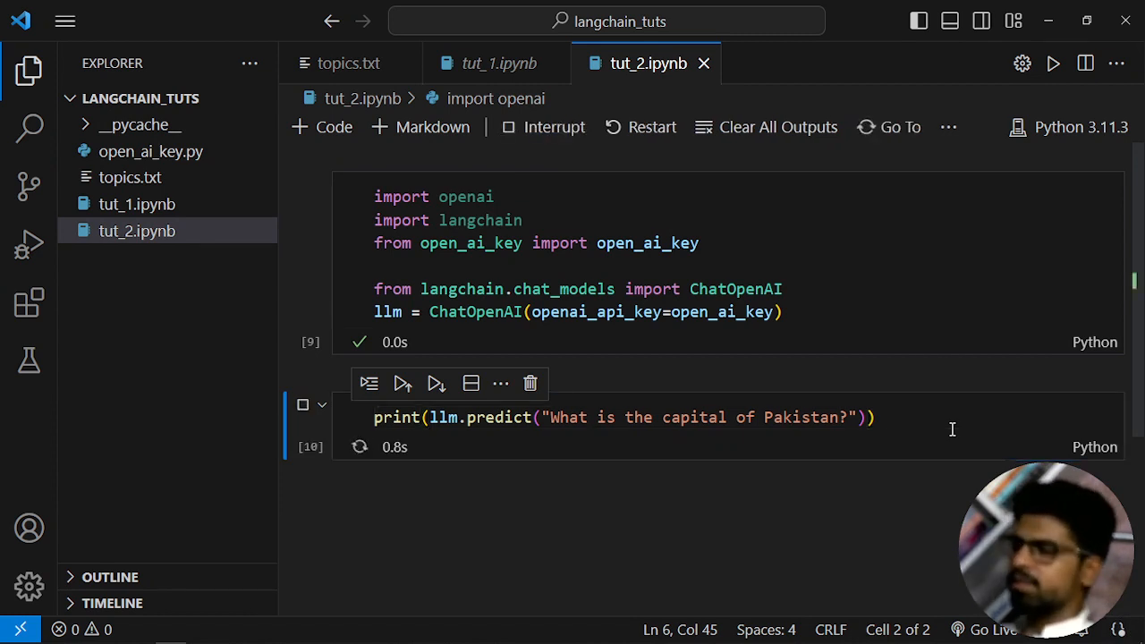
pyautogui.click(302, 404)
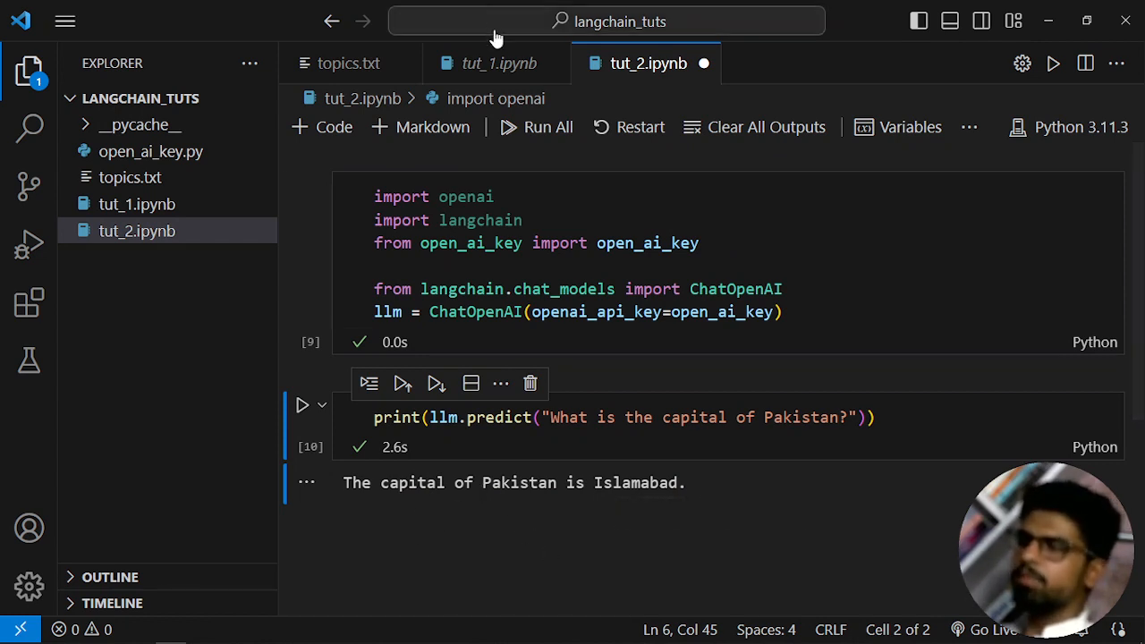
pyautogui.click(497, 63)
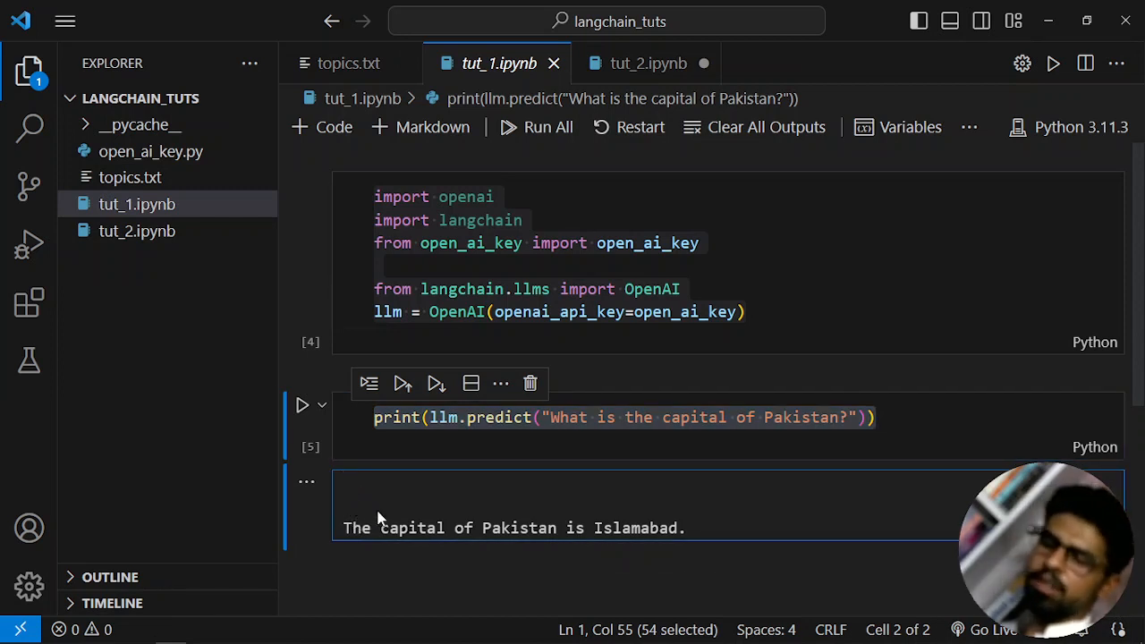
pyautogui.moveTo(622, 373)
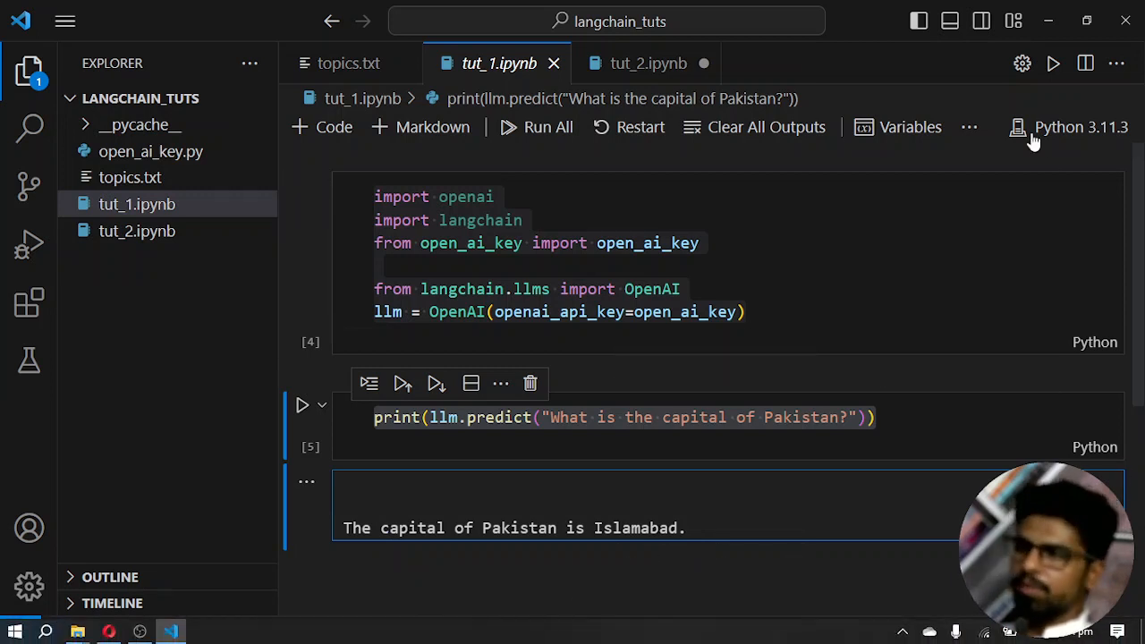
pyautogui.click(648, 63)
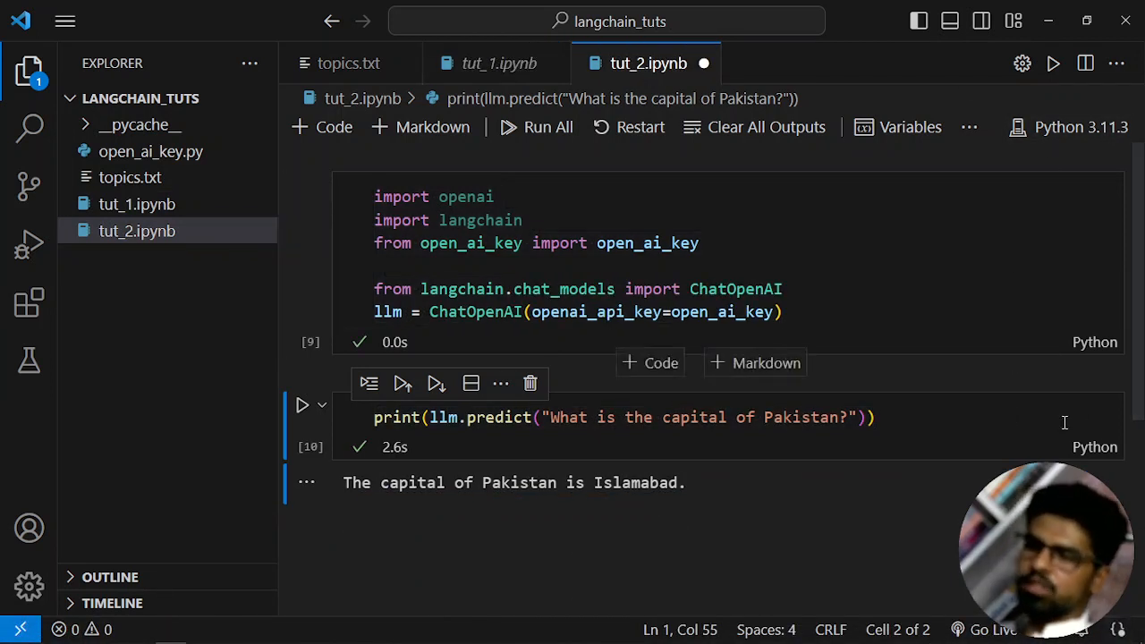
pyautogui.moveTo(365, 504)
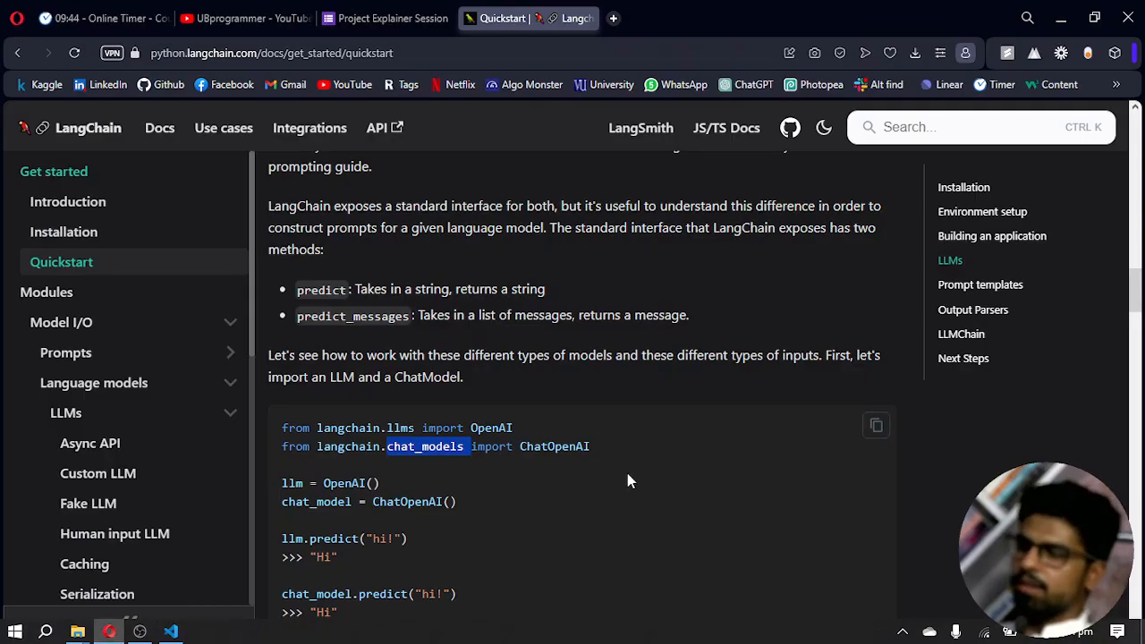
# Step: Copy the predict_messages example with the HumanMessage import and messages list from the Quickstart
pyautogui.scroll(-3)
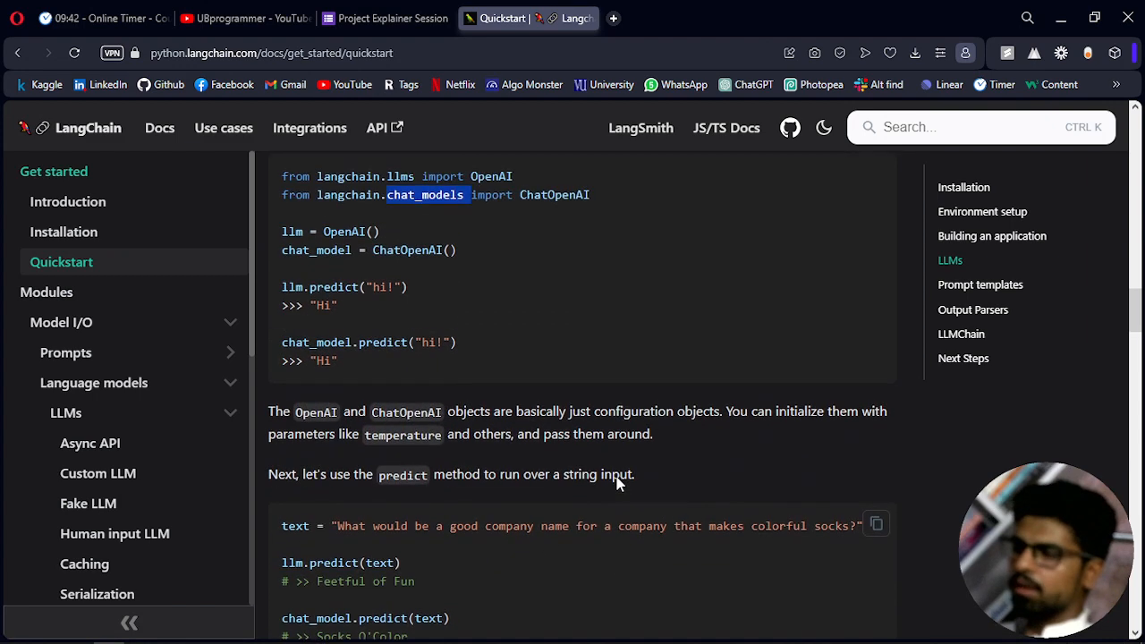
pyautogui.scroll(-3)
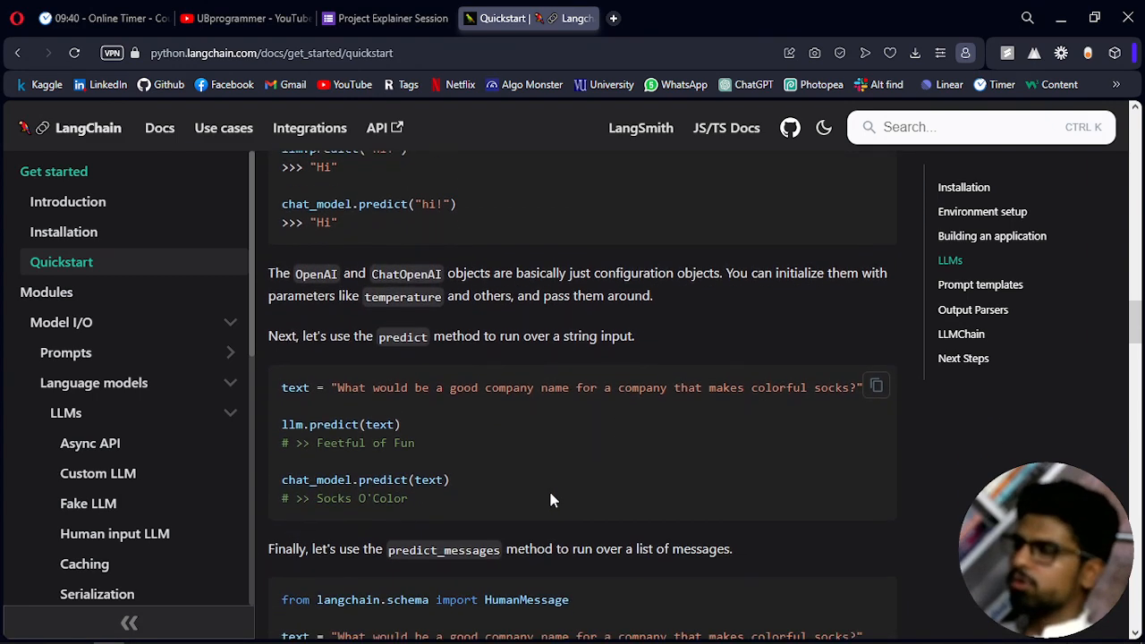
pyautogui.scroll(3)
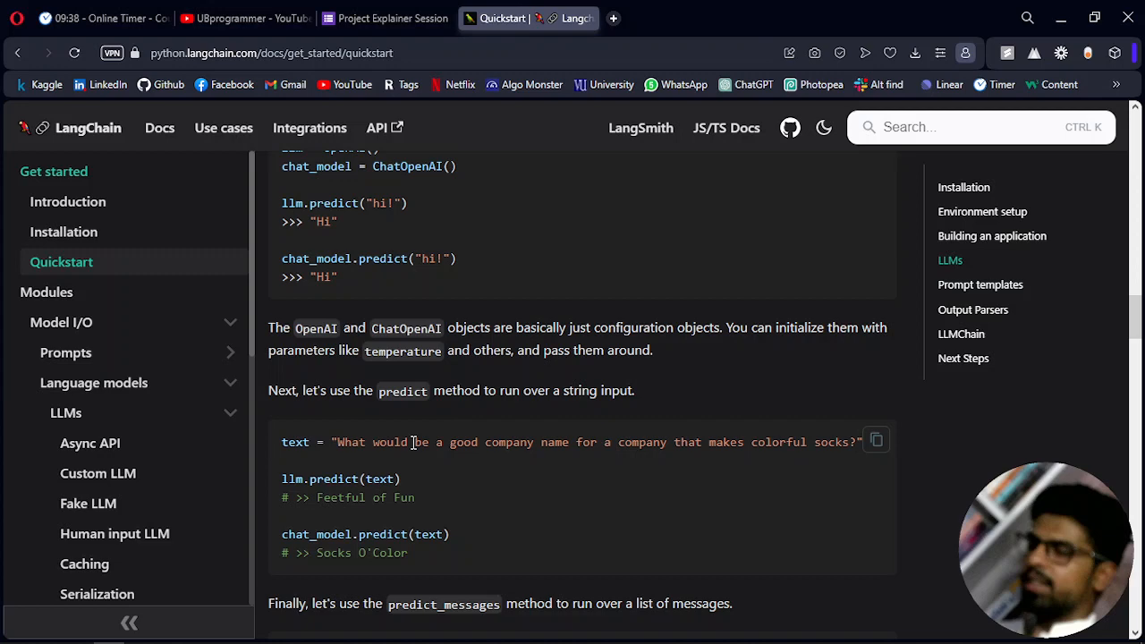
pyautogui.scroll(-3)
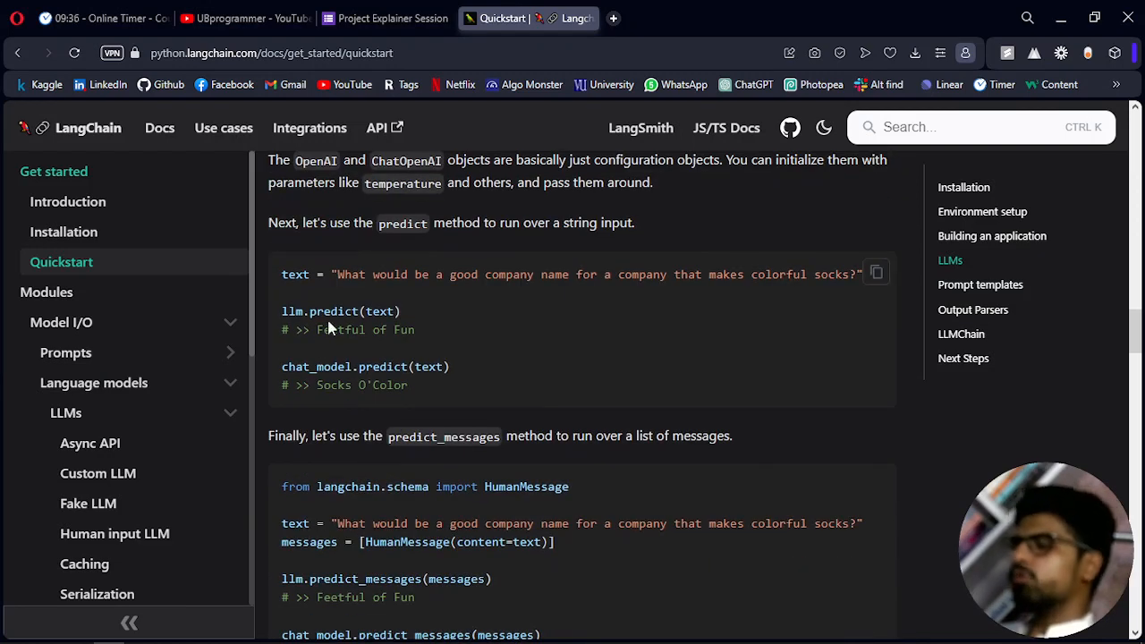
pyautogui.moveTo(336, 312)
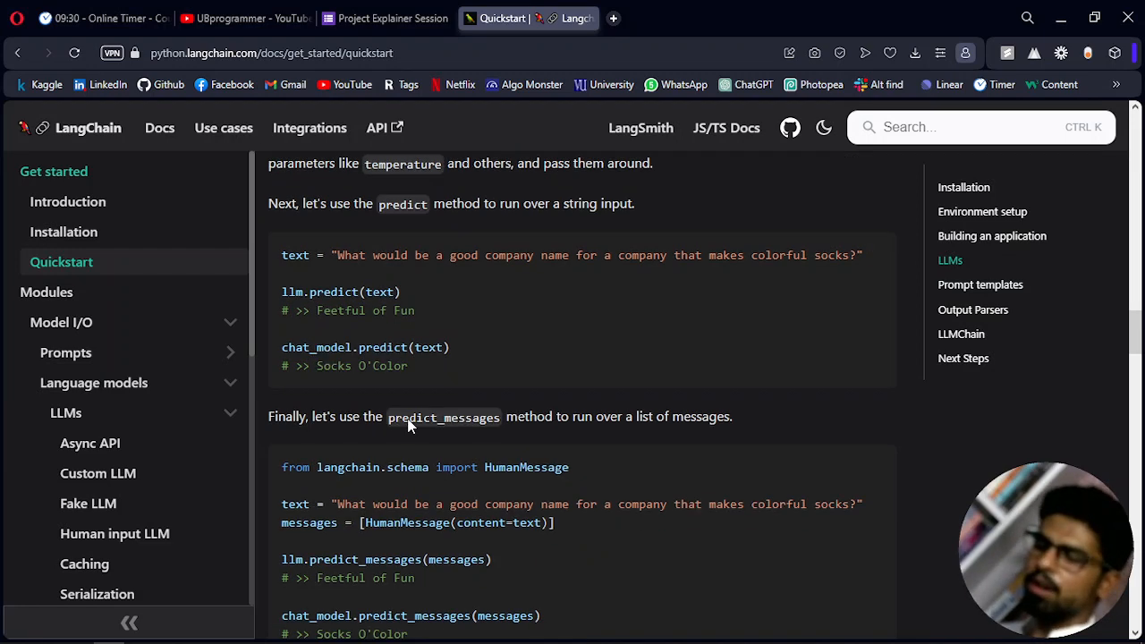
pyautogui.scroll(-3)
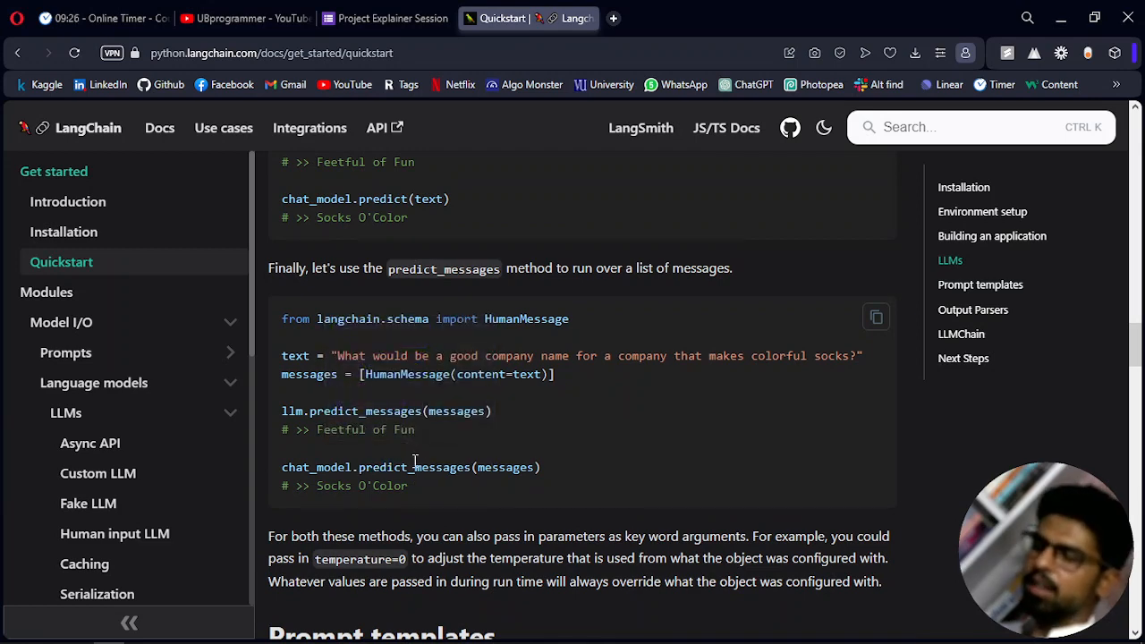
pyautogui.scroll(3)
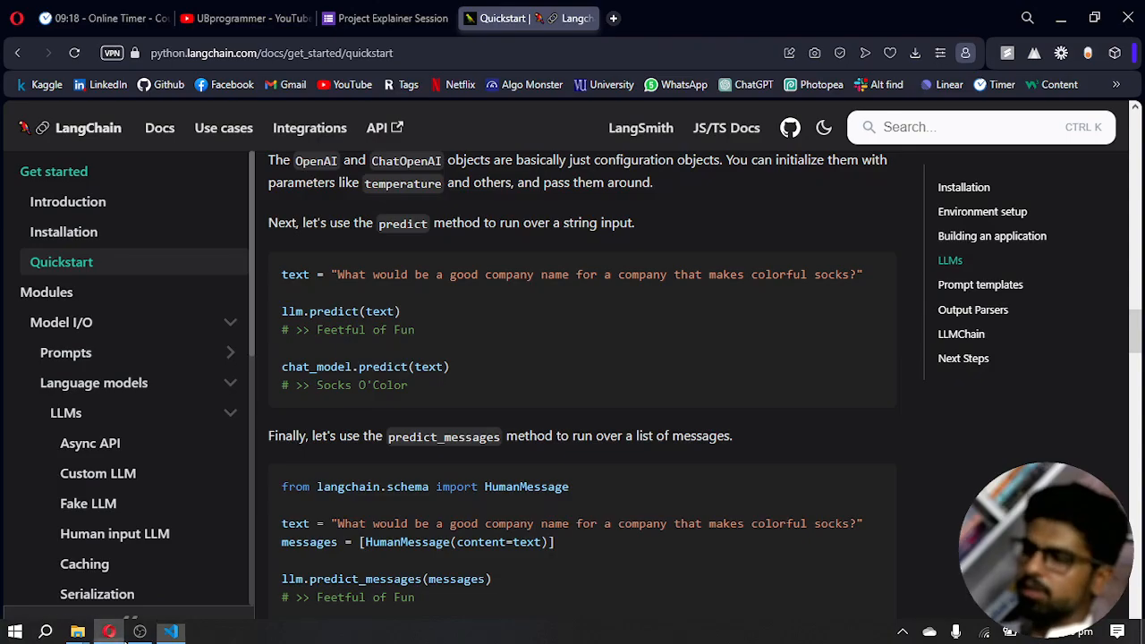
pyautogui.scroll(-3)
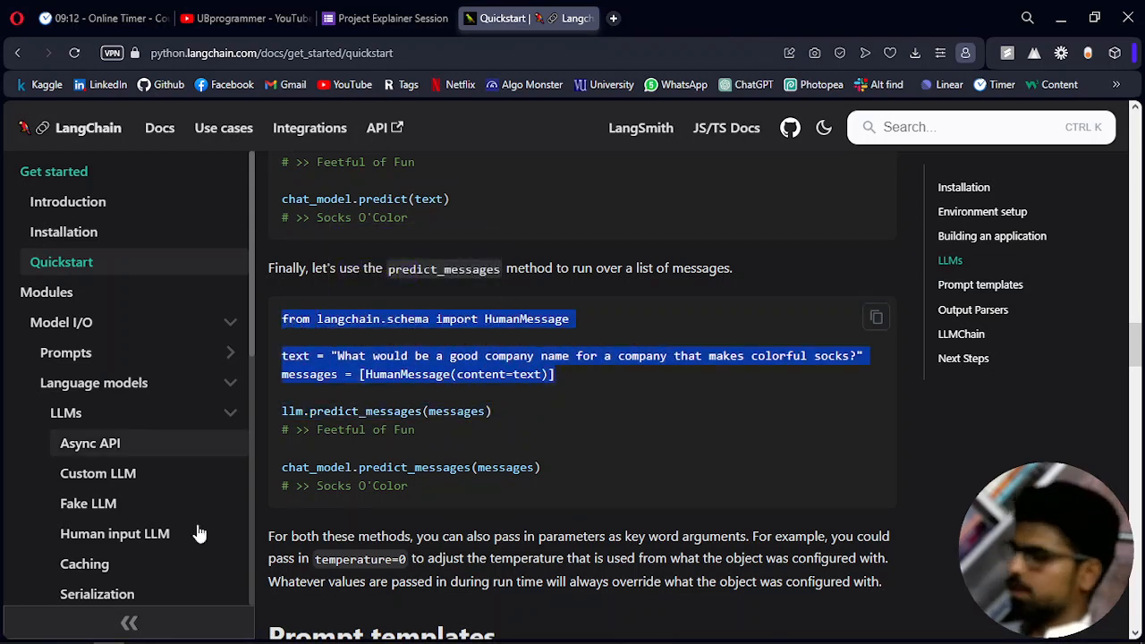
pyautogui.click(171, 636)
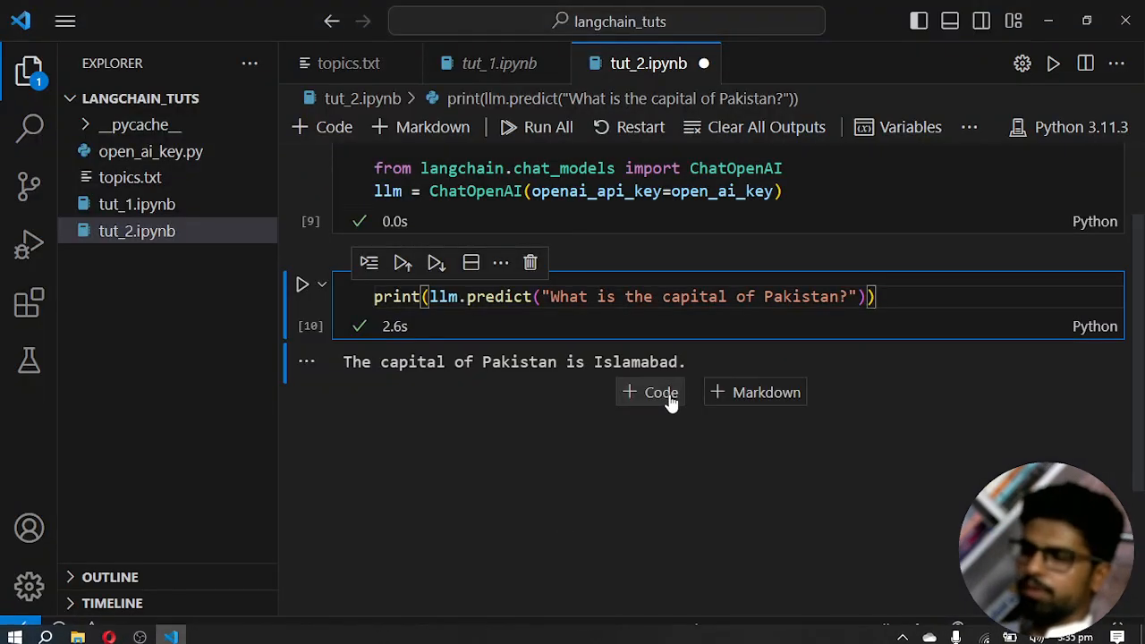
# Step: Paste the HumanMessage snippet into a new cell with print(messages) and run it
pyautogui.click(651, 392)
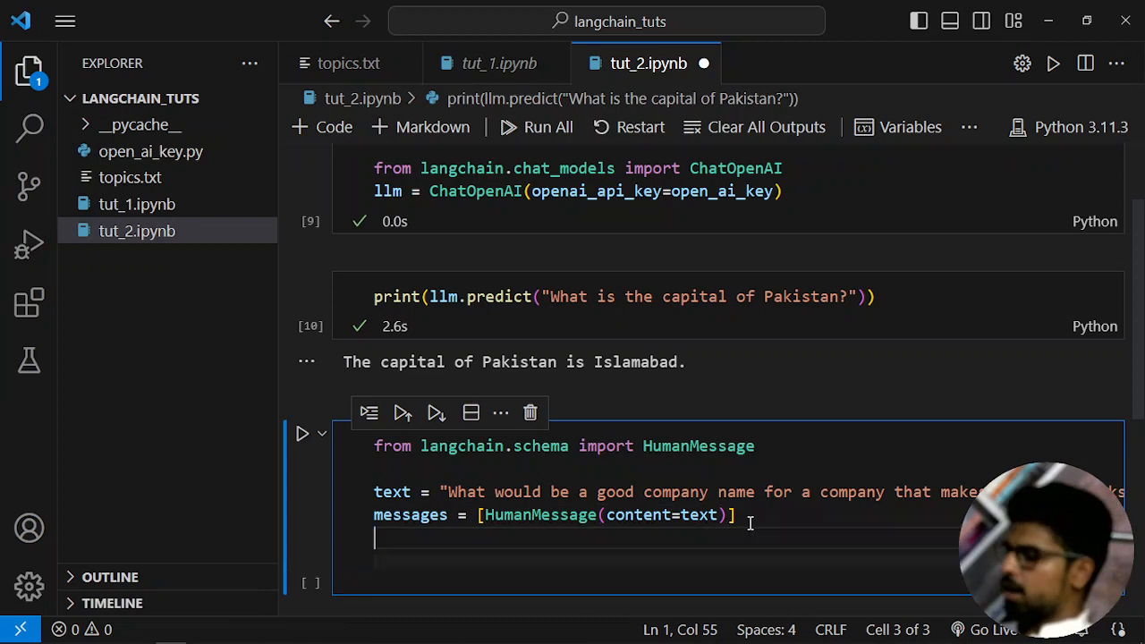
pyautogui.write('print(')
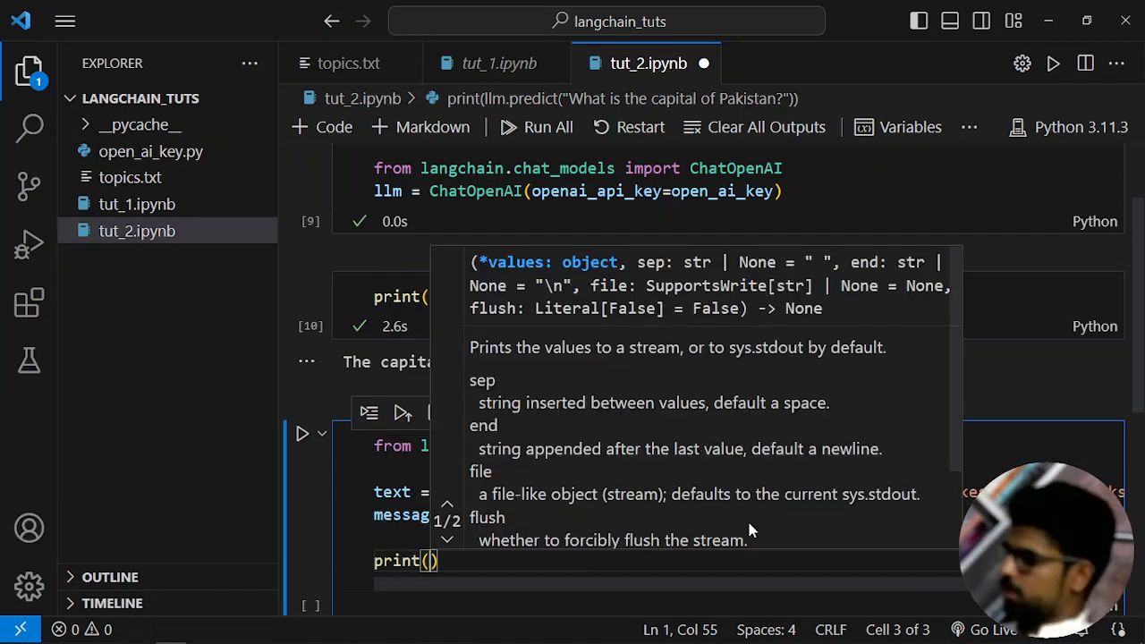
pyautogui.write('messages')
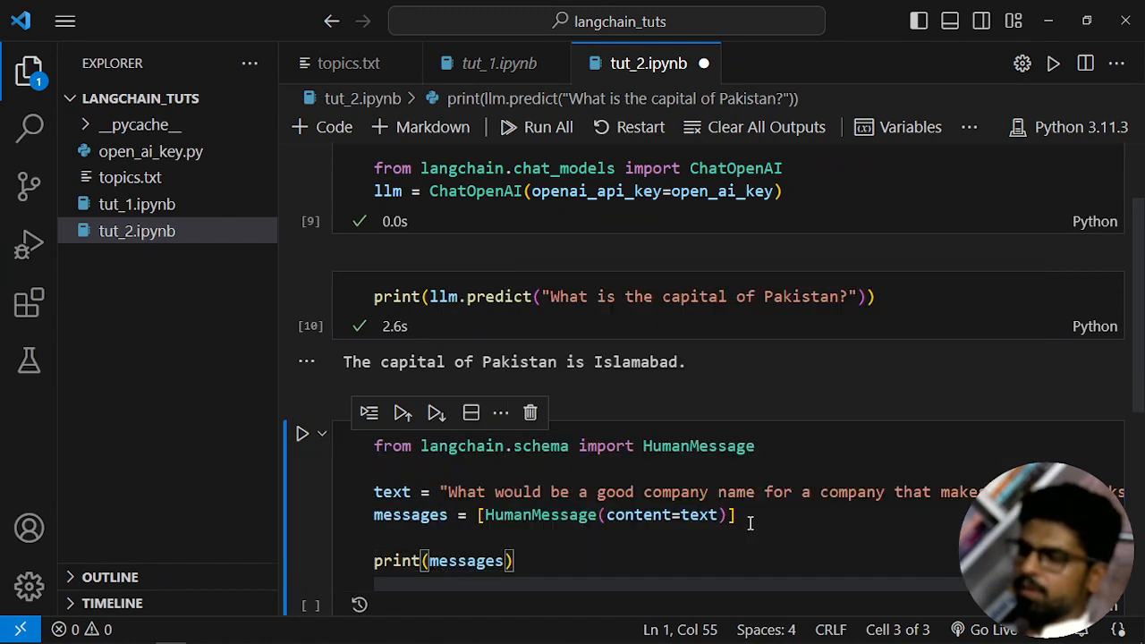
pyautogui.click(302, 434)
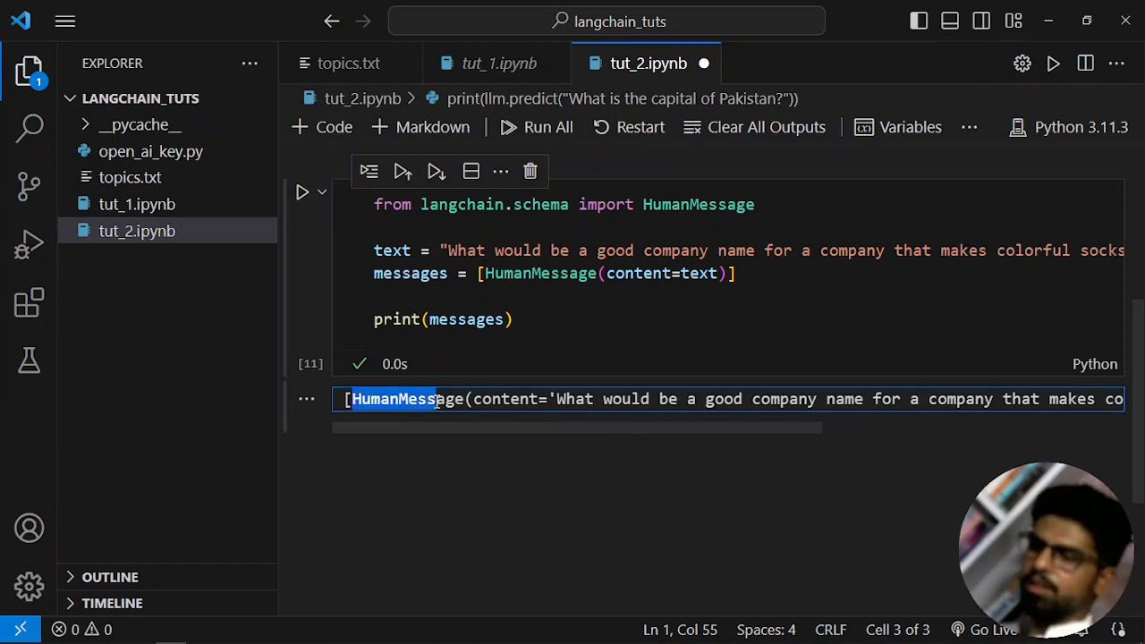
pyautogui.moveTo(450, 436)
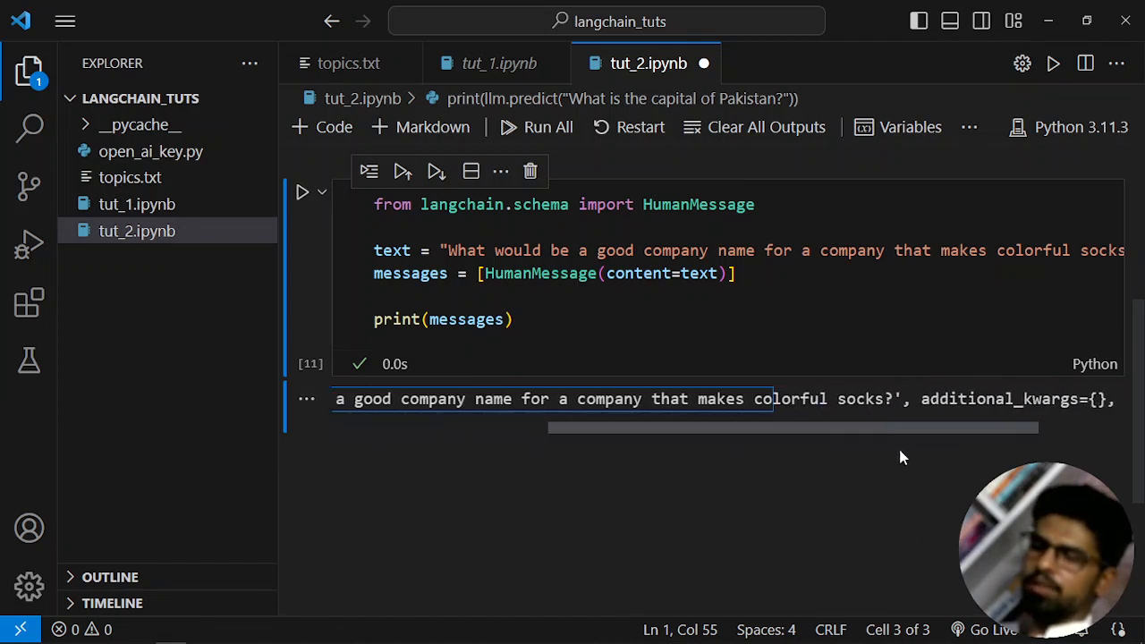
pyautogui.hscroll(3)
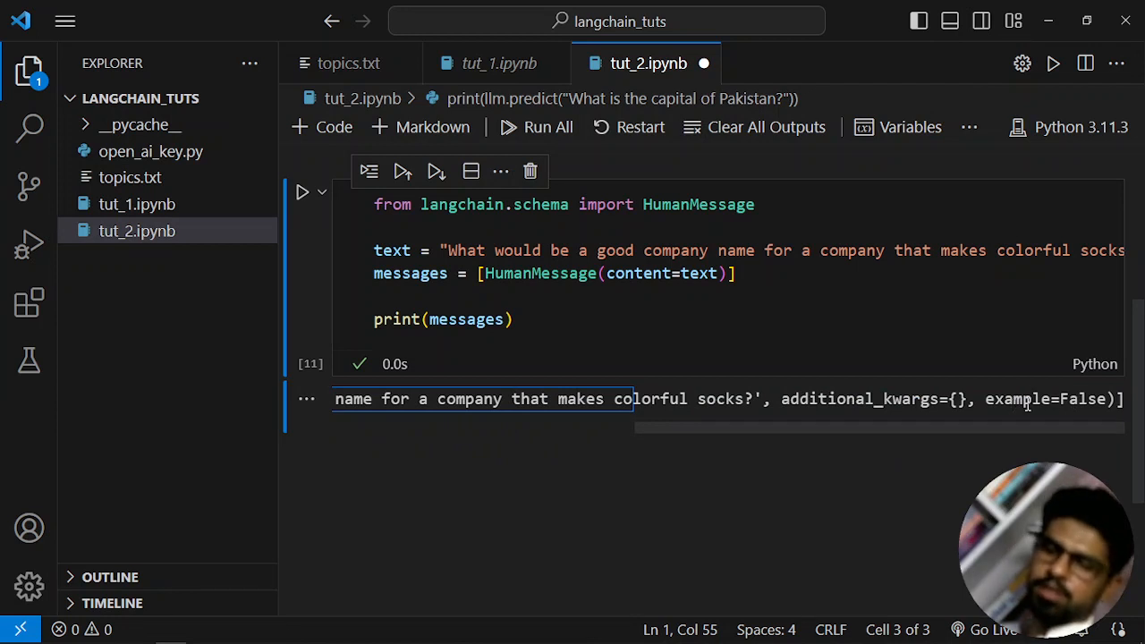
pyautogui.doubleClick(1016, 398)
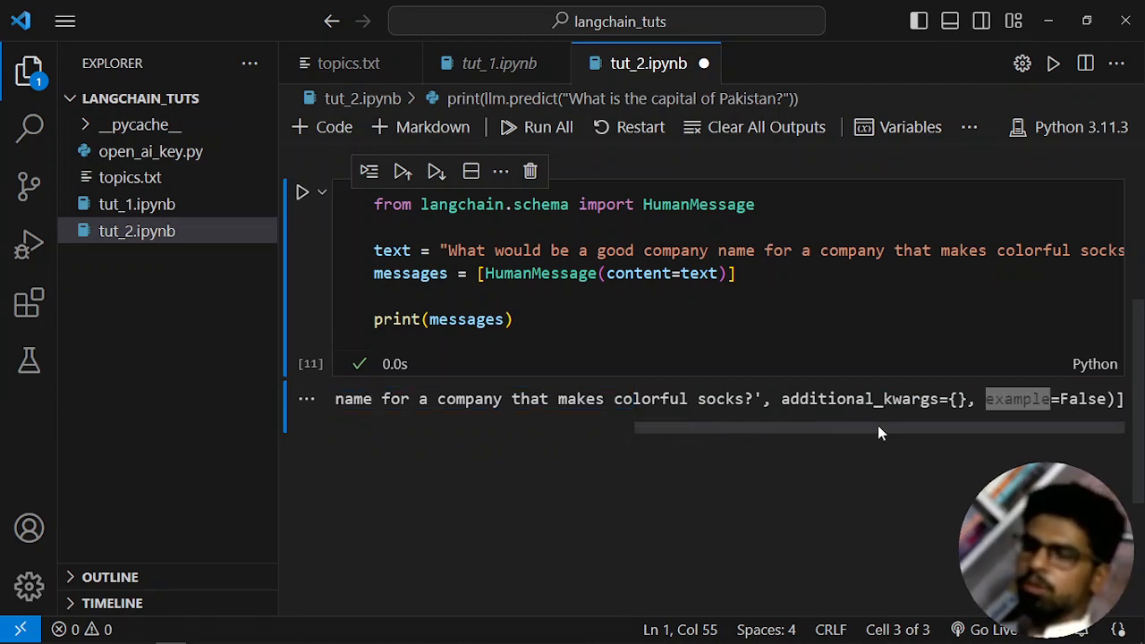
pyautogui.hscroll(-3)
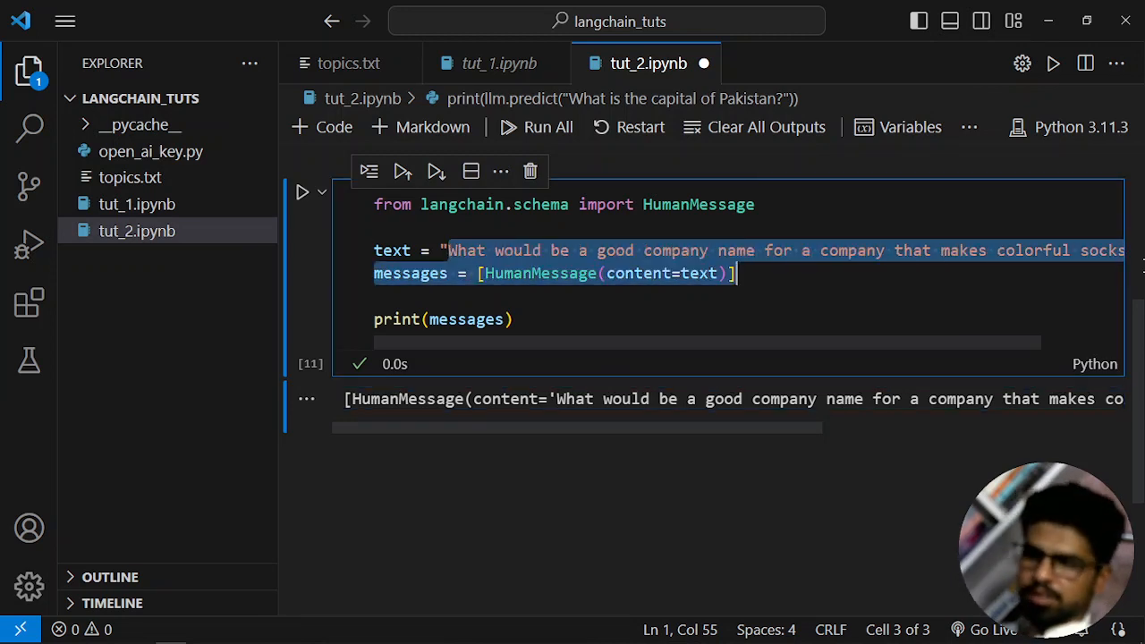
# Step: Write the comment: specify the AI as a good historian, then ask something about history
pyautogui.hscroll(3)
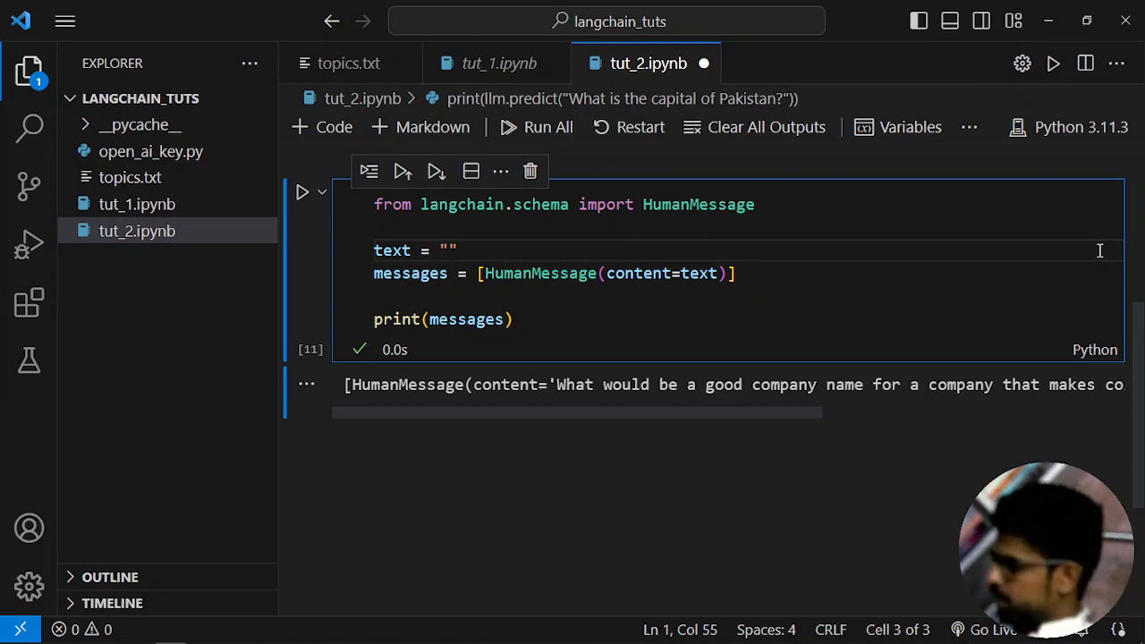
pyautogui.moveTo(364, 218)
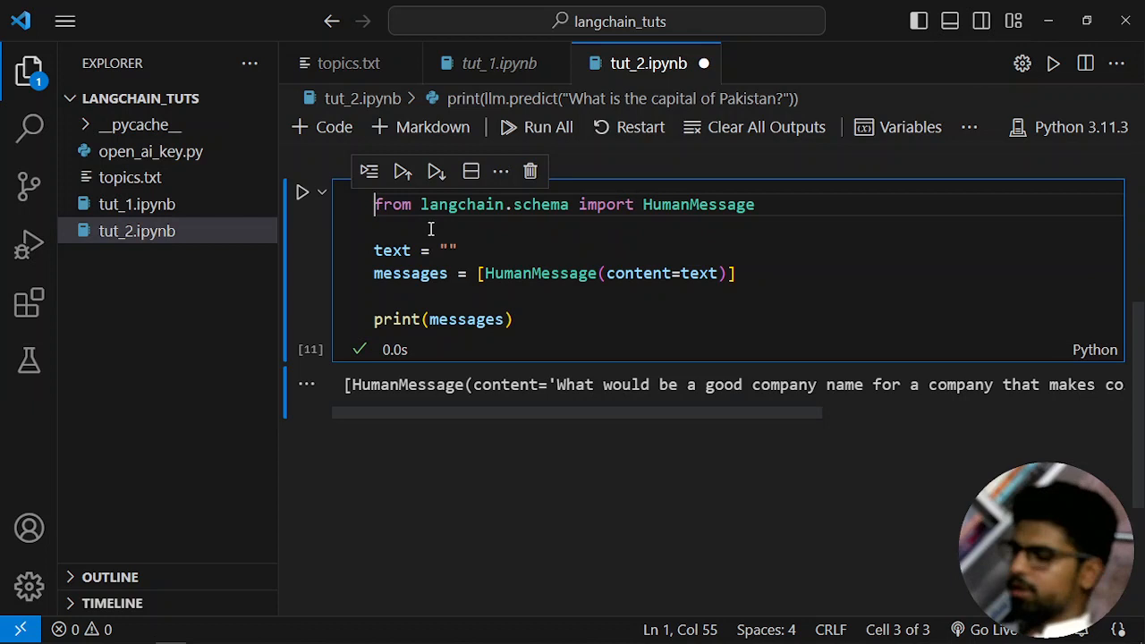
pyautogui.write('#')
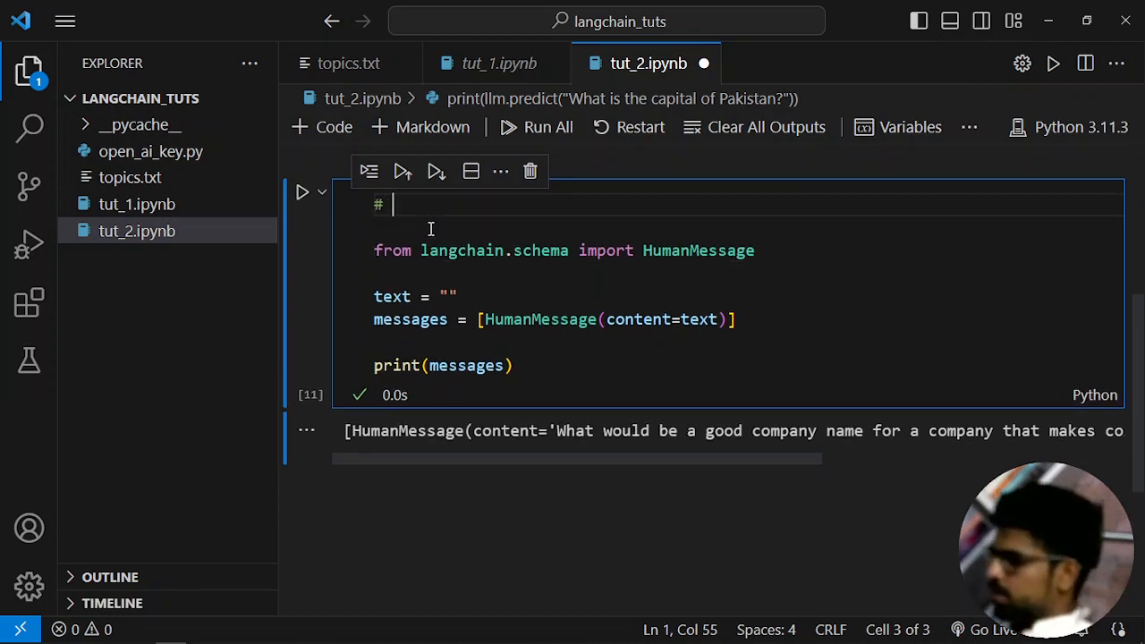
pyautogui.write('I will;')
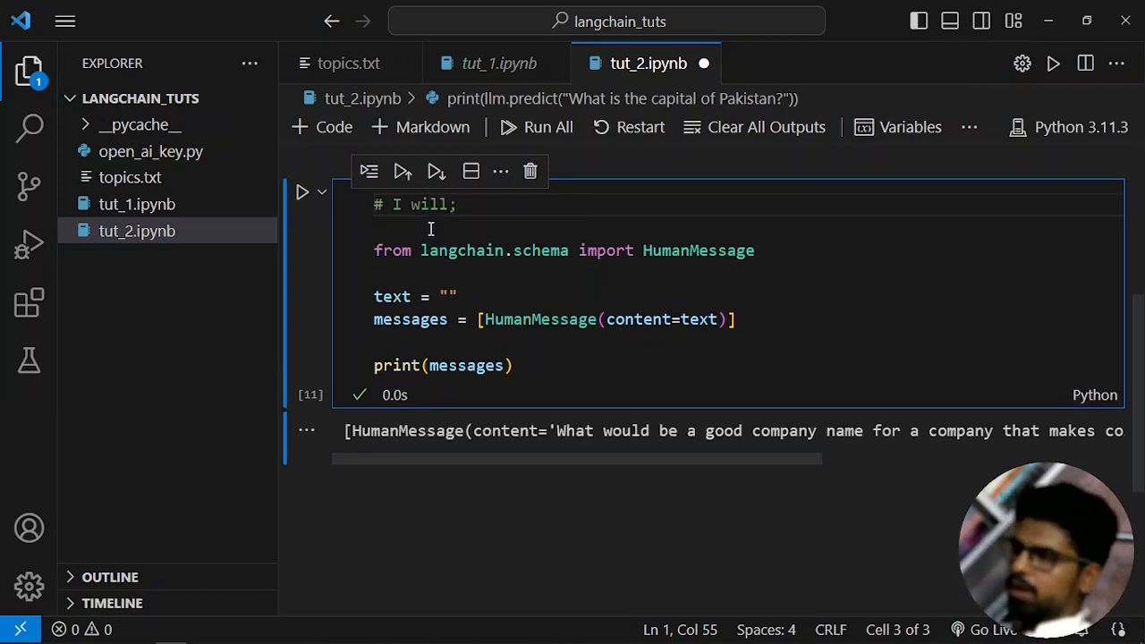
pyautogui.write('speci')
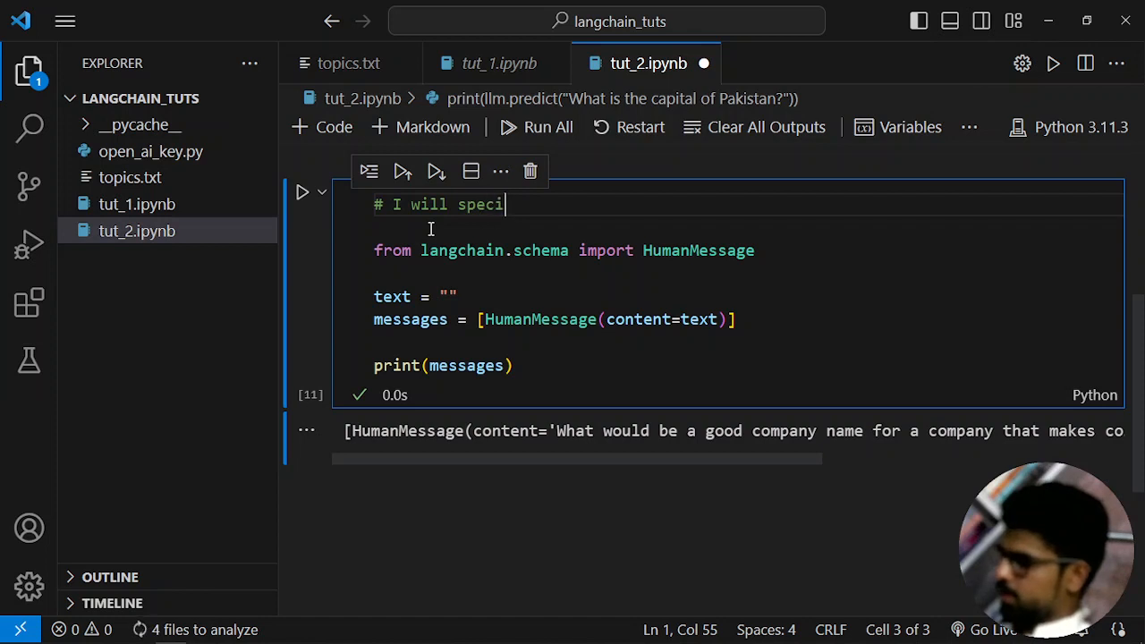
pyautogui.write('fy my AI')
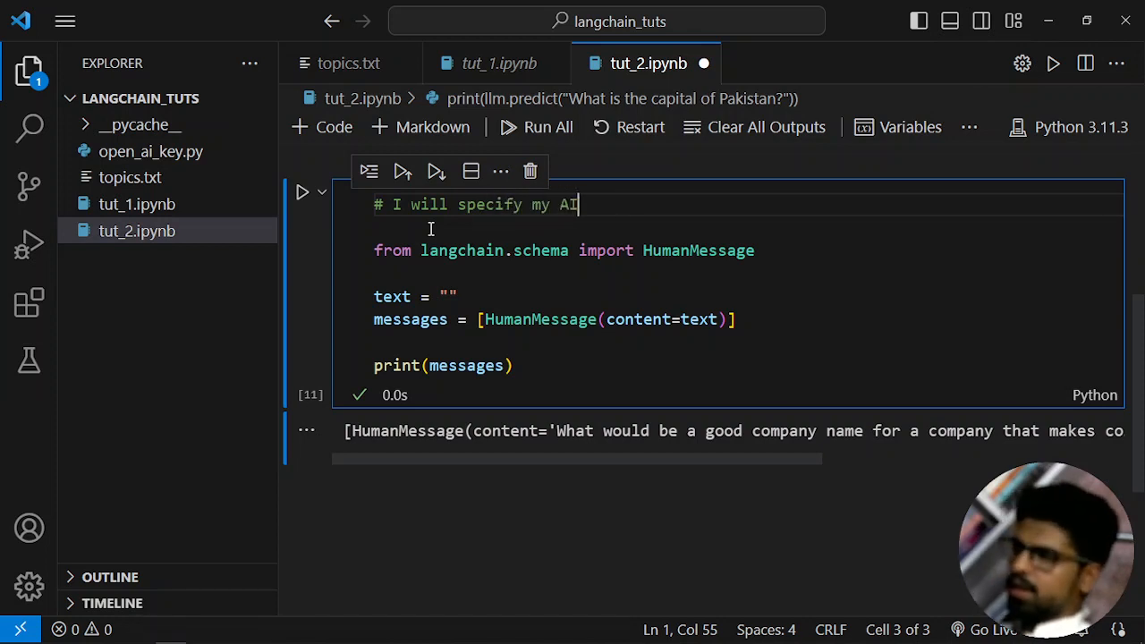
pyautogui.write('that')
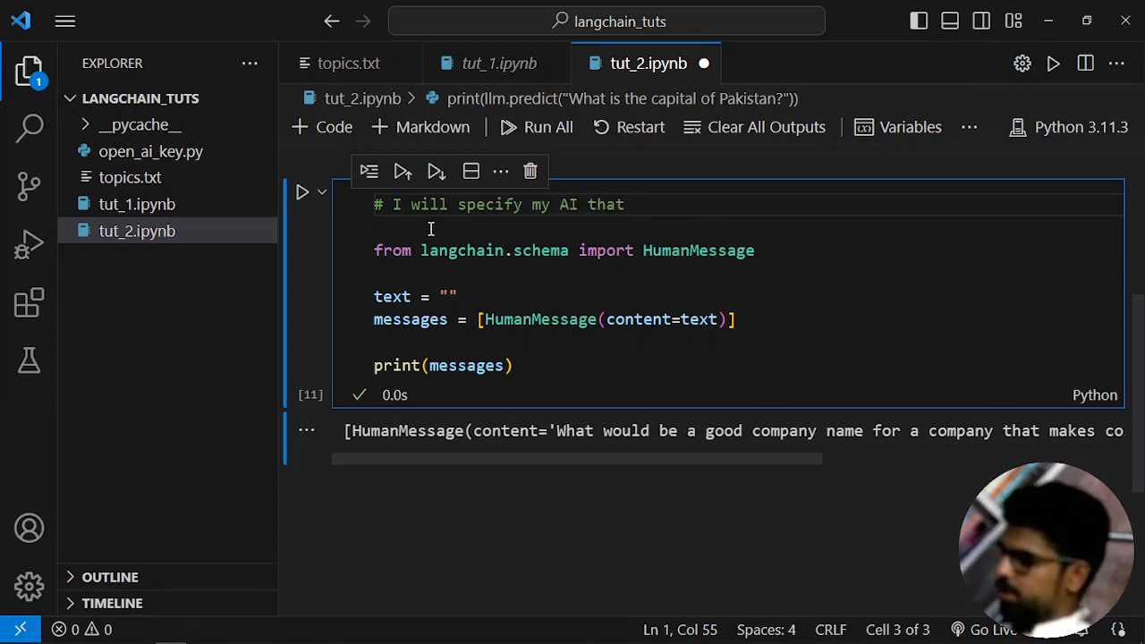
pyautogui.write('its')
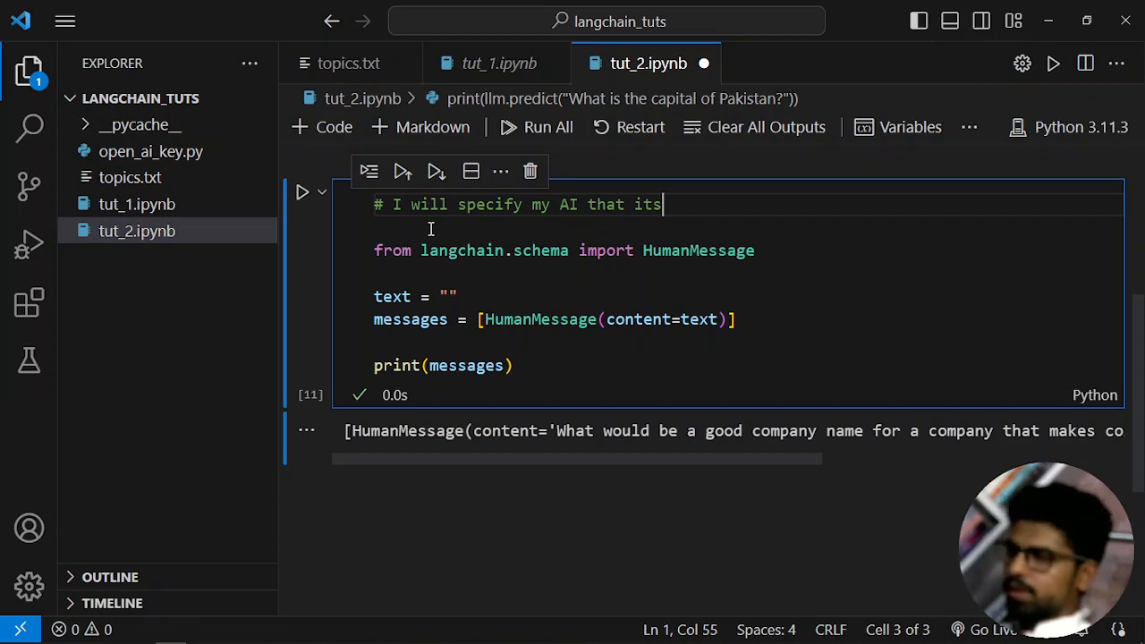
pyautogui.press('Backspace')
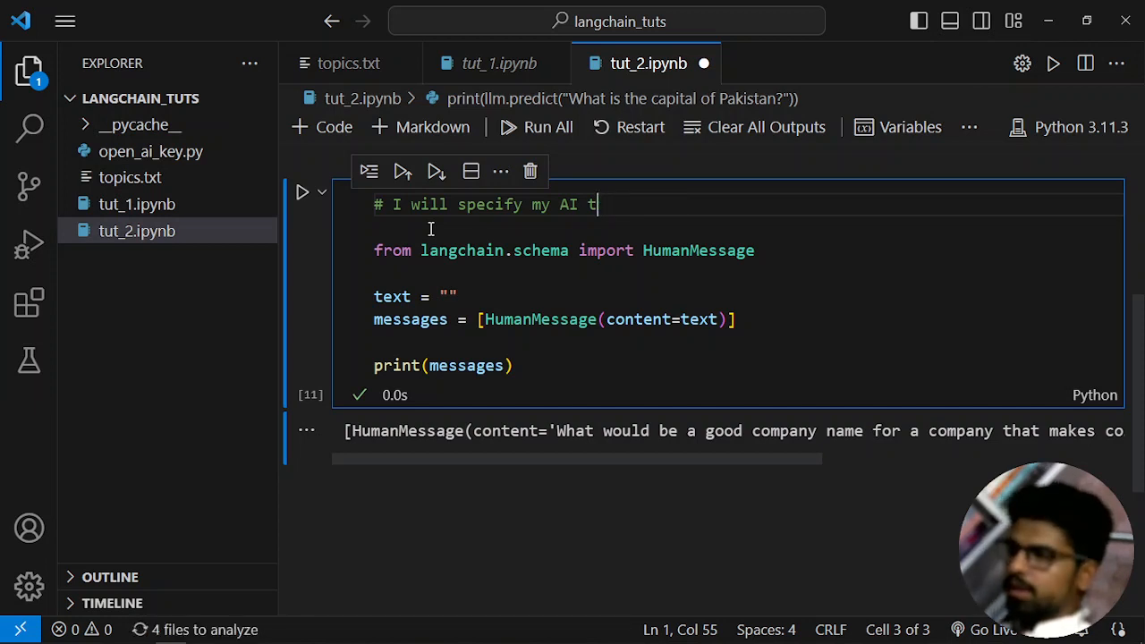
pyautogui.write('as a go')
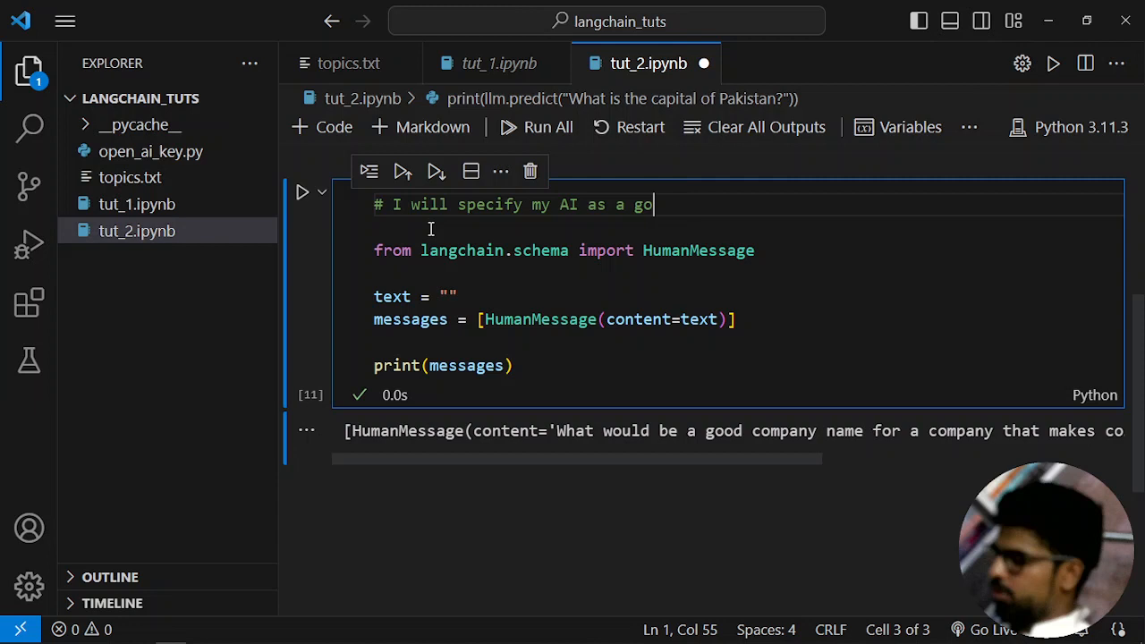
pyautogui.write('od histo')
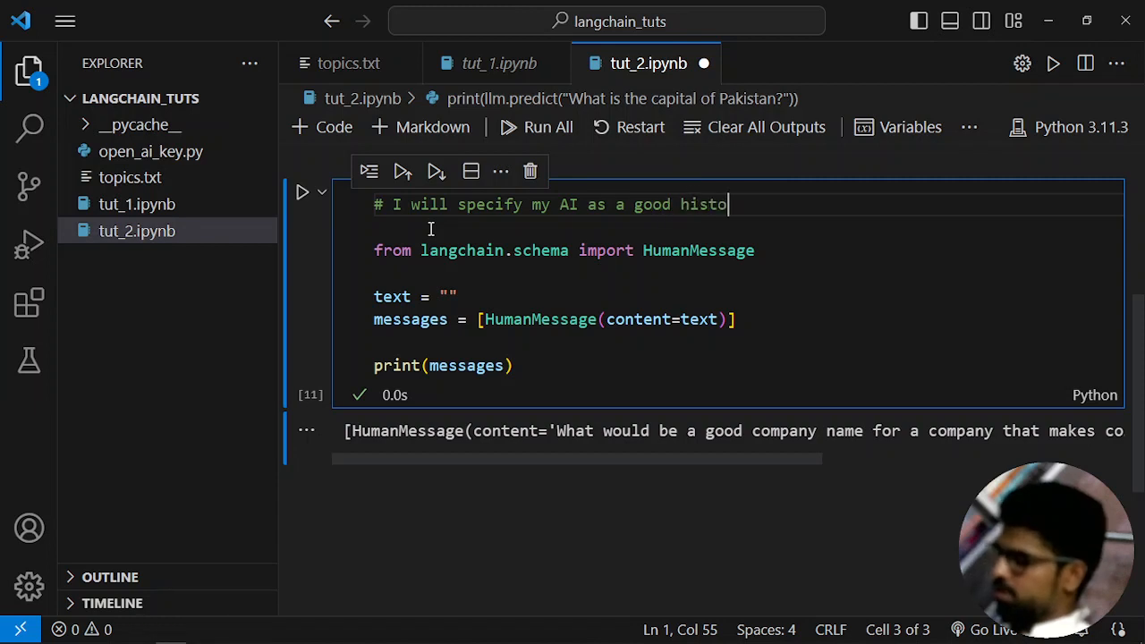
pyautogui.write('rian and')
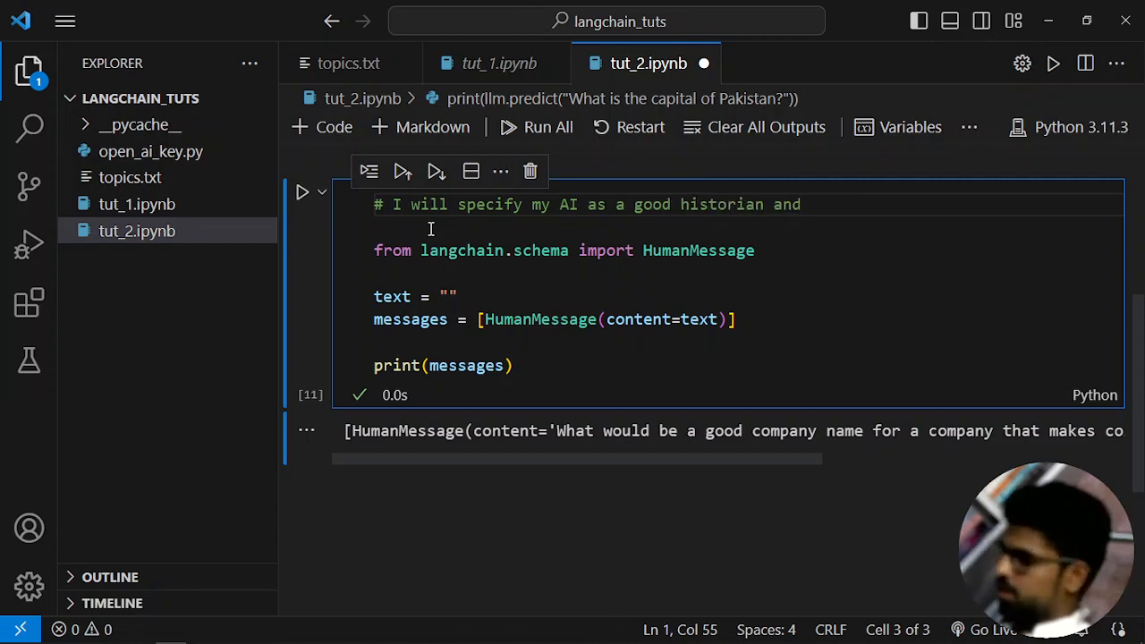
pyautogui.write('then  w')
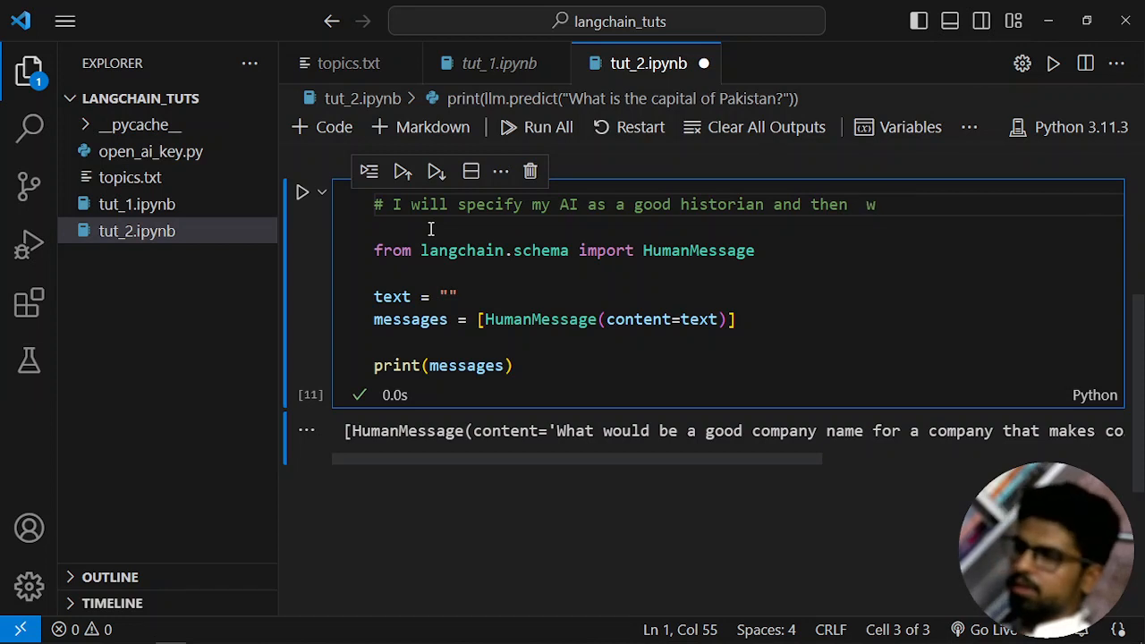
pyautogui.write('will ask som')
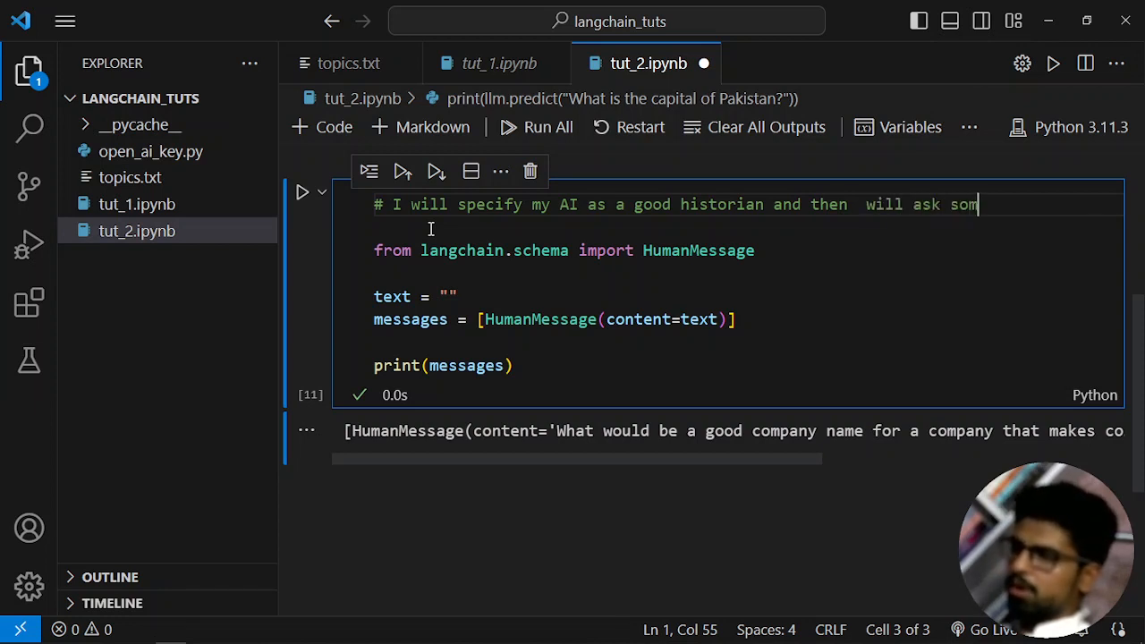
pyautogui.write('ething a')
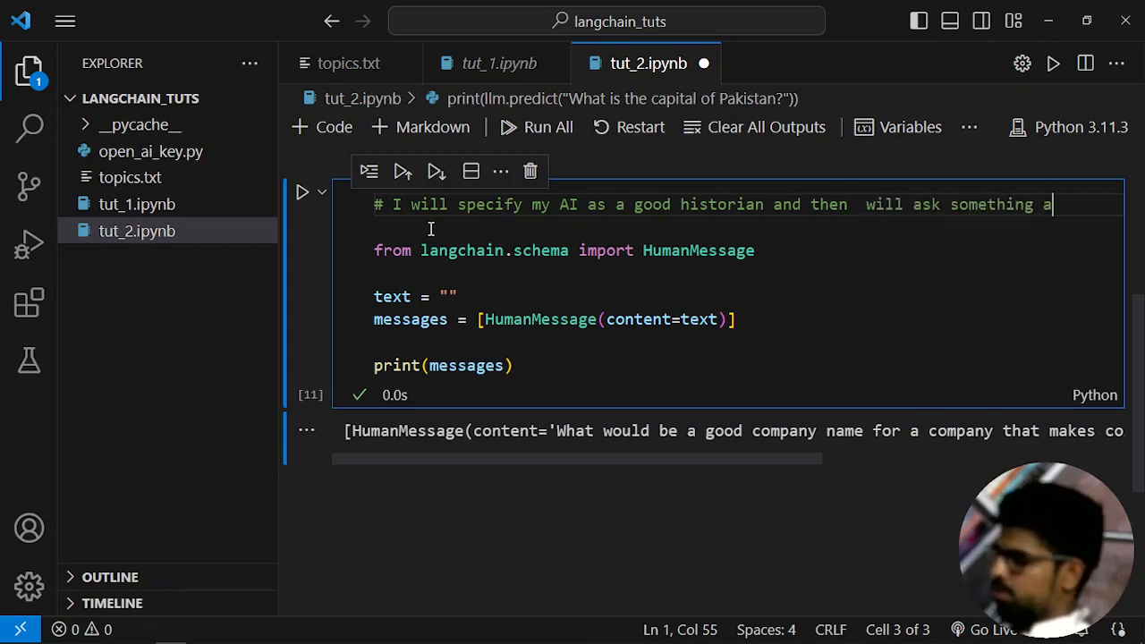
pyautogui.write('about hist')
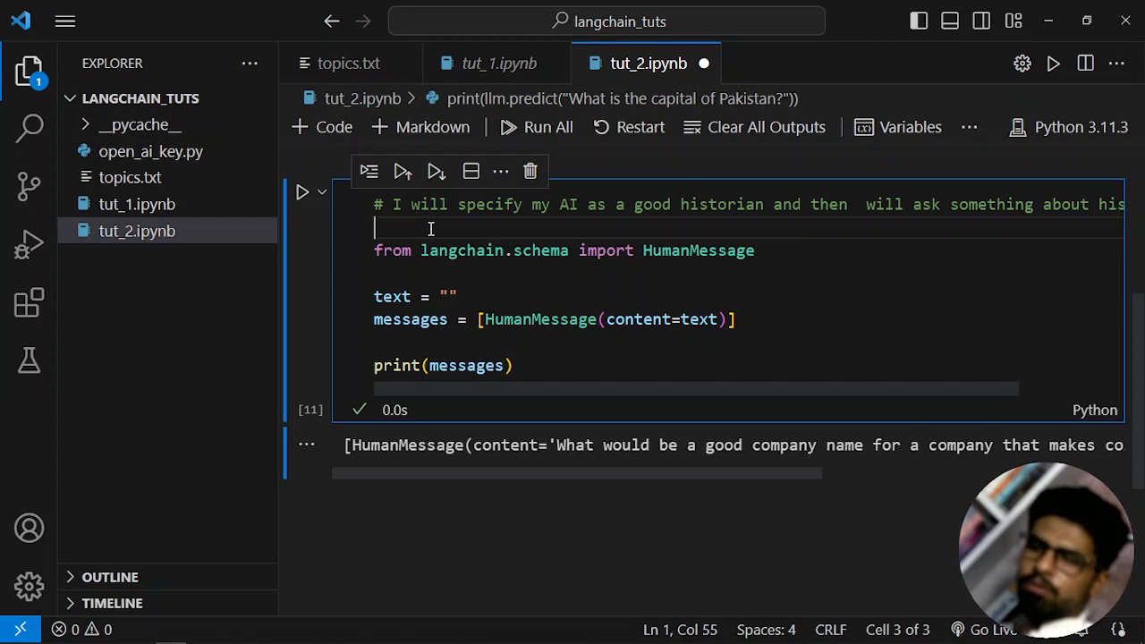
pyautogui.moveTo(787, 254)
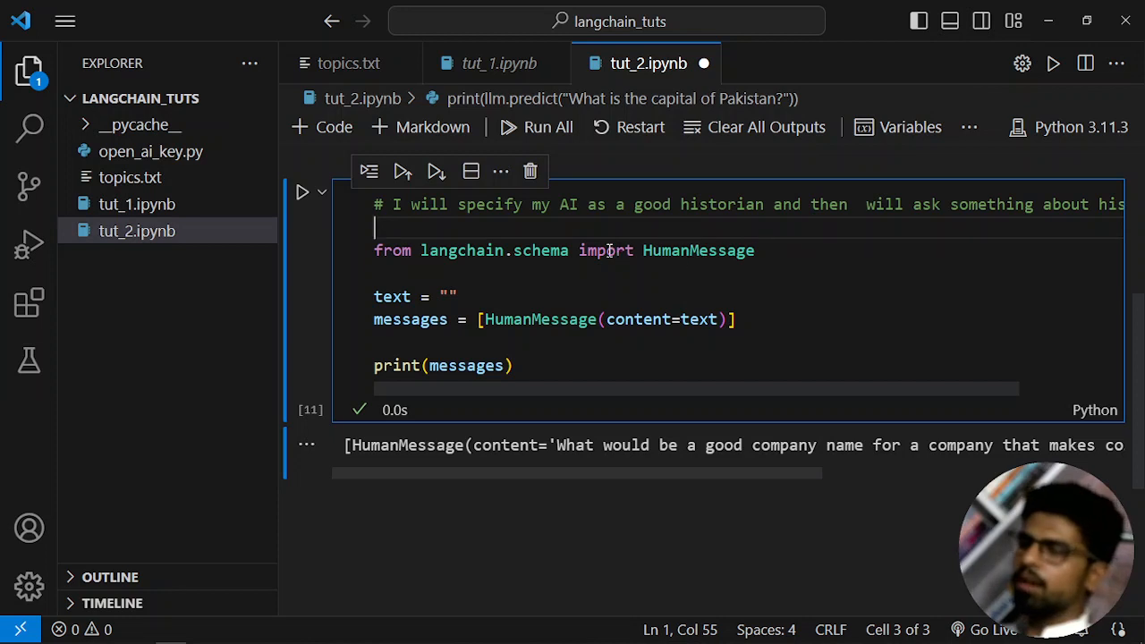
pyautogui.moveTo(794, 268)
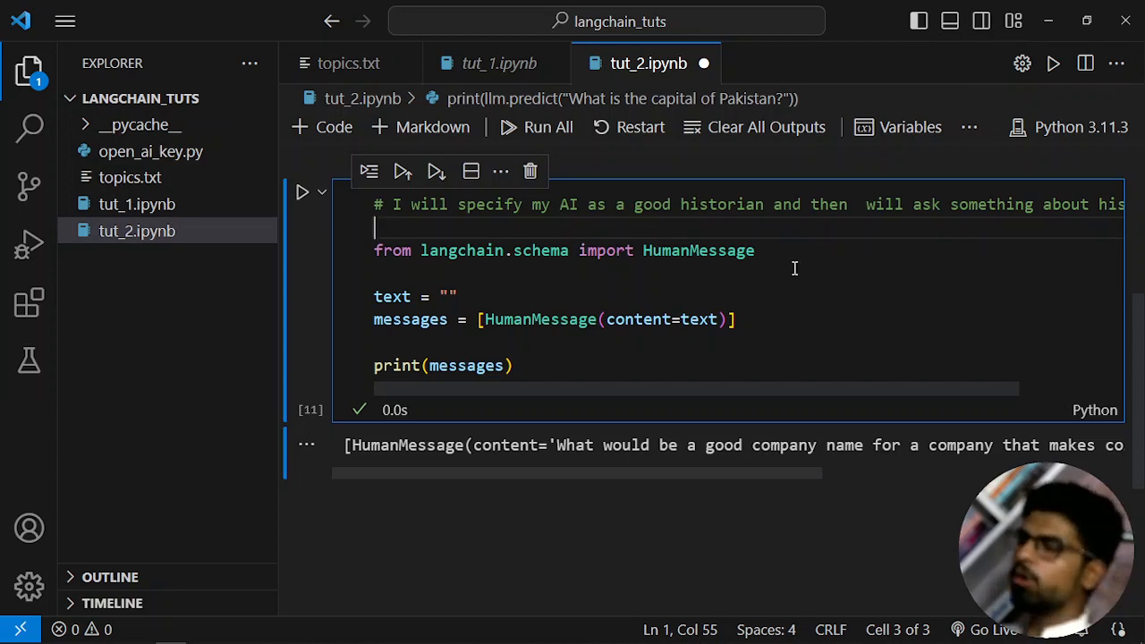
pyautogui.moveTo(315, 622)
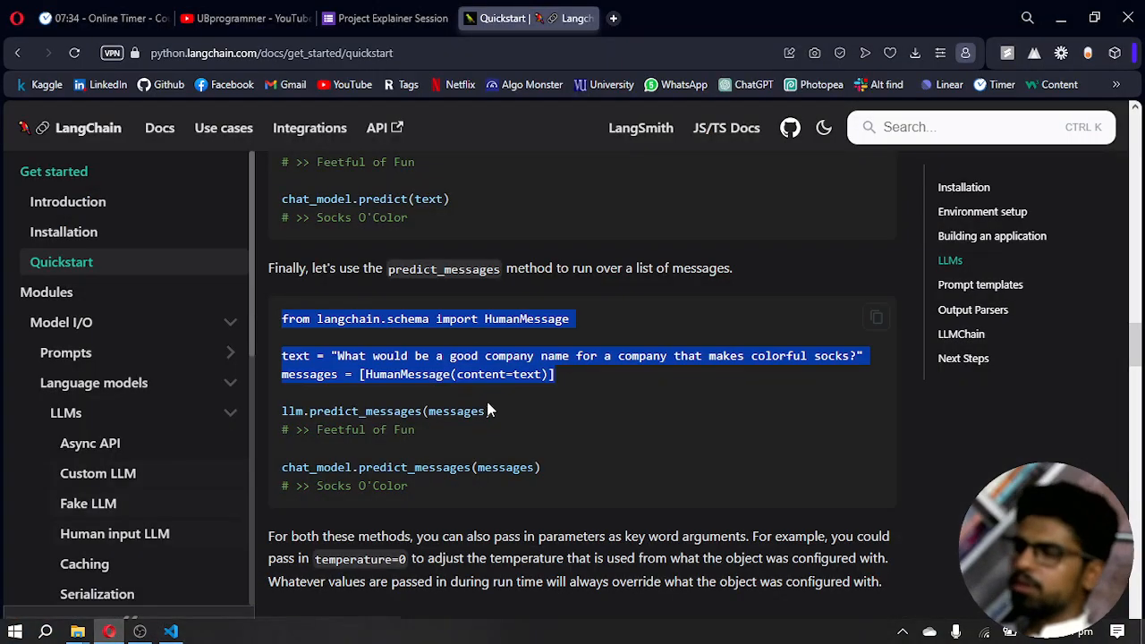
# Step: Pick out the SystemMessage class name from the Quickstart message-roles section and return to the notebook
pyautogui.scroll(3)
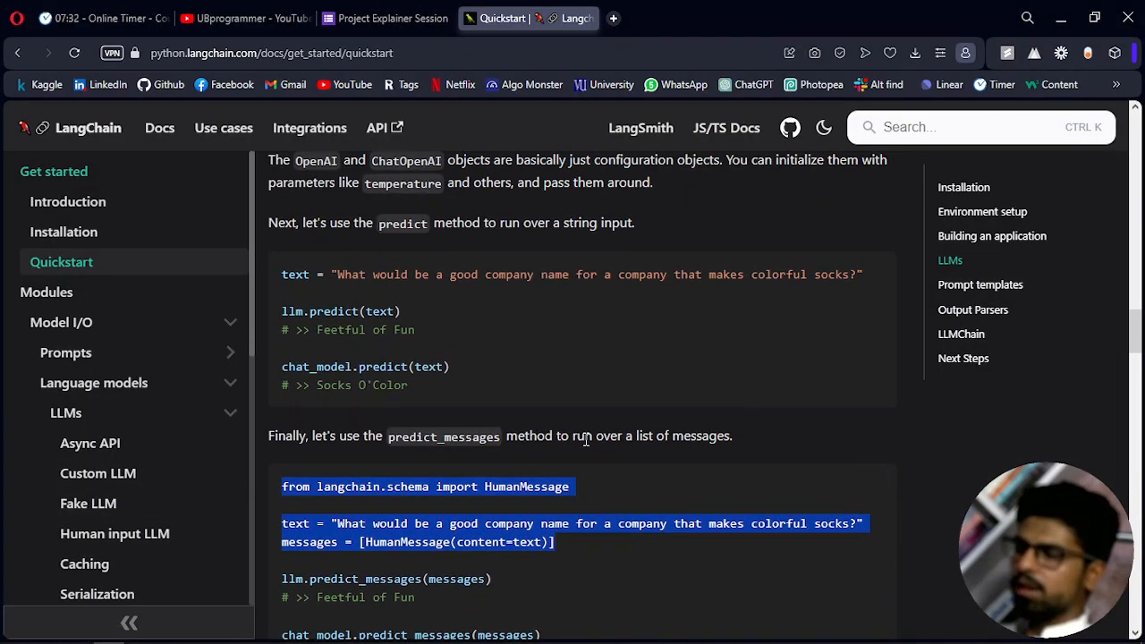
pyautogui.scroll(3)
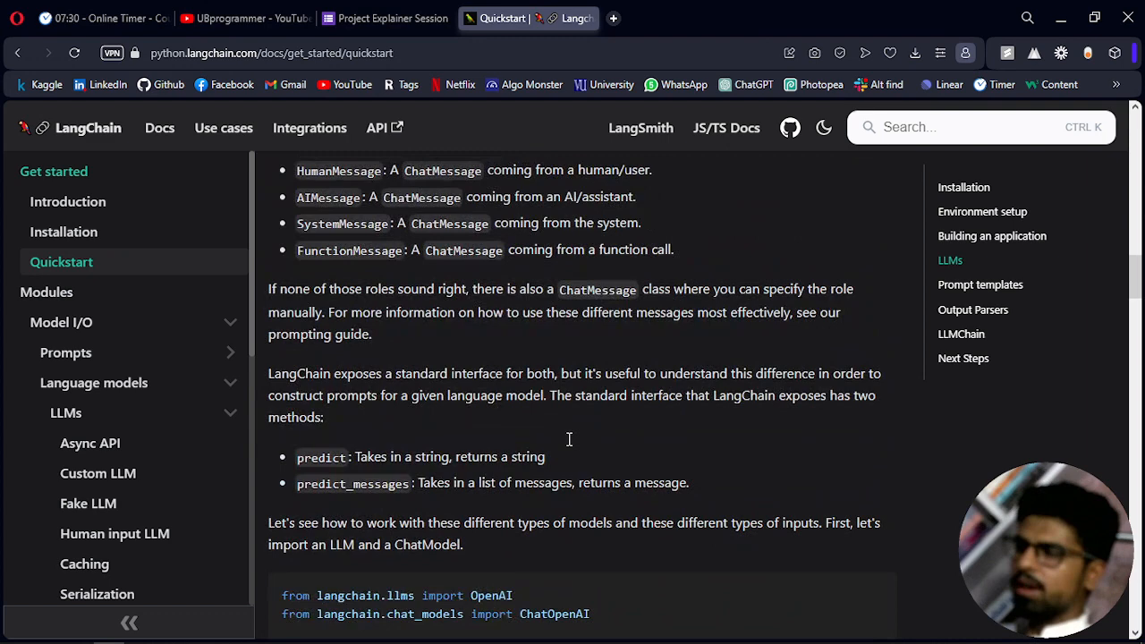
pyautogui.scroll(3)
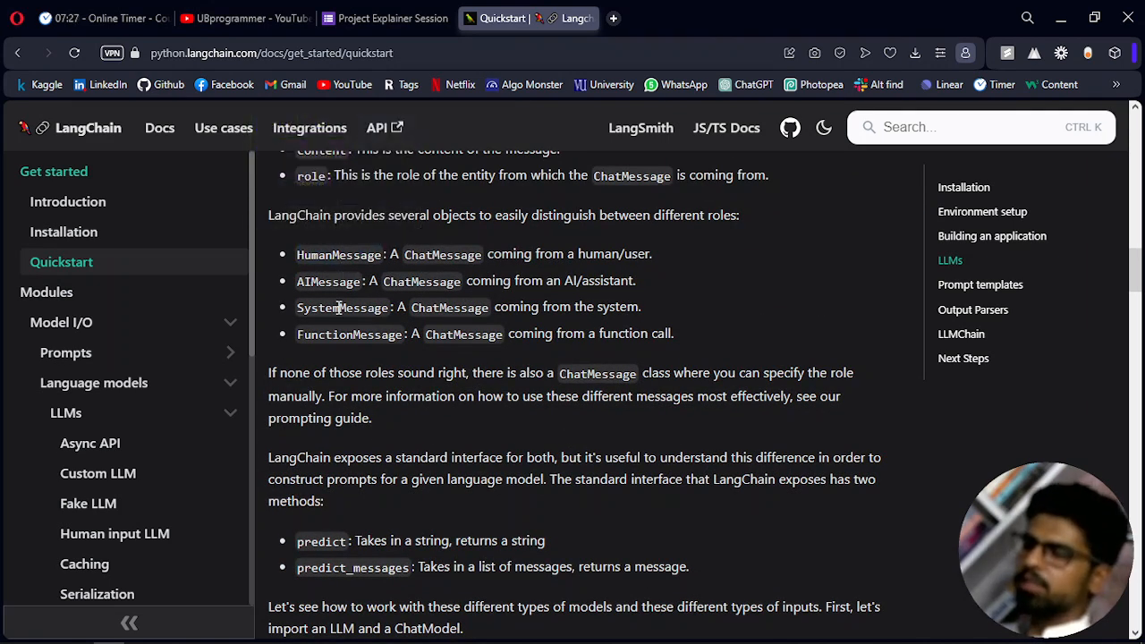
pyautogui.doubleClick(344, 307)
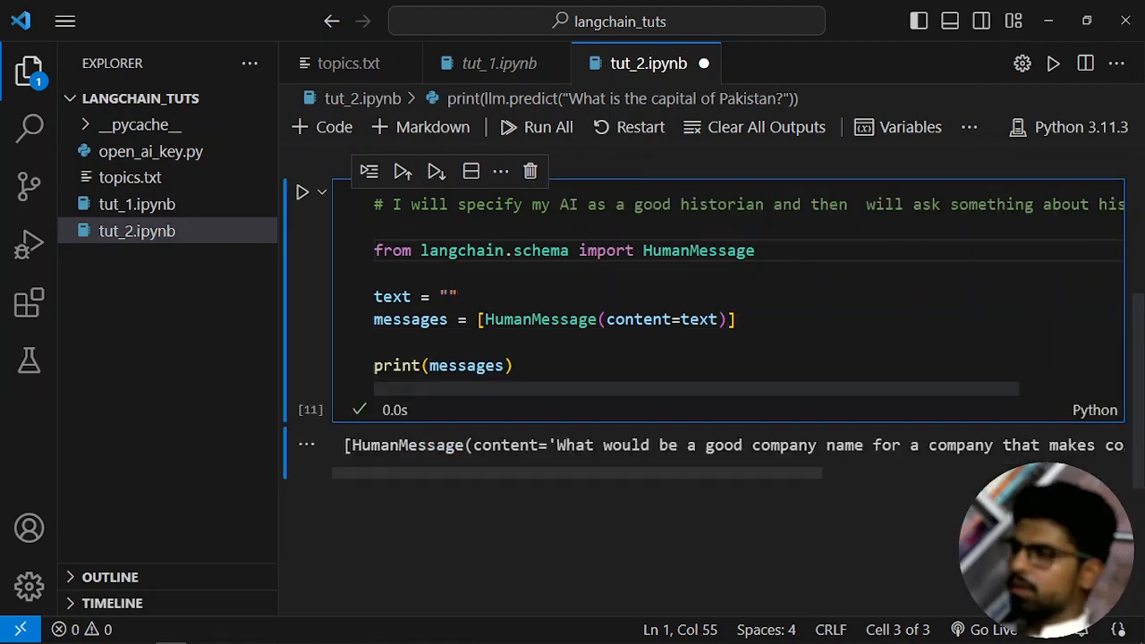
pyautogui.click(109, 631)
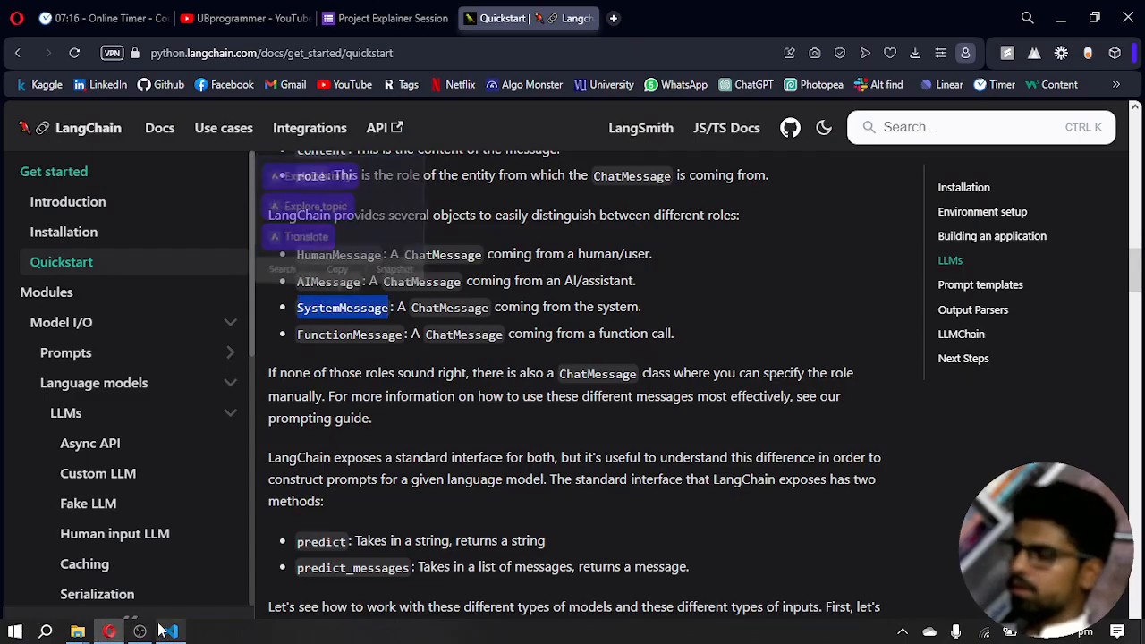
pyautogui.click(168, 633)
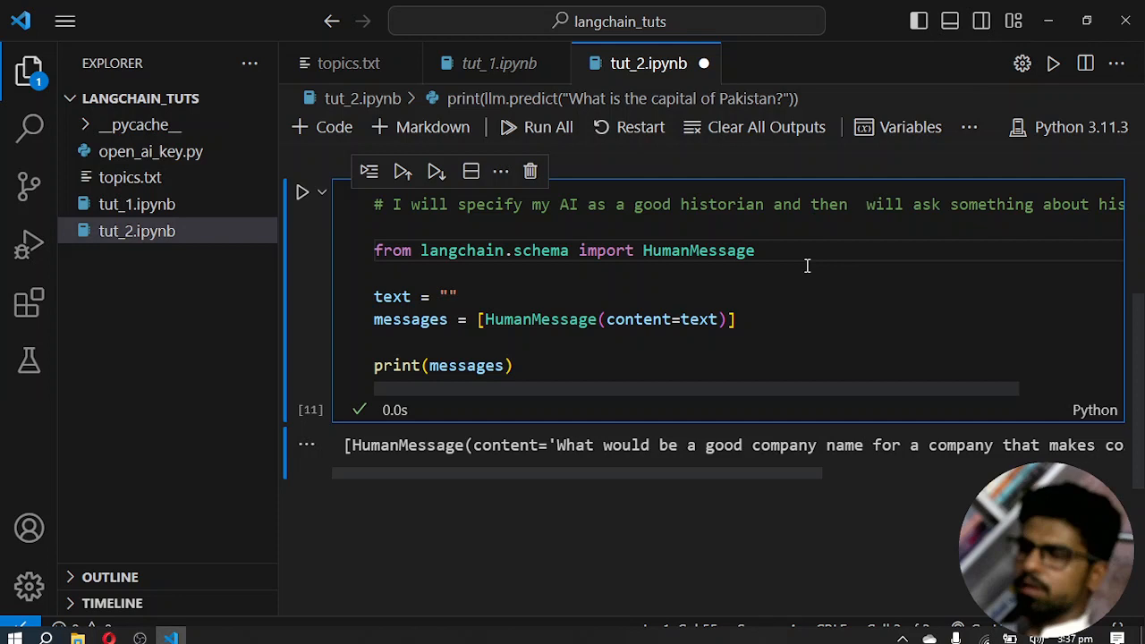
# Step: Add 'from langchain.schema import SystemMessage' below the HumanMessage import and begin renaming the text variable
pyautogui.write('SystemMessage')
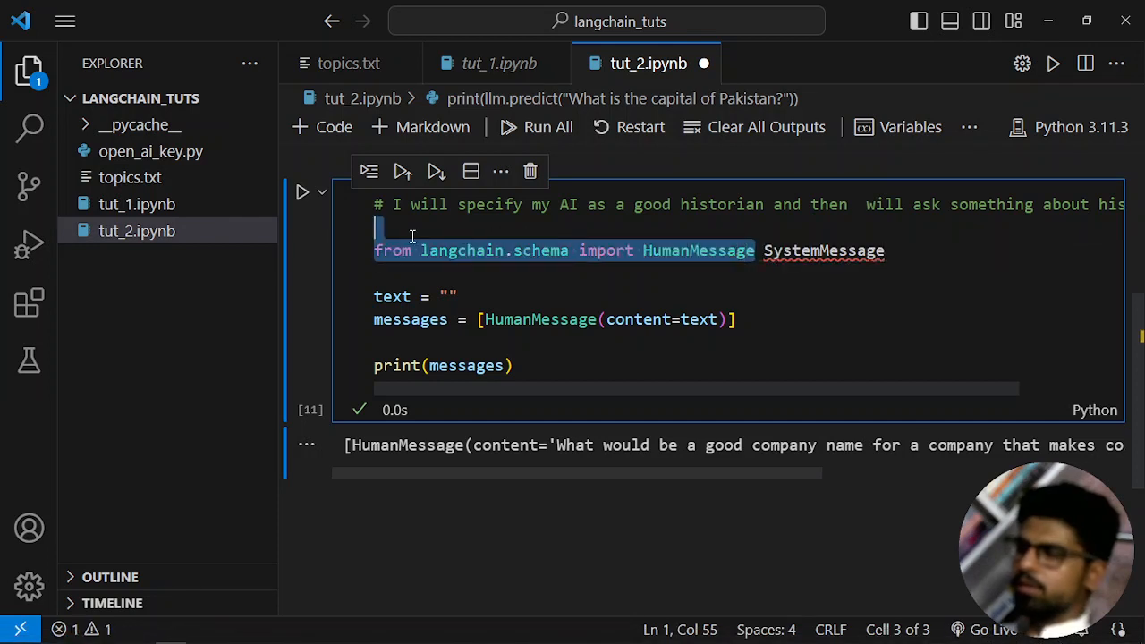
pyautogui.click(444, 272)
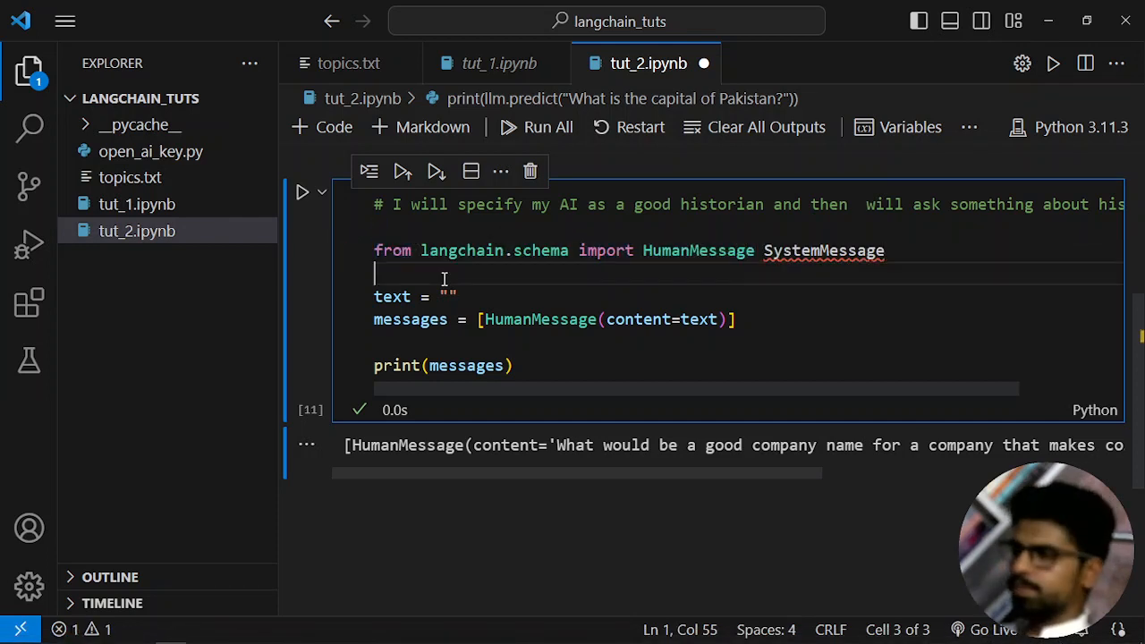
pyautogui.write('from langchain.schema import HumanMessage')
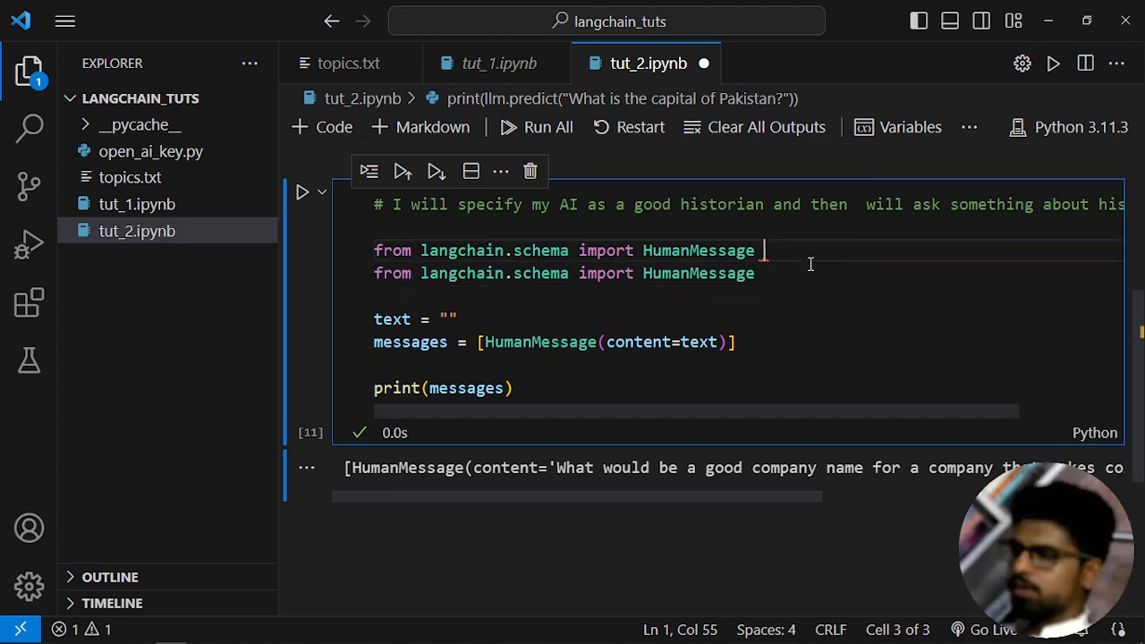
pyautogui.write('SystemMessage')
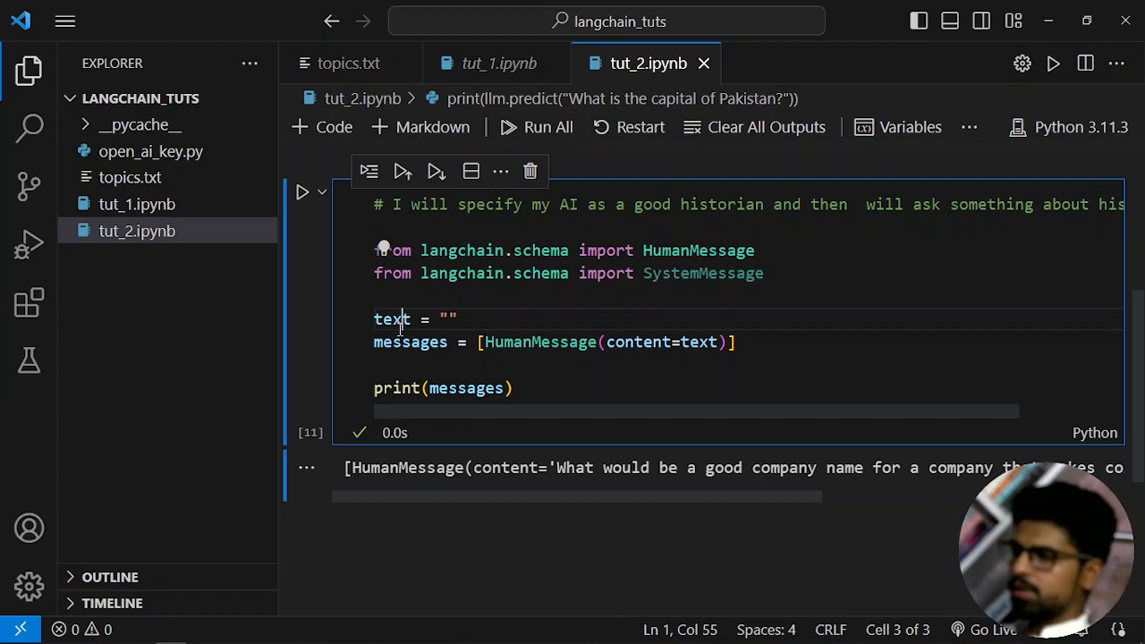
pyautogui.write('systemMessage')
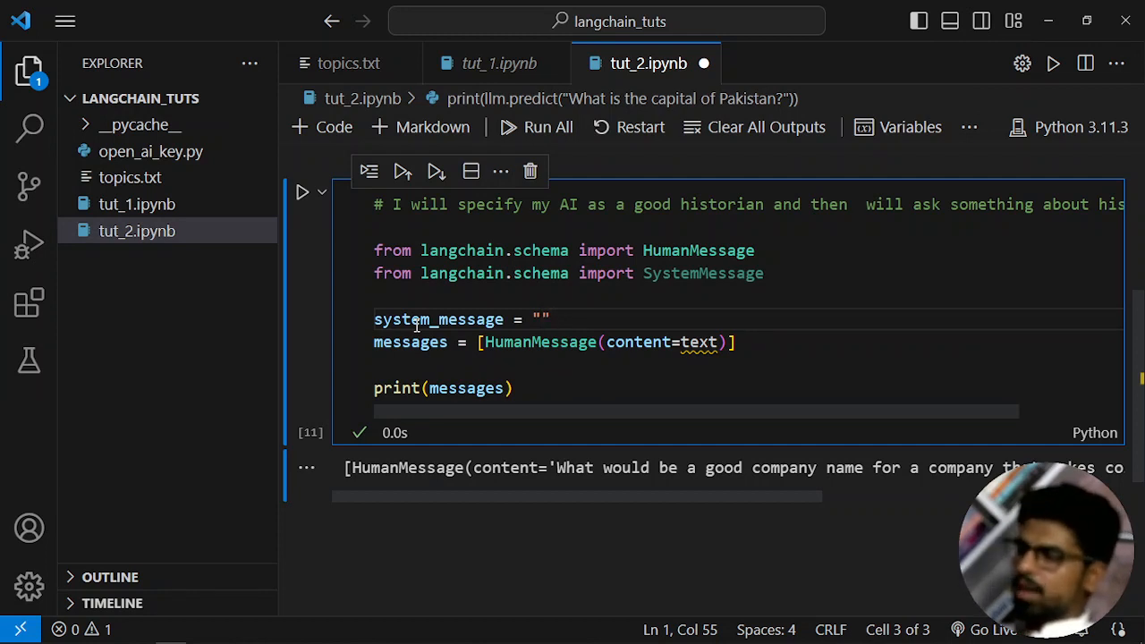
# Step: Set system_message to "You are a good historian", discarding the half-written 'What' string
pyautogui.write('W')
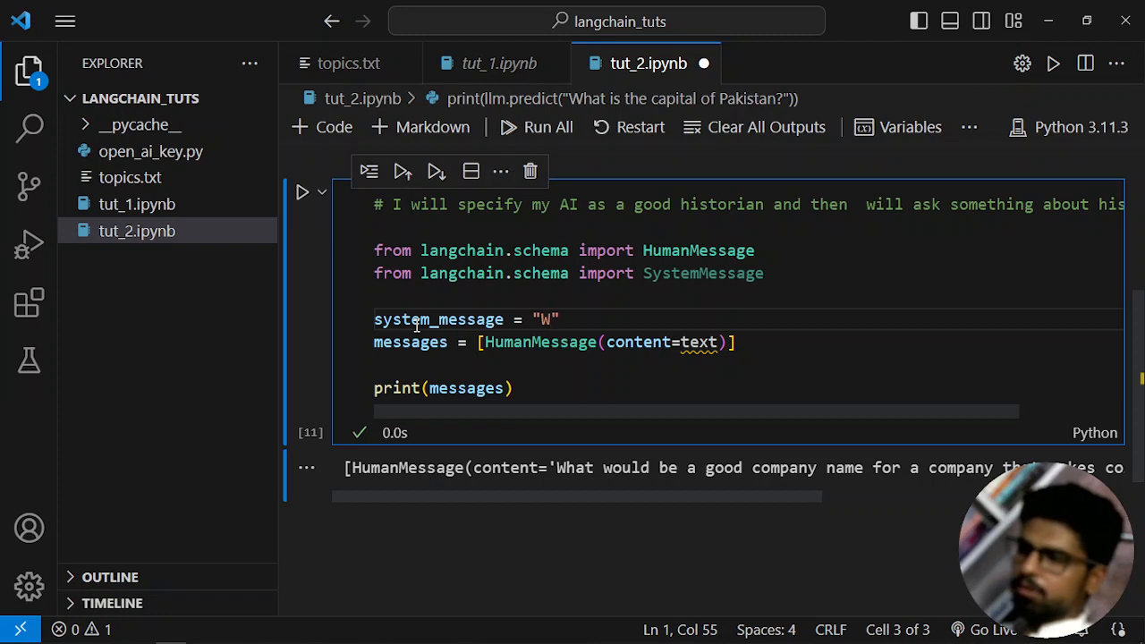
pyautogui.write('hat')
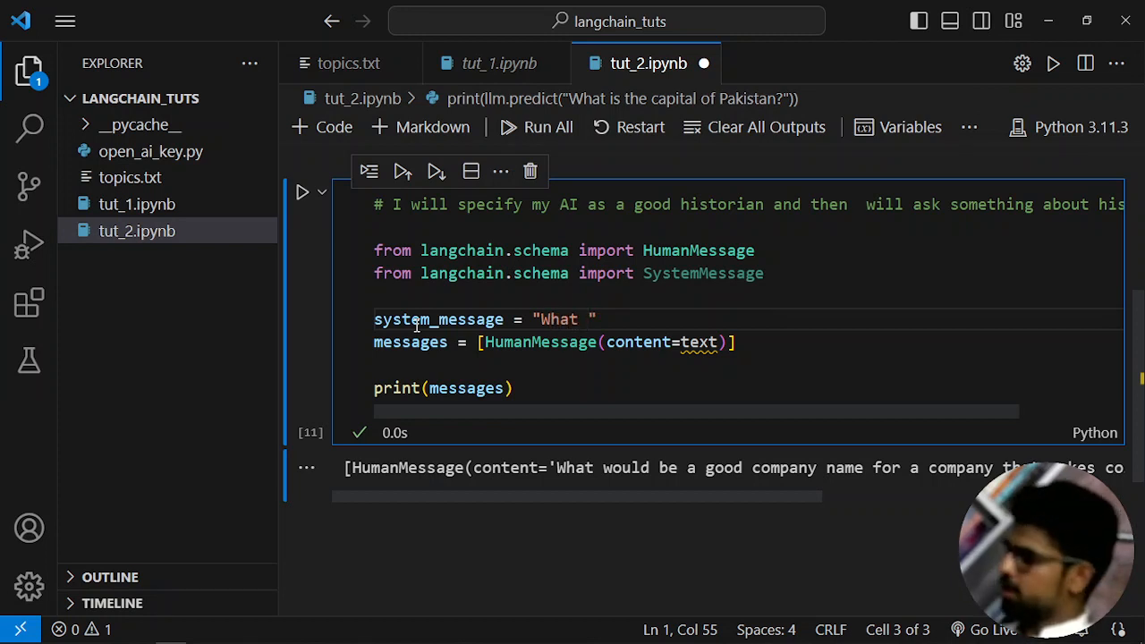
pyautogui.press('BackSpace')
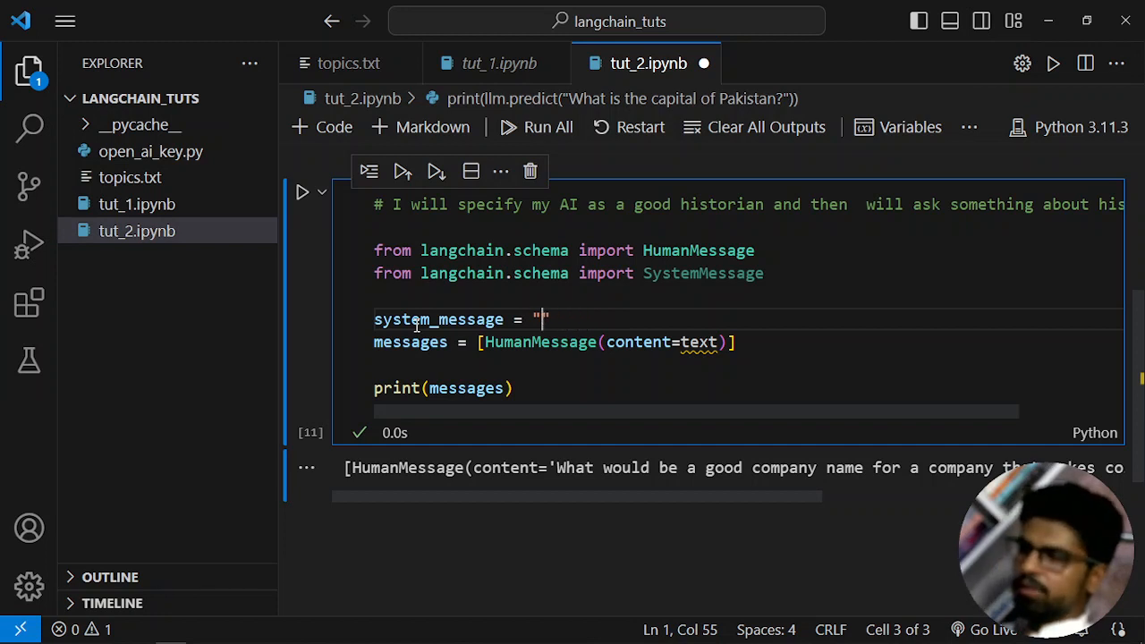
pyautogui.write('You are')
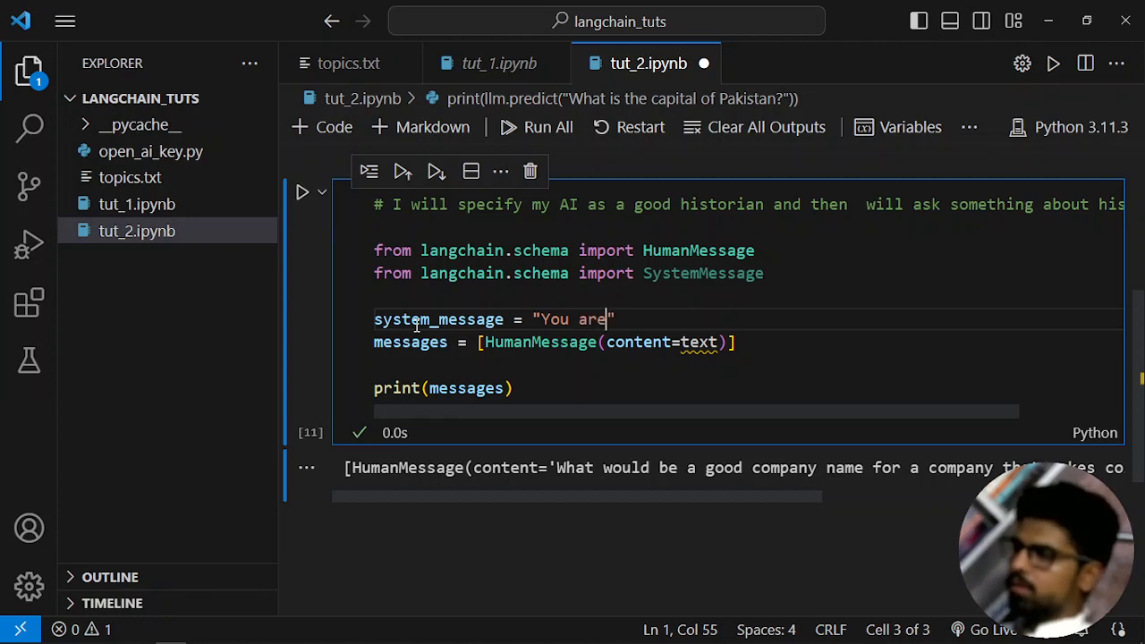
pyautogui.write('a good')
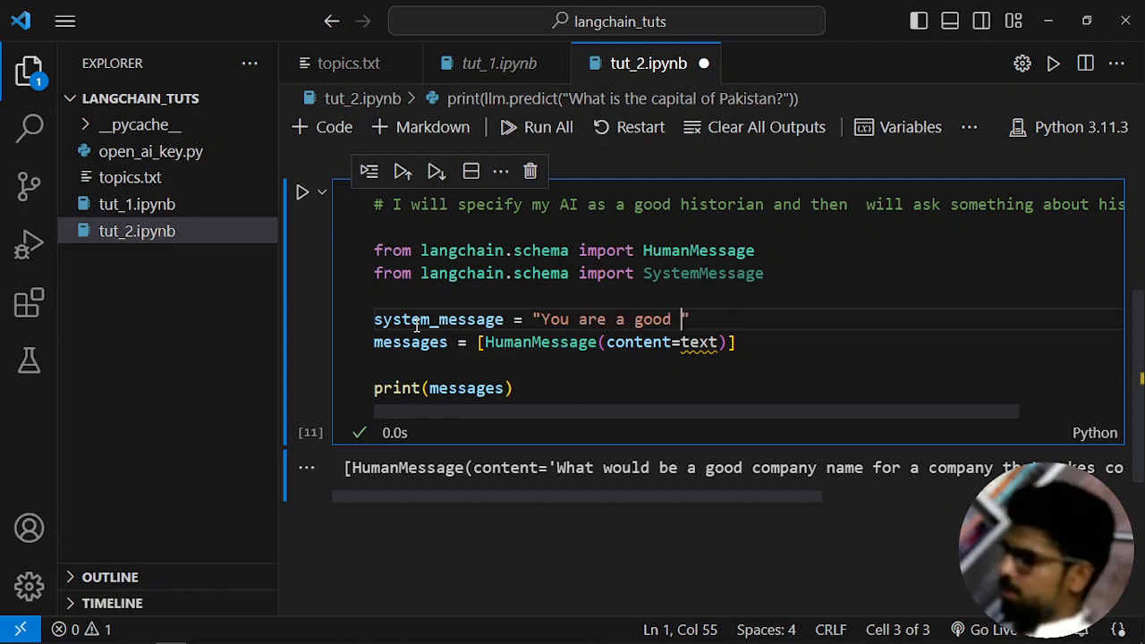
pyautogui.write('historian')
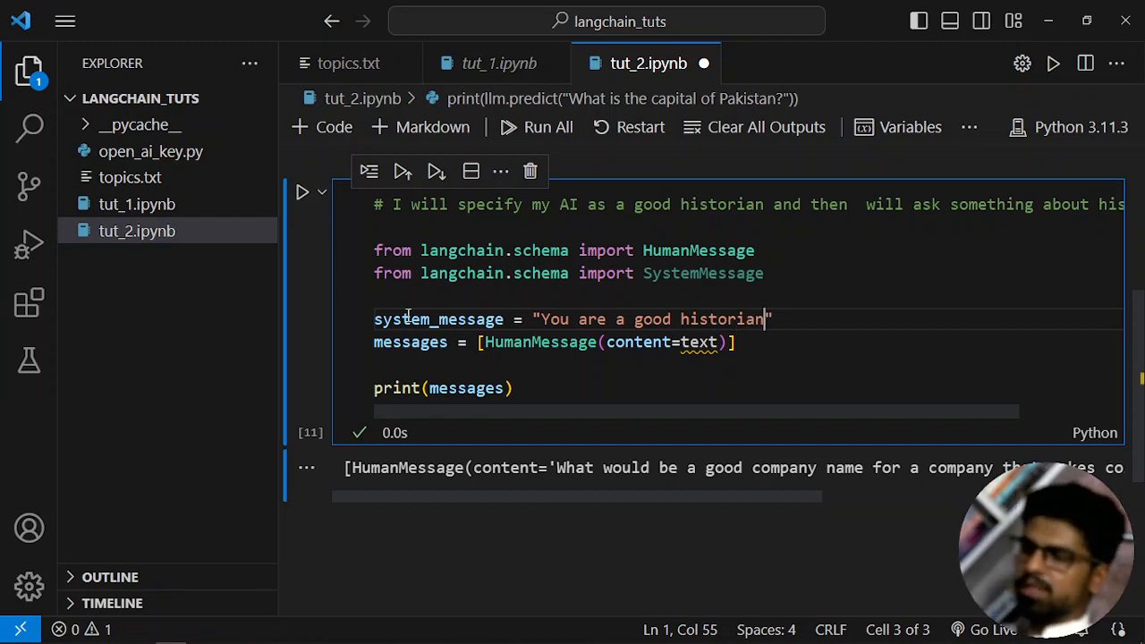
pyautogui.moveTo(456, 351)
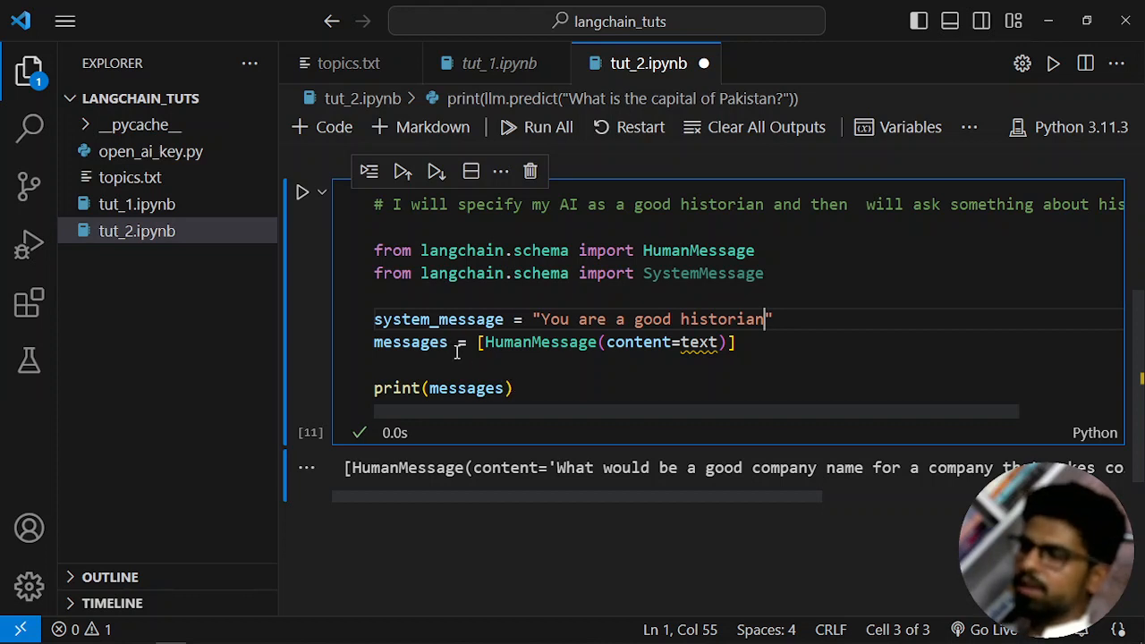
pyautogui.moveTo(809, 319)
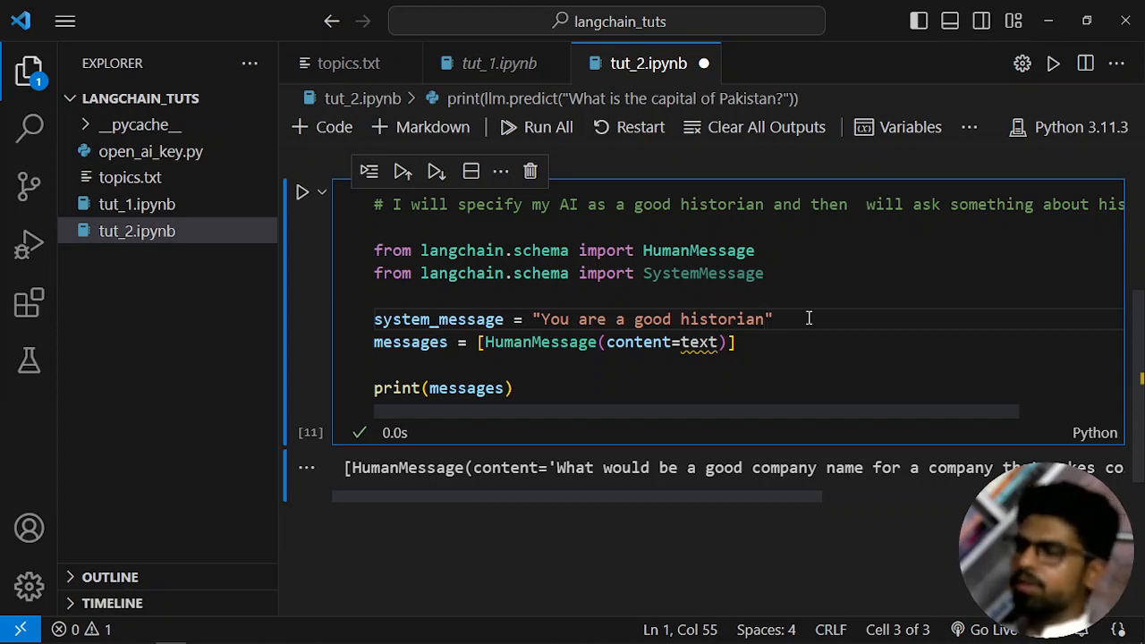
pyautogui.moveTo(748, 343)
pyautogui.write('Syste')
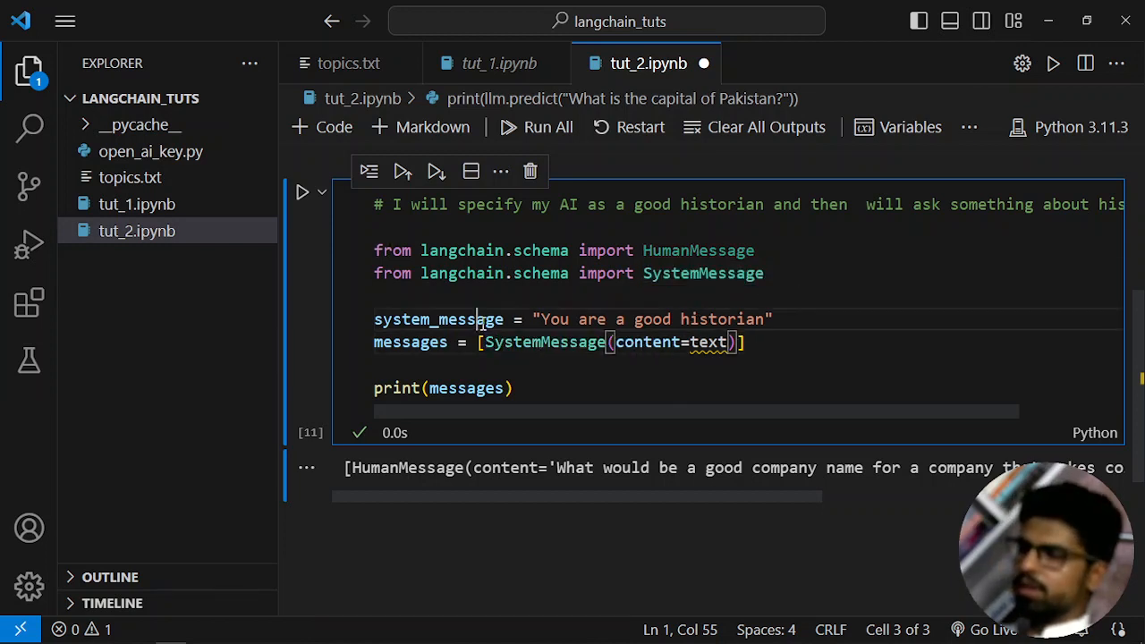
# Step: Build messages from SystemMessage(content=system_message) and run the cell to print it
pyautogui.doubleClick(708, 342)
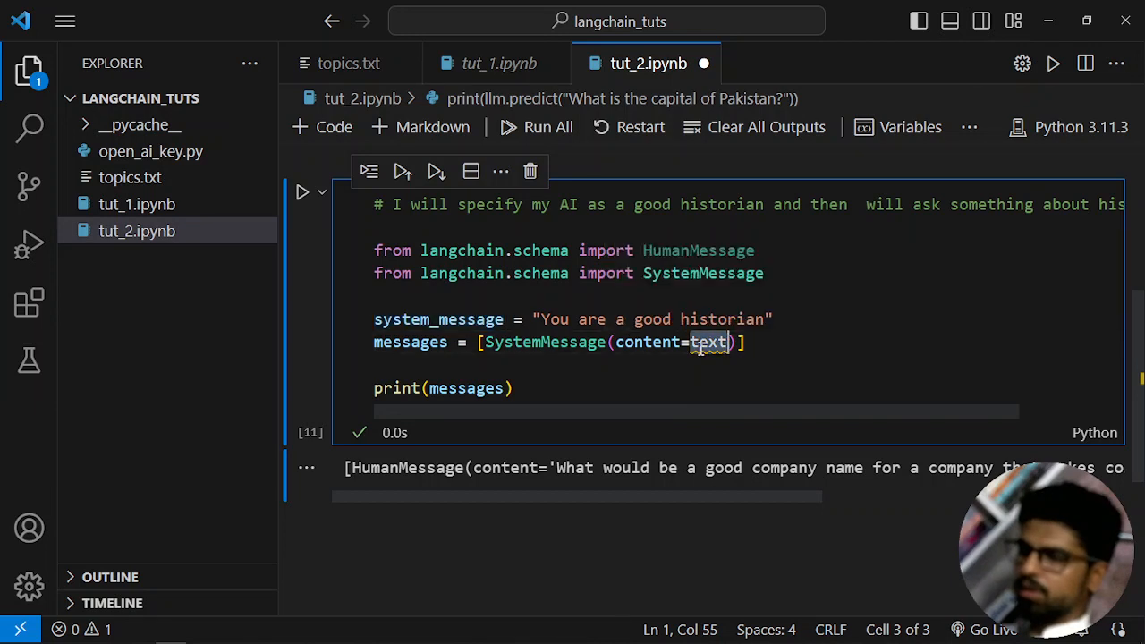
pyautogui.write('system_message')
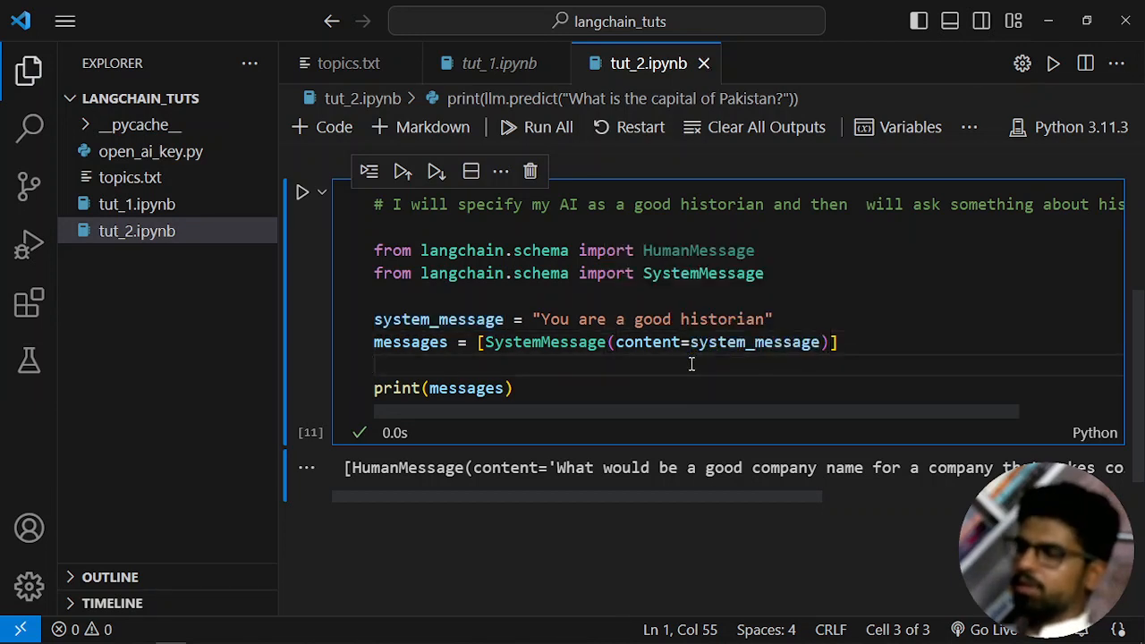
pyautogui.click(302, 192)
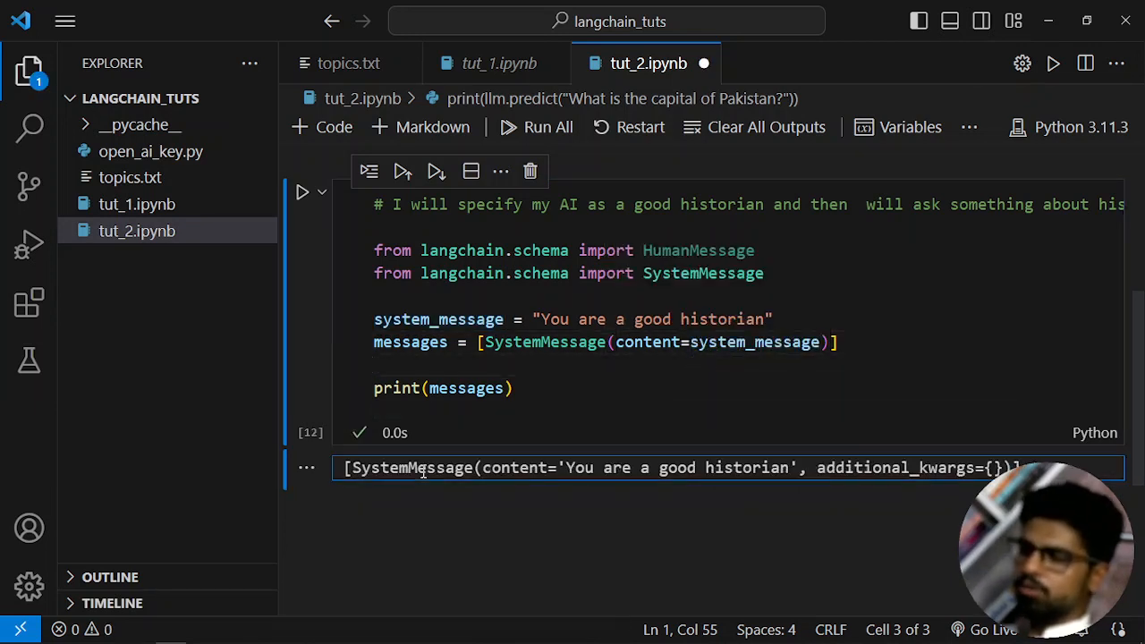
pyautogui.doubleClick(515, 467)
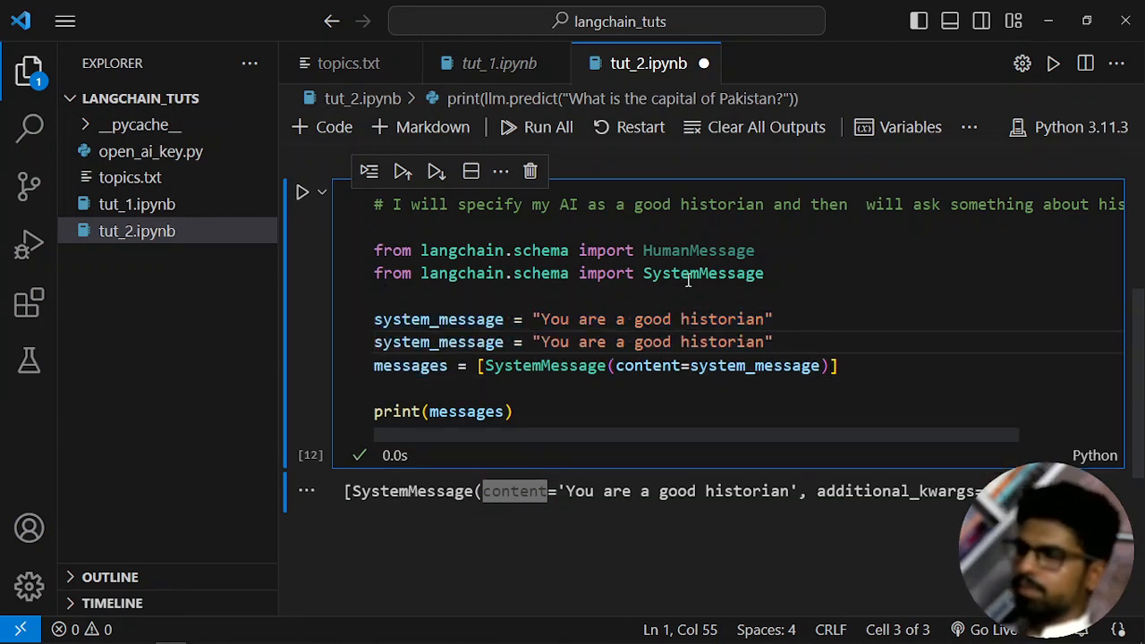
# Step: Define human_message as "Who was Nepolian" alongside the system message
pyautogui.doubleClick(697, 250)
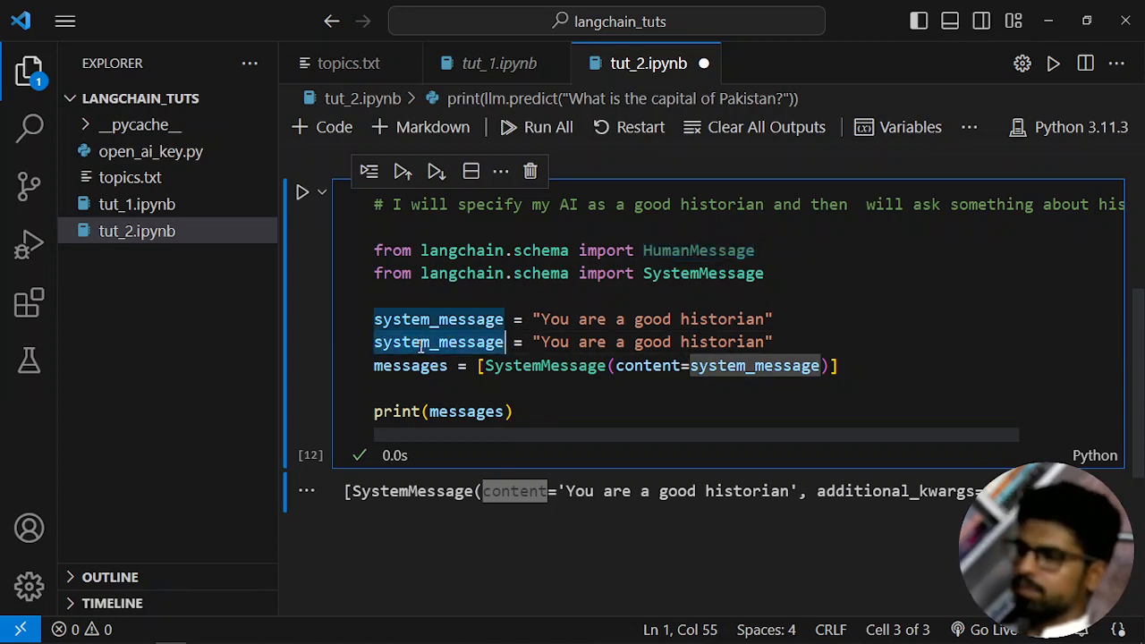
pyautogui.write('HumanMessage')
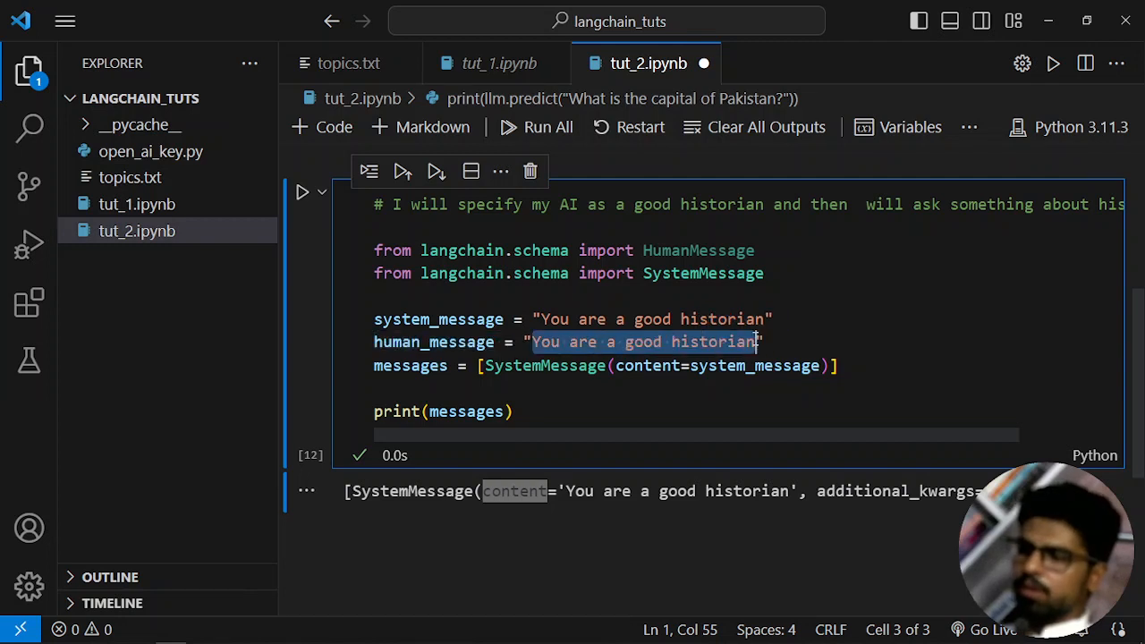
pyautogui.write('Wh')
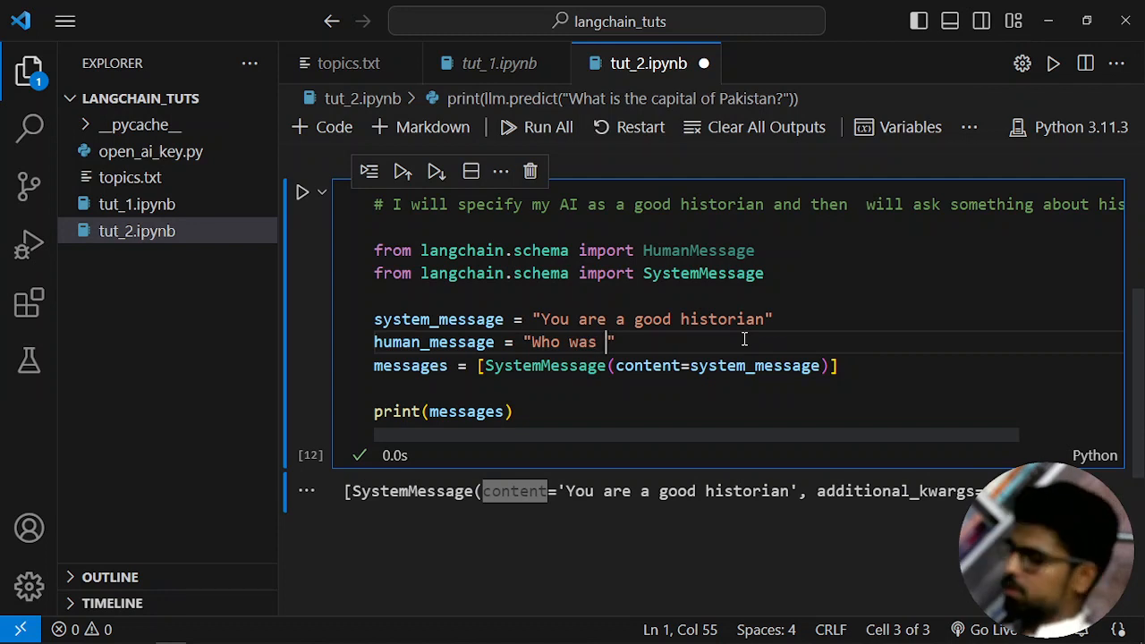
pyautogui.write('Nepolian')
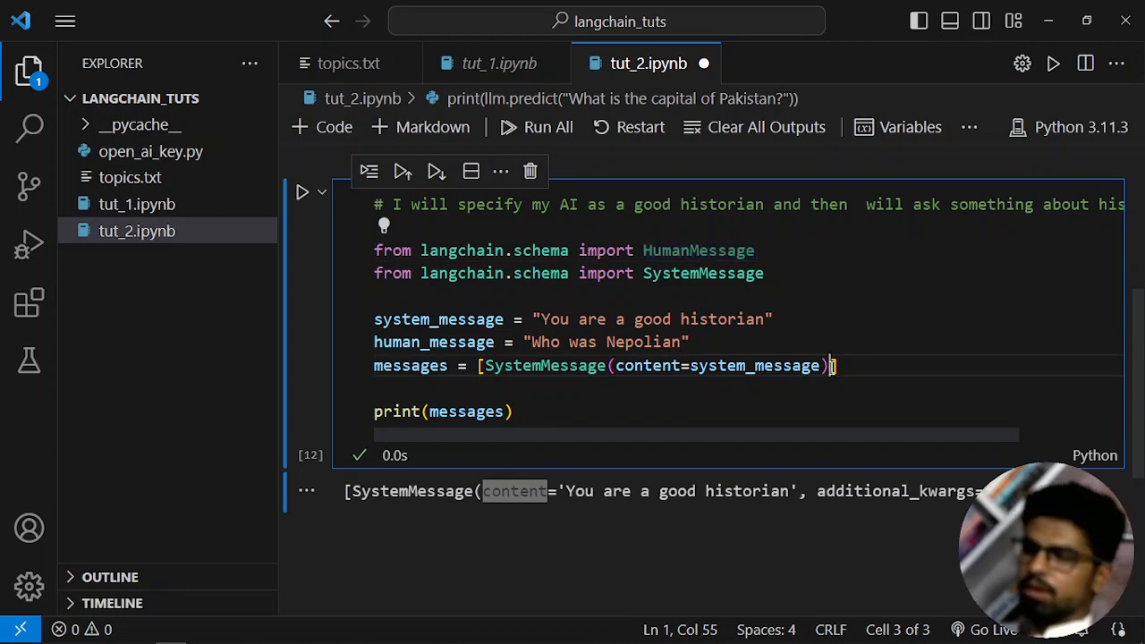
# Step: Append HumanMessage(content=human_message) to the messages list and re-run to print both messages
pyautogui.write(',')
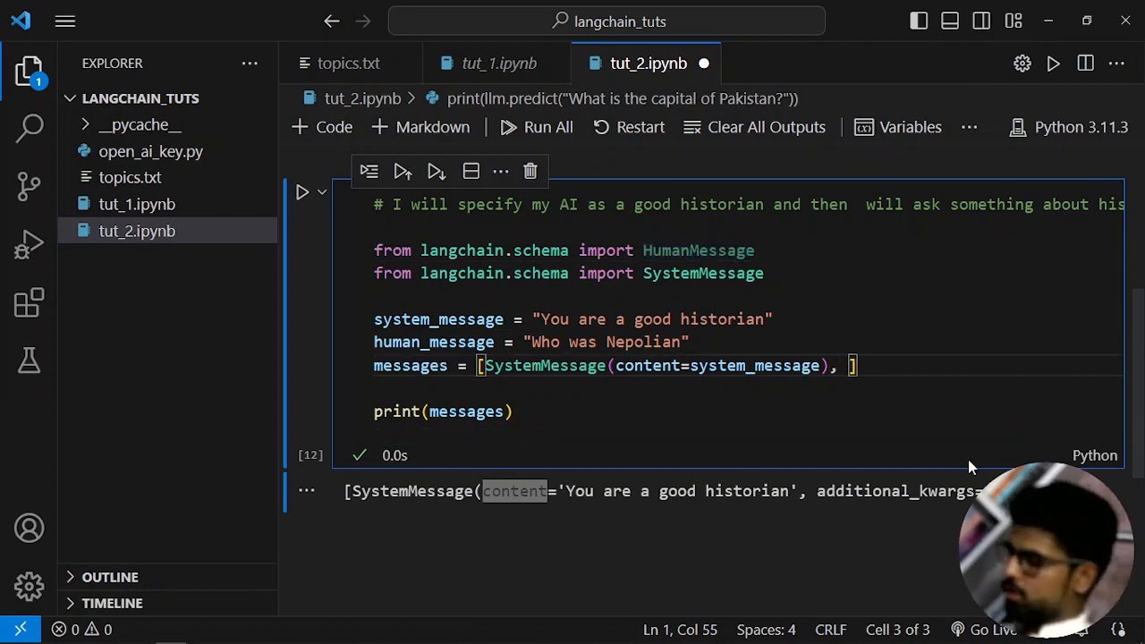
pyautogui.write('HumanMessage')
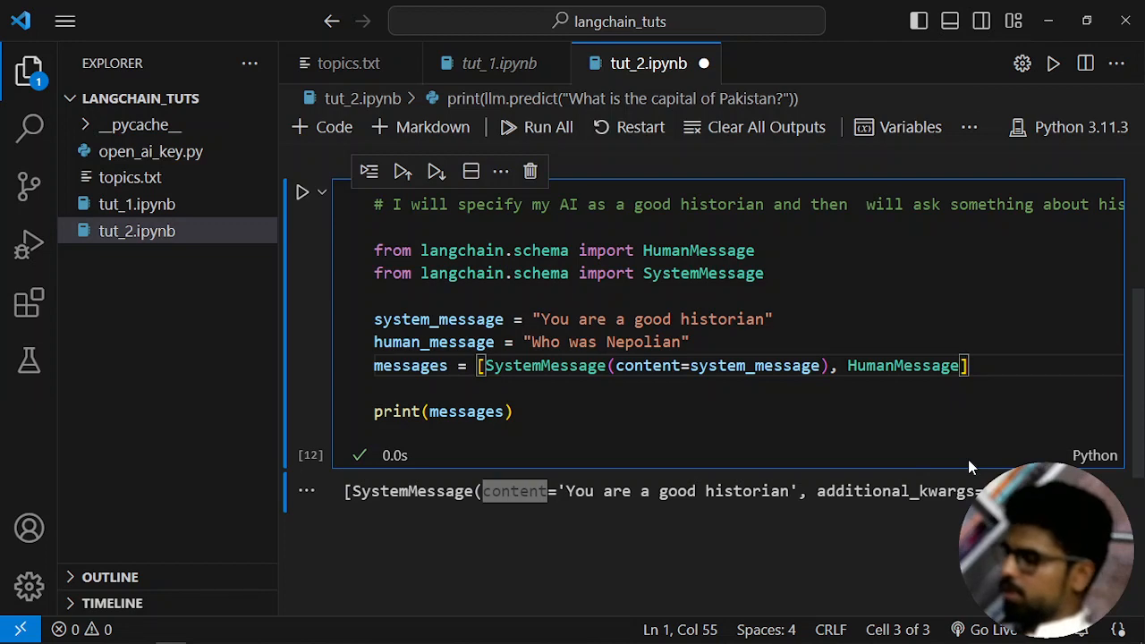
pyautogui.write('(')
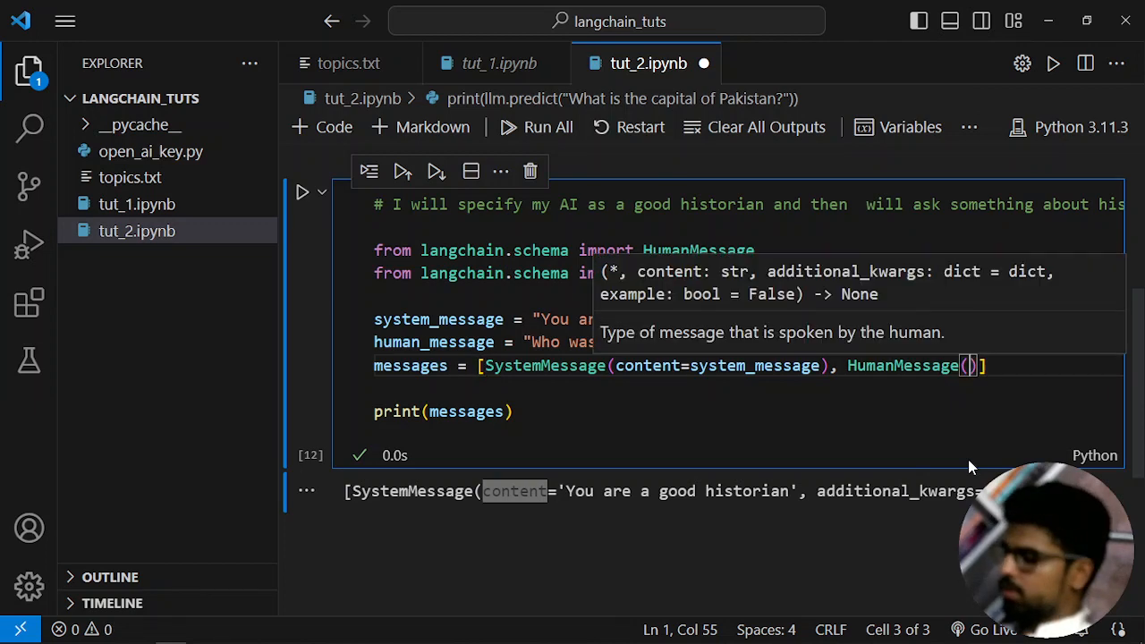
pyautogui.write('content=human_mes')
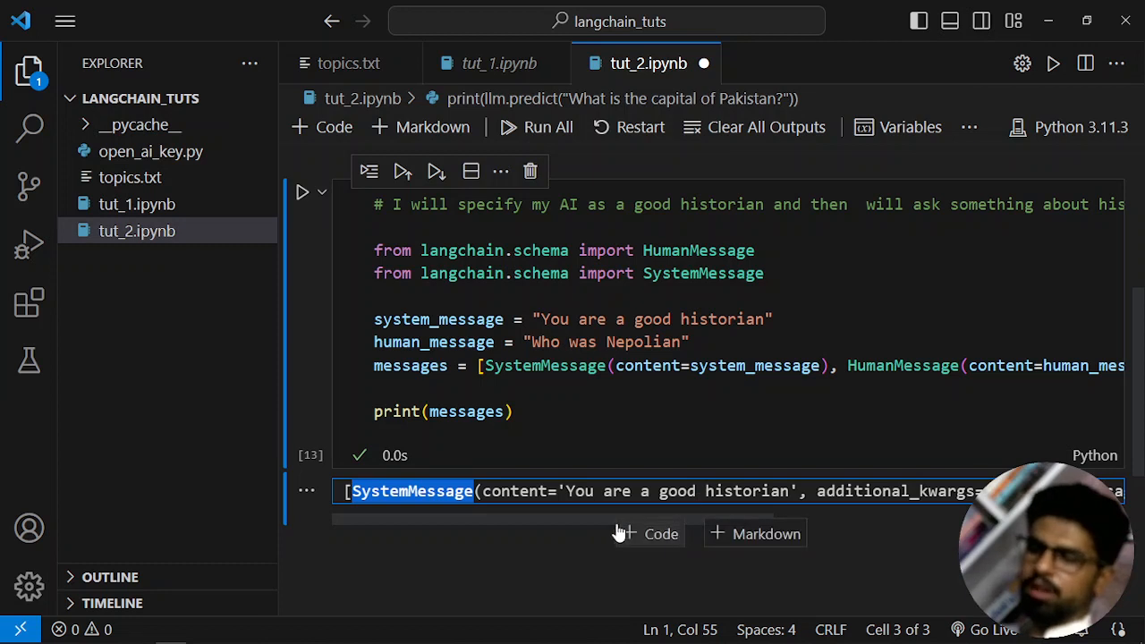
pyautogui.hscroll(3)
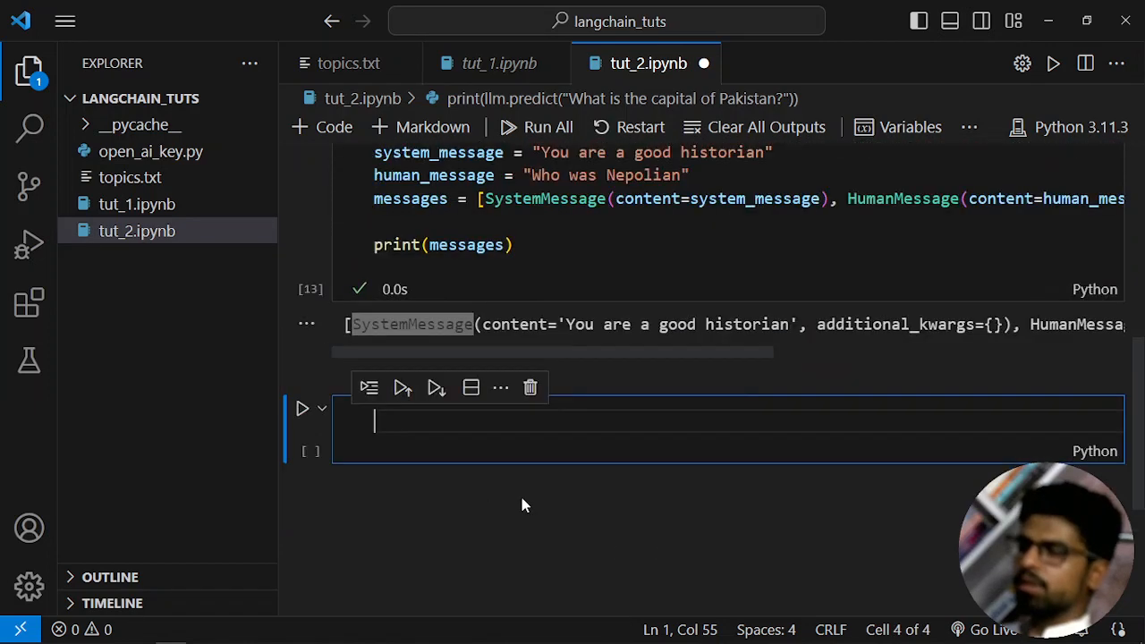
# Step: Change the pasted call to print(llm.predict_messages(messages)) and run it to get the Napoleon Bonaparte answer
pyautogui.scroll(3)
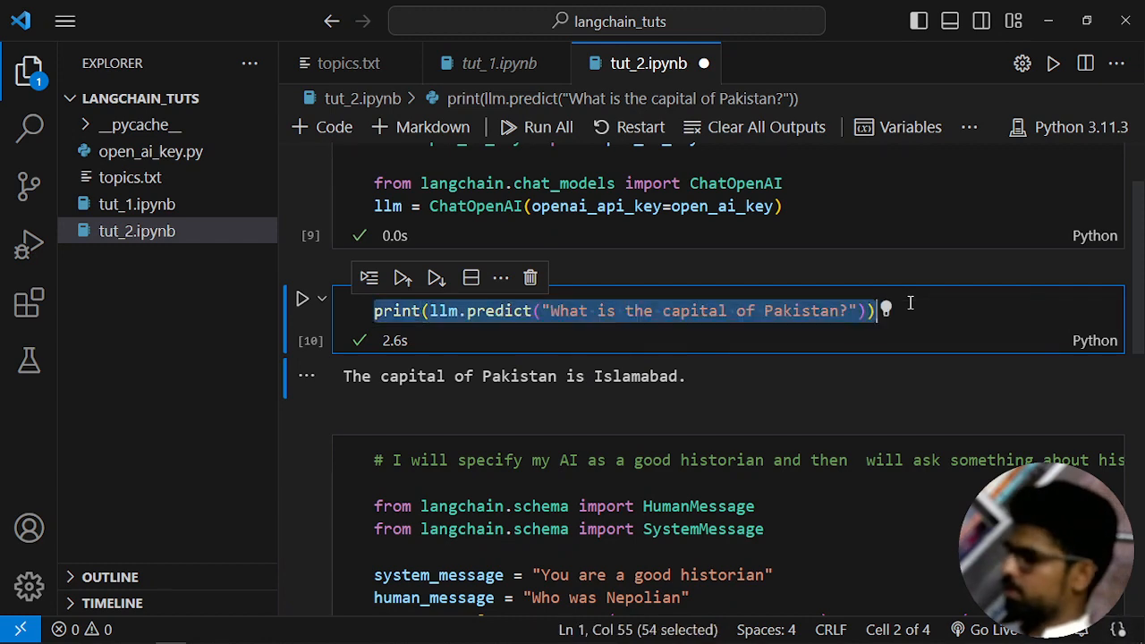
pyautogui.scroll(-3)
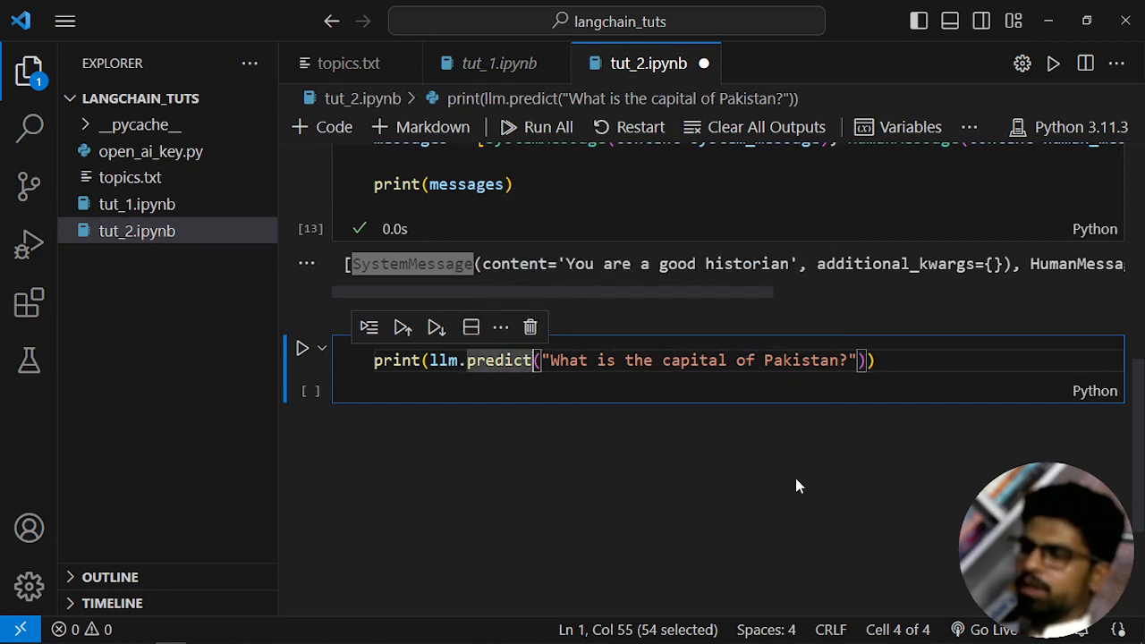
pyautogui.write('_messages')
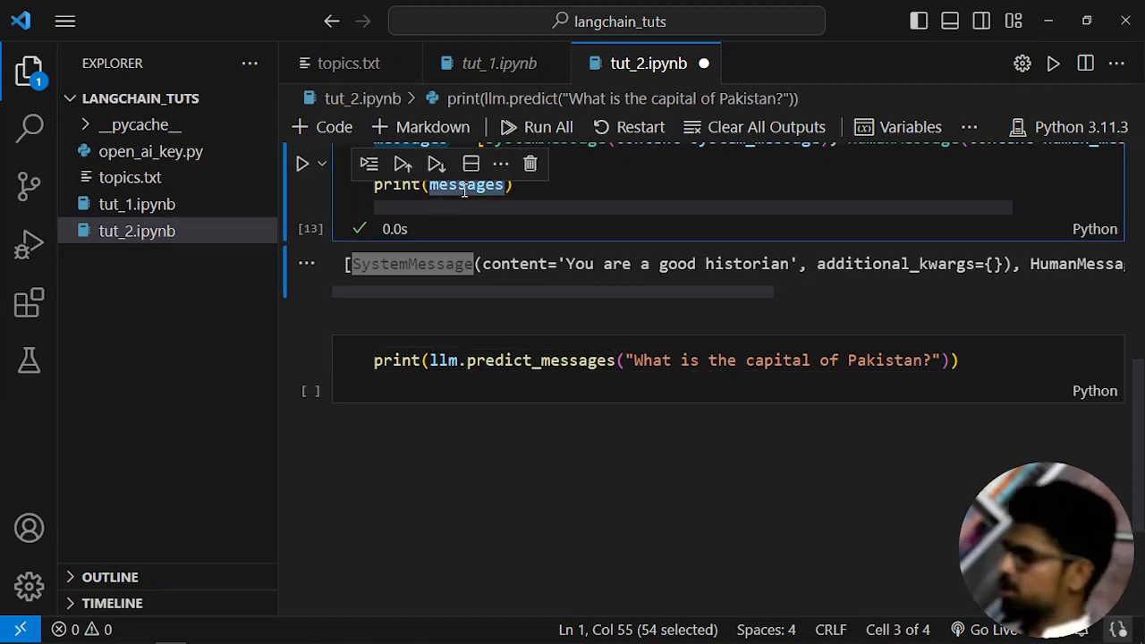
pyautogui.click(637, 360)
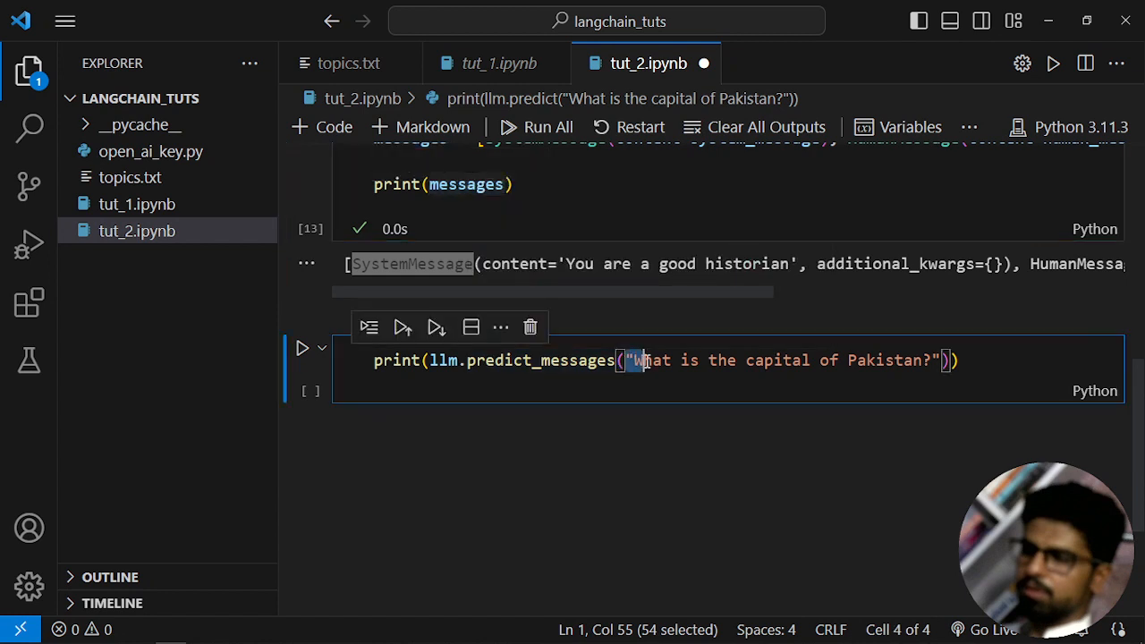
pyautogui.write('messages(messages))')
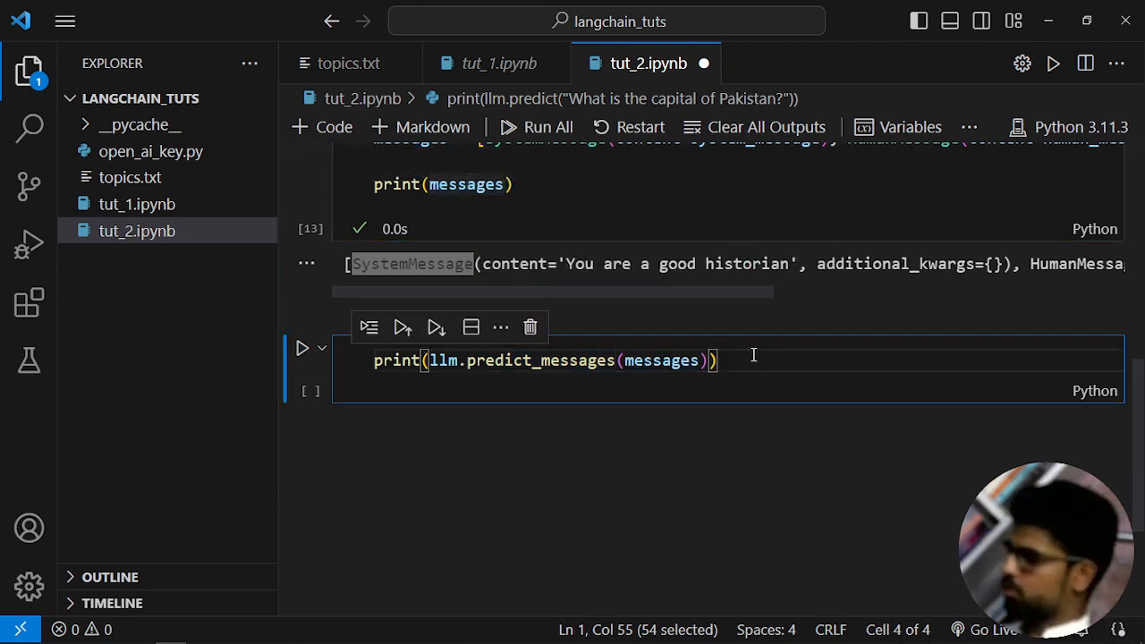
pyautogui.click(302, 347)
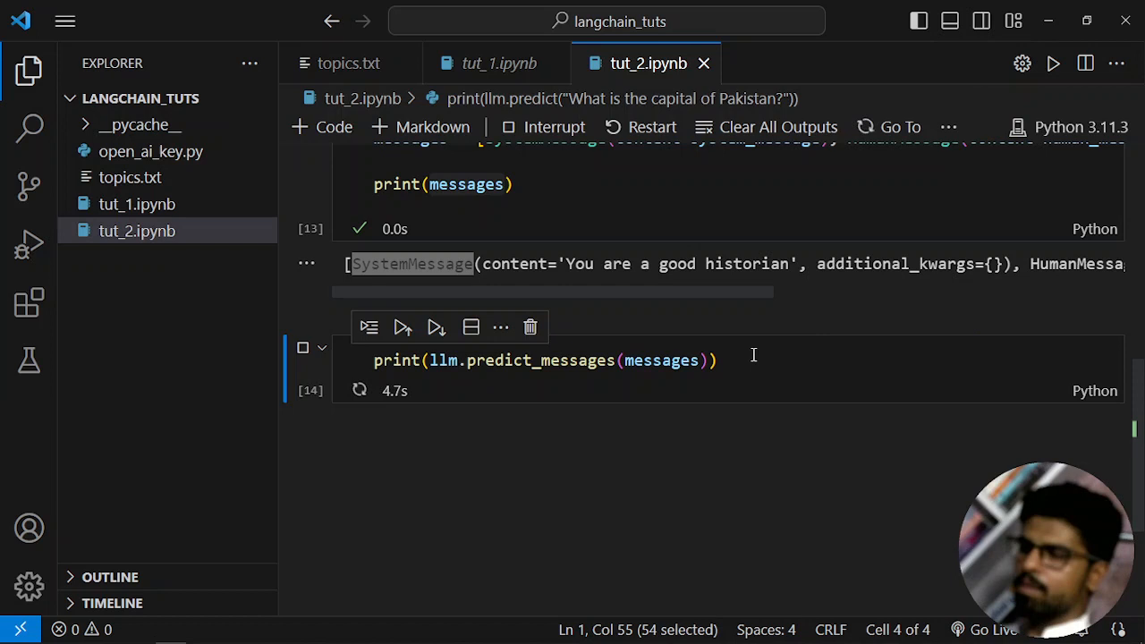
pyautogui.moveTo(821, 588)
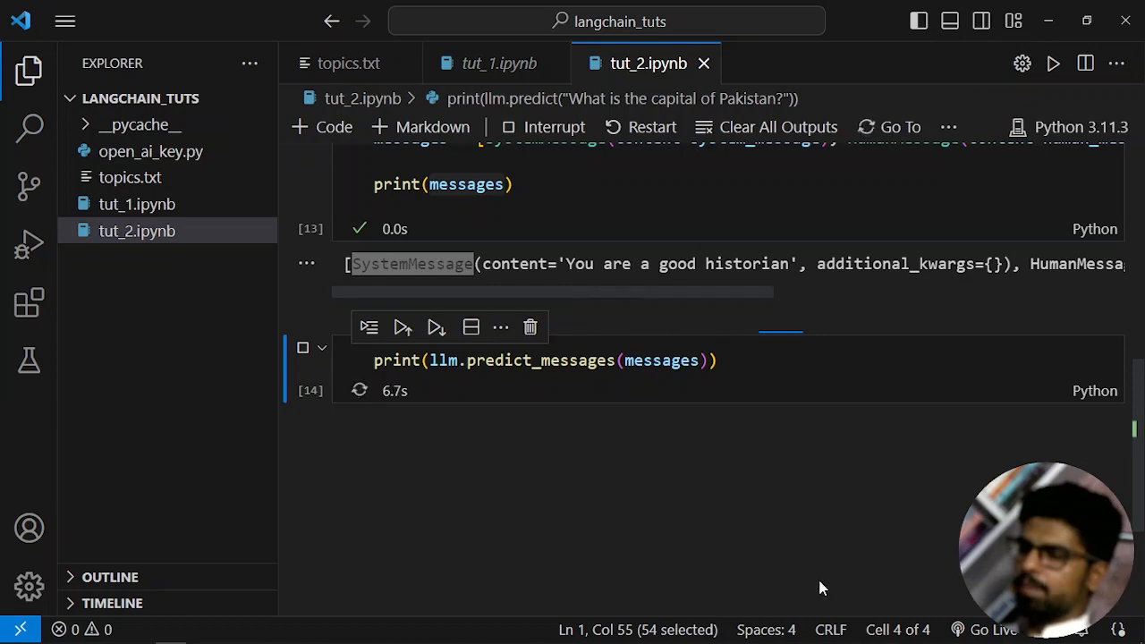
pyautogui.moveTo(658, 536)
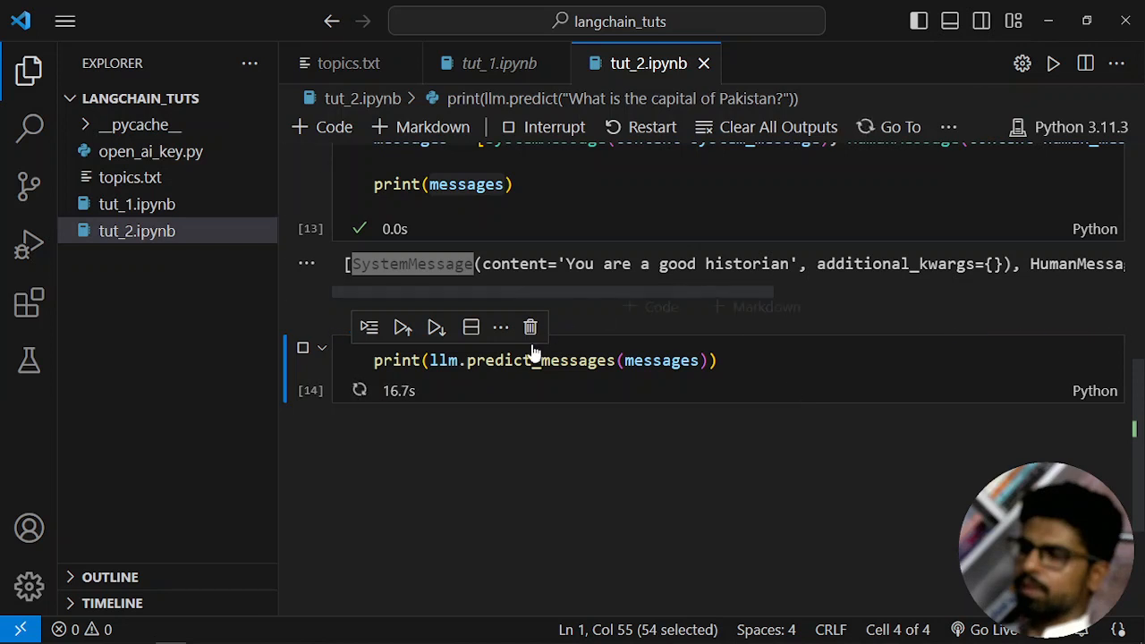
pyautogui.click(401, 326)
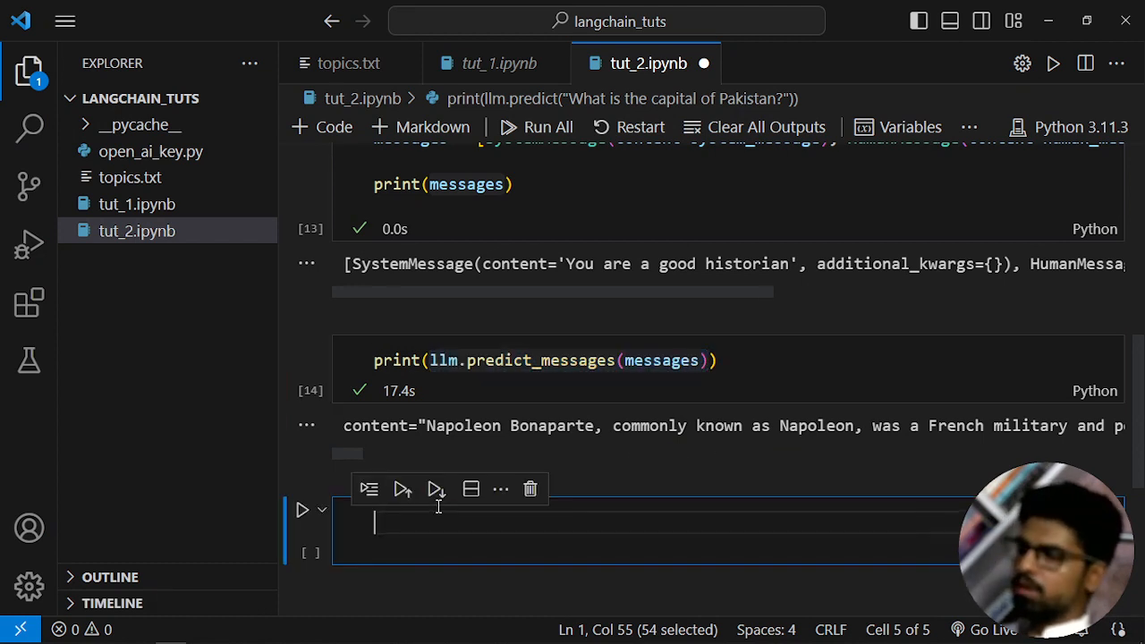
# Step: Assign llm.predict_messages(messages) to output_from_ai and display it as an AIMessage about Napoleon
pyautogui.write('llm.predict_messages(messages)')
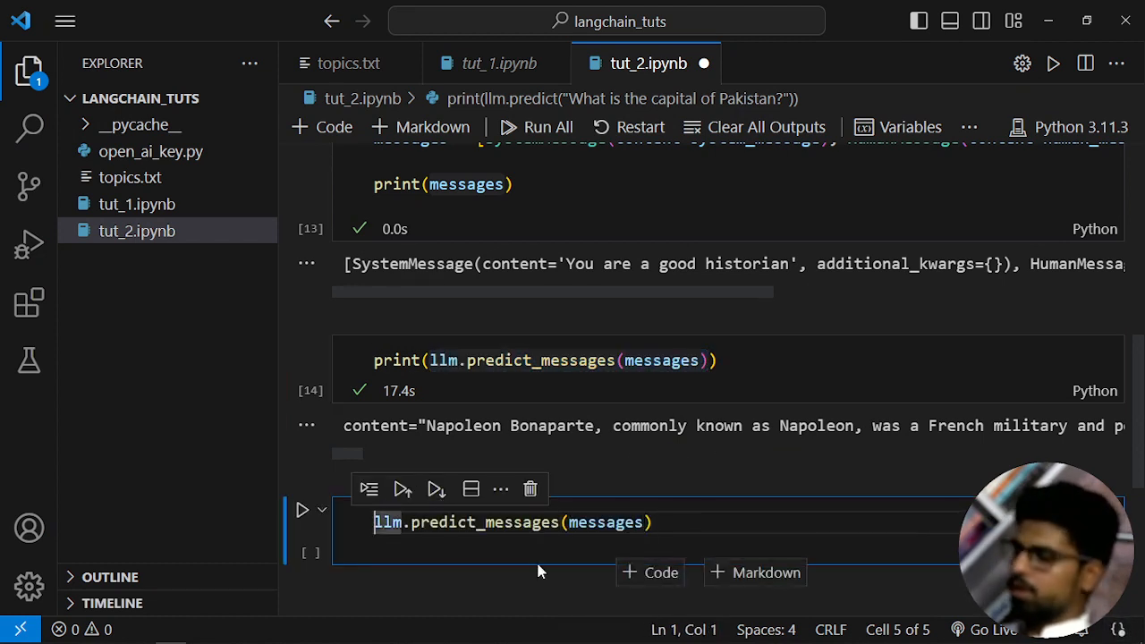
pyautogui.write('output_from')
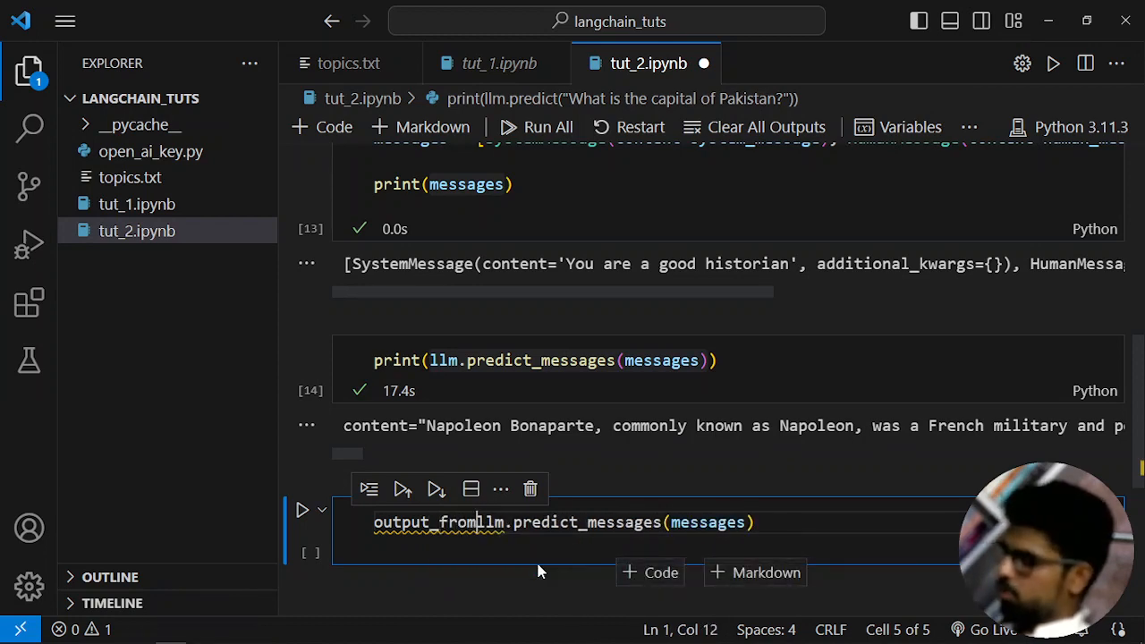
pyautogui.write('-ai =')
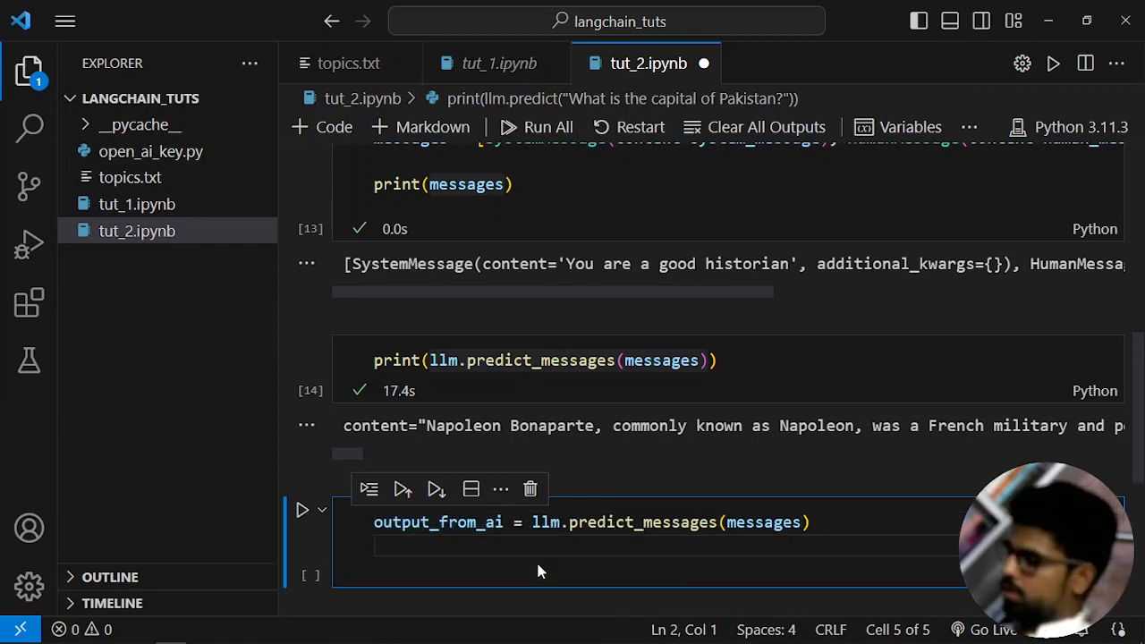
pyautogui.press('Return')
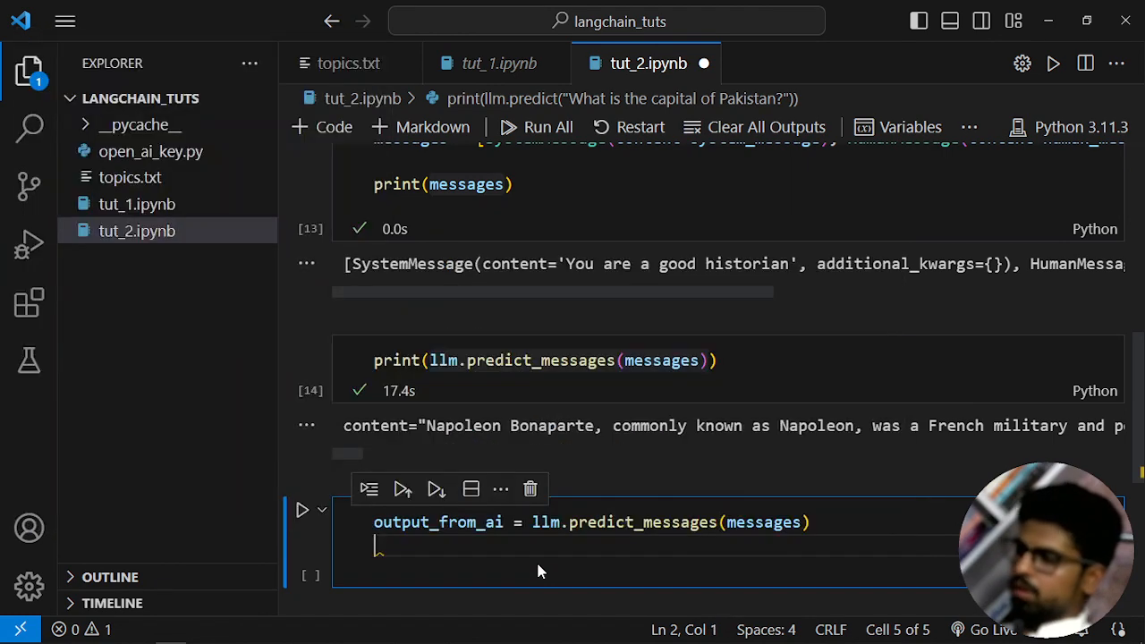
pyautogui.write('output_from_ai')
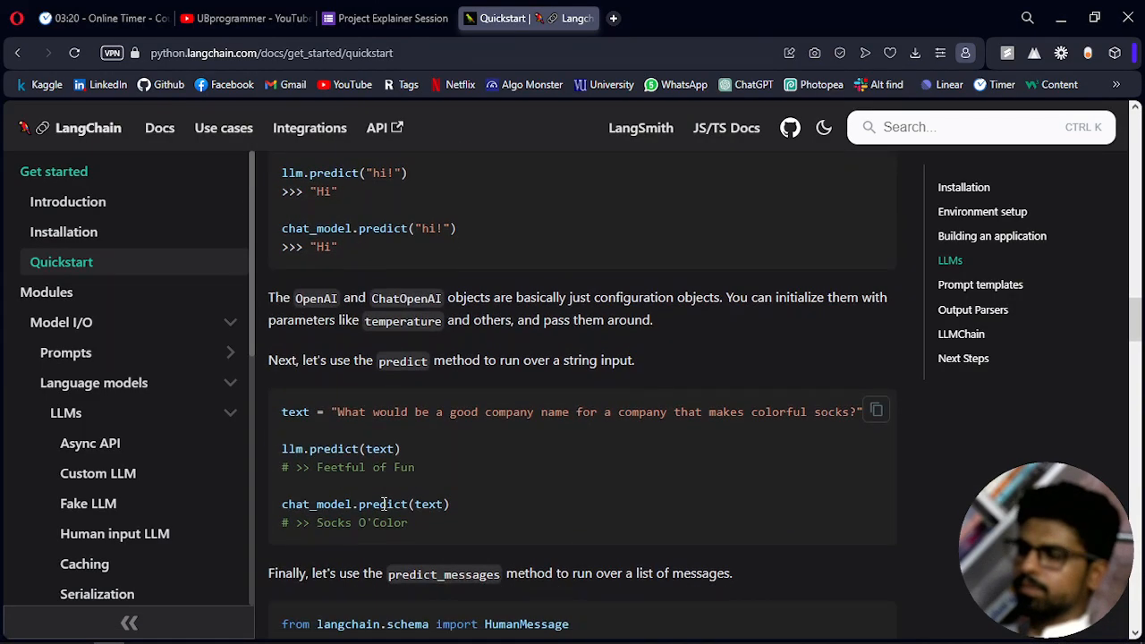
pyautogui.scroll(-3)
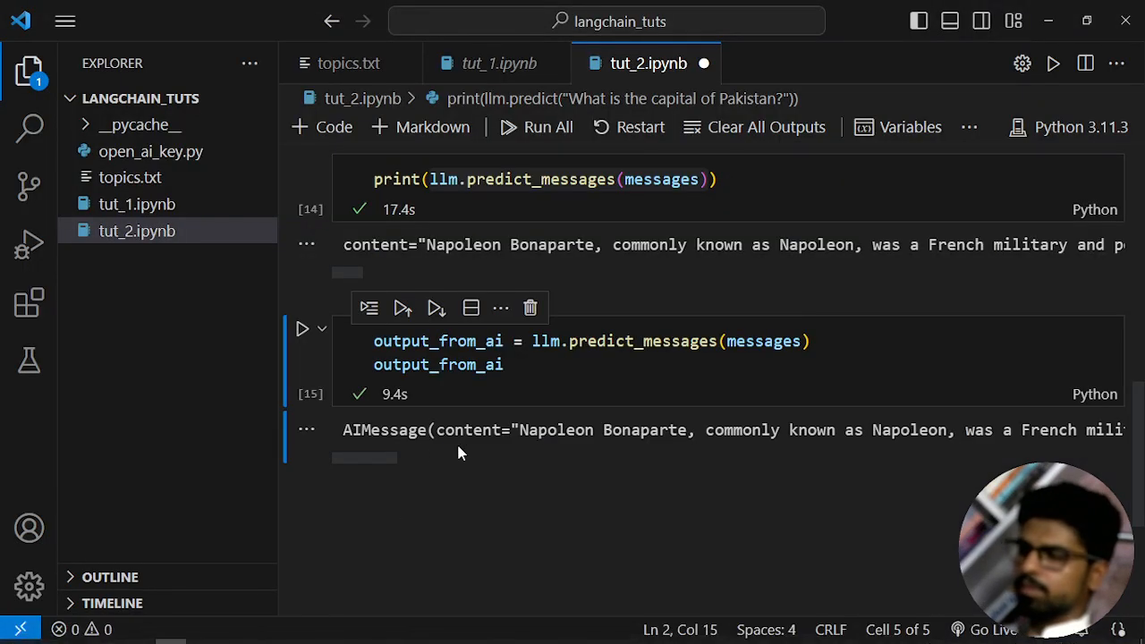
pyautogui.doubleClick(384, 429)
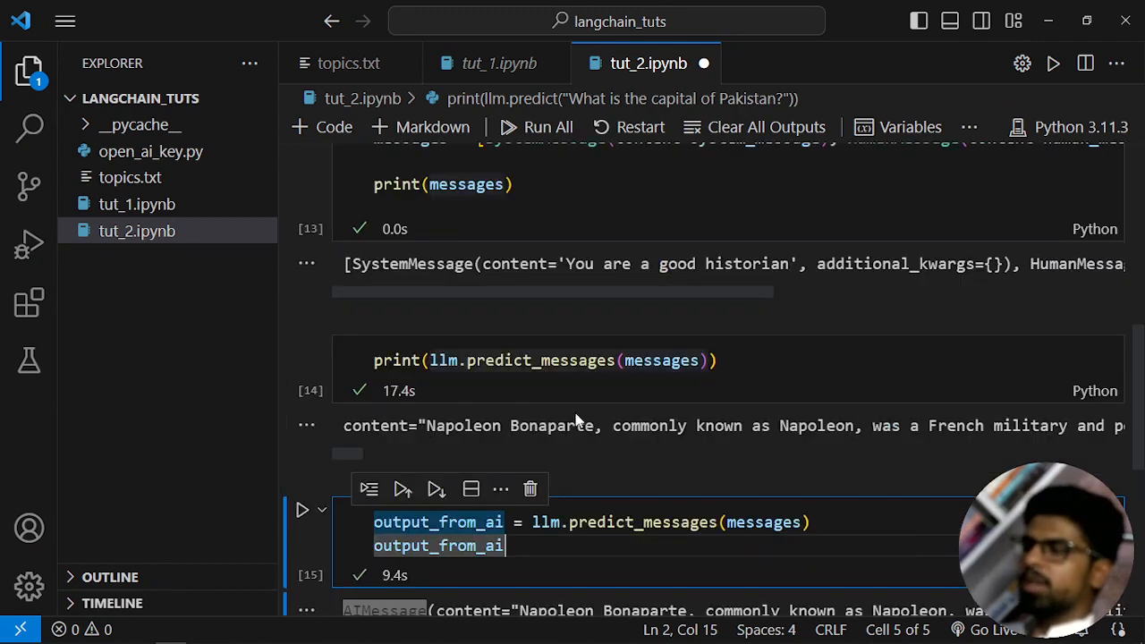
pyautogui.scroll(3)
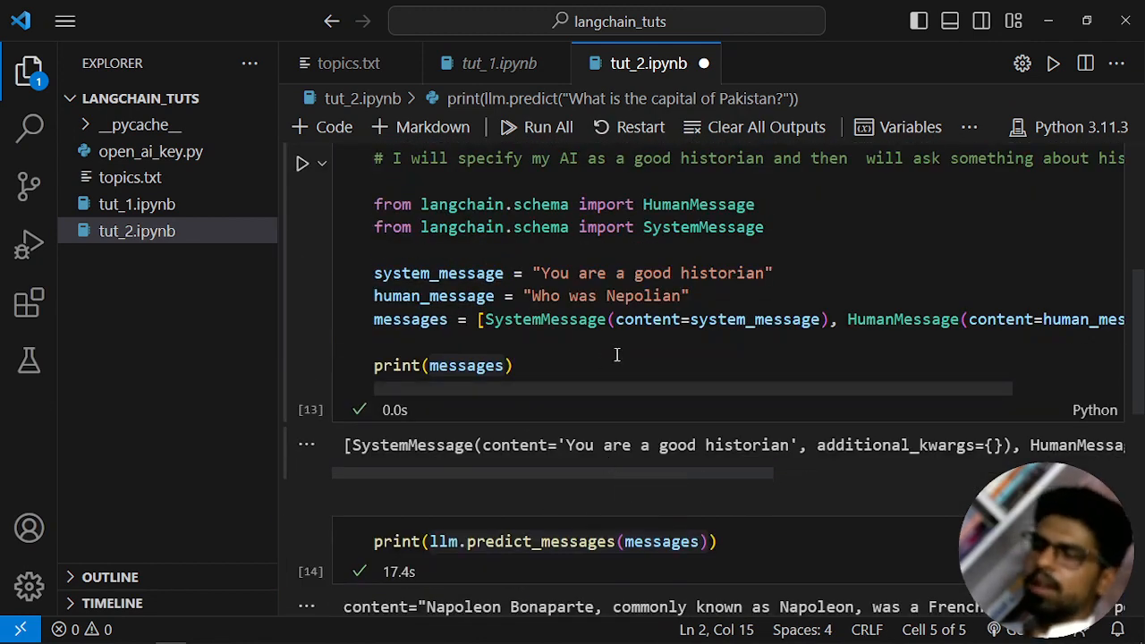
pyautogui.moveTo(901, 318)
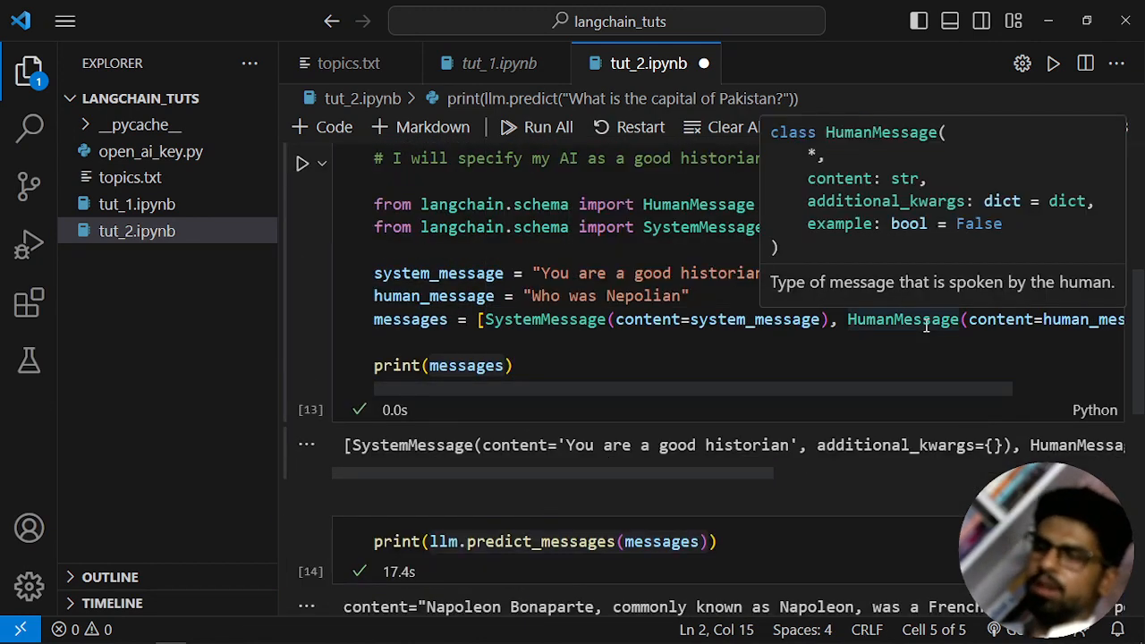
pyautogui.moveTo(615, 422)
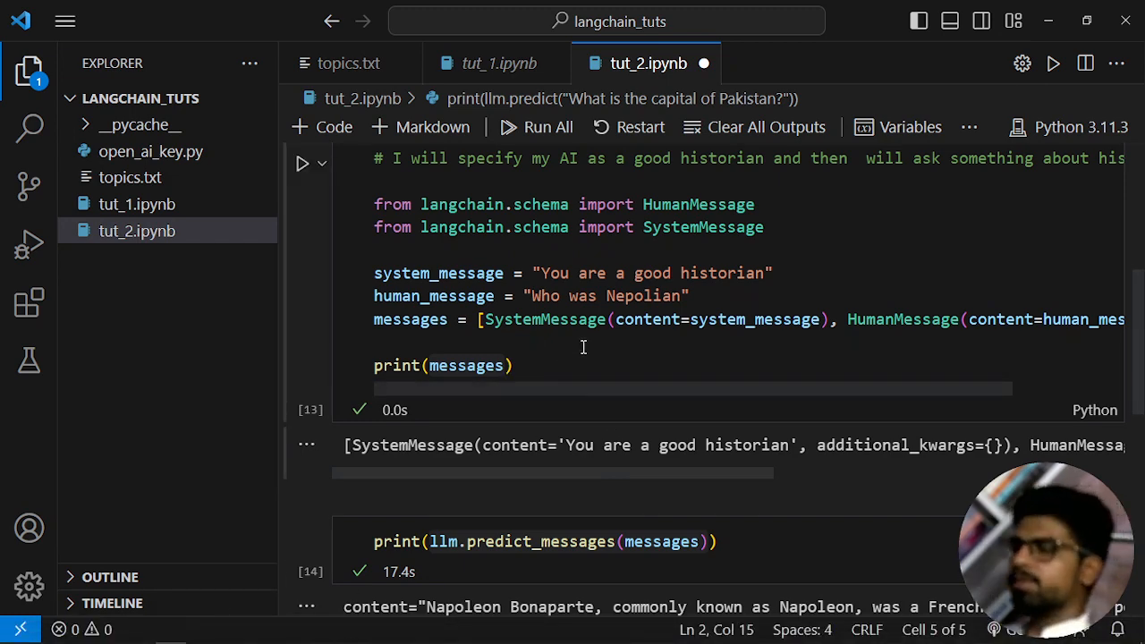
pyautogui.scroll(-3)
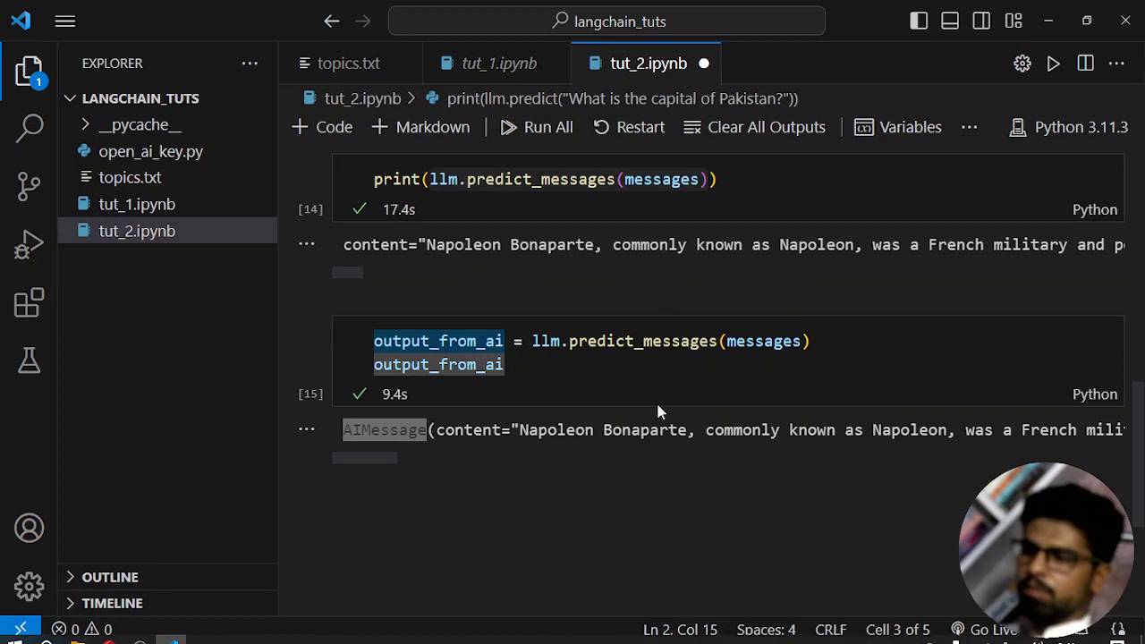
pyautogui.scroll(3)
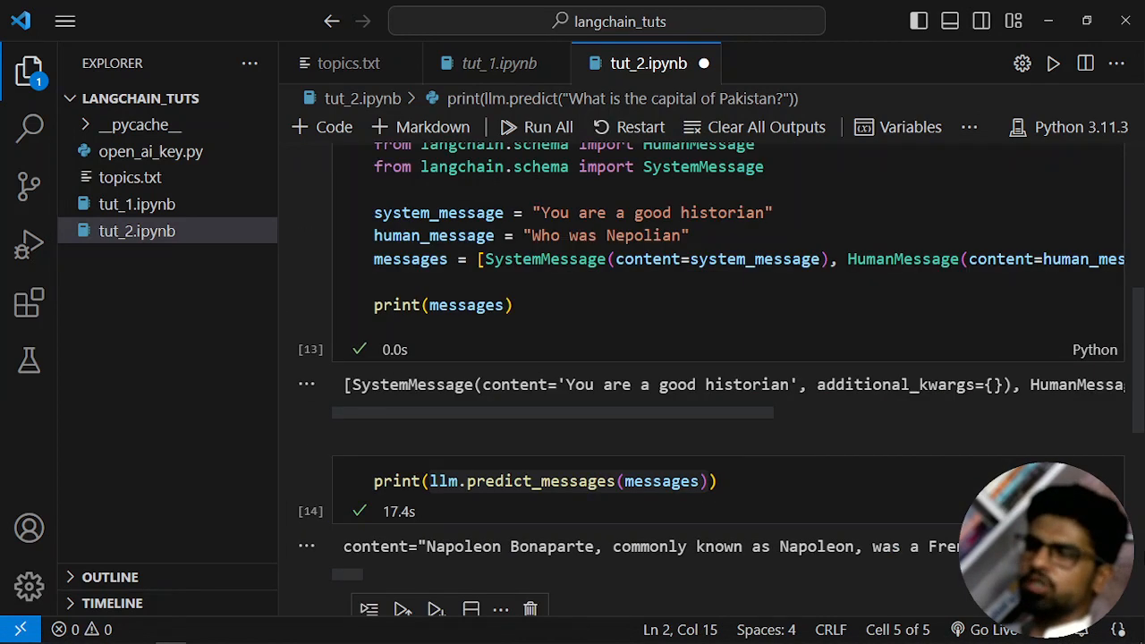
pyautogui.scroll(3)
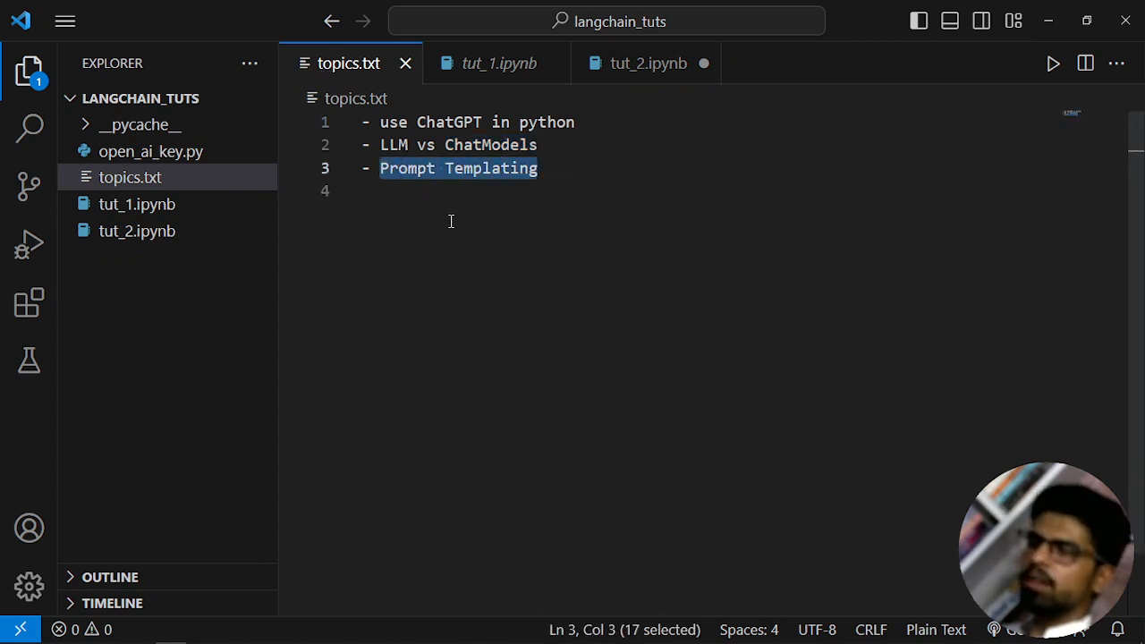
pyautogui.moveTo(776, 150)
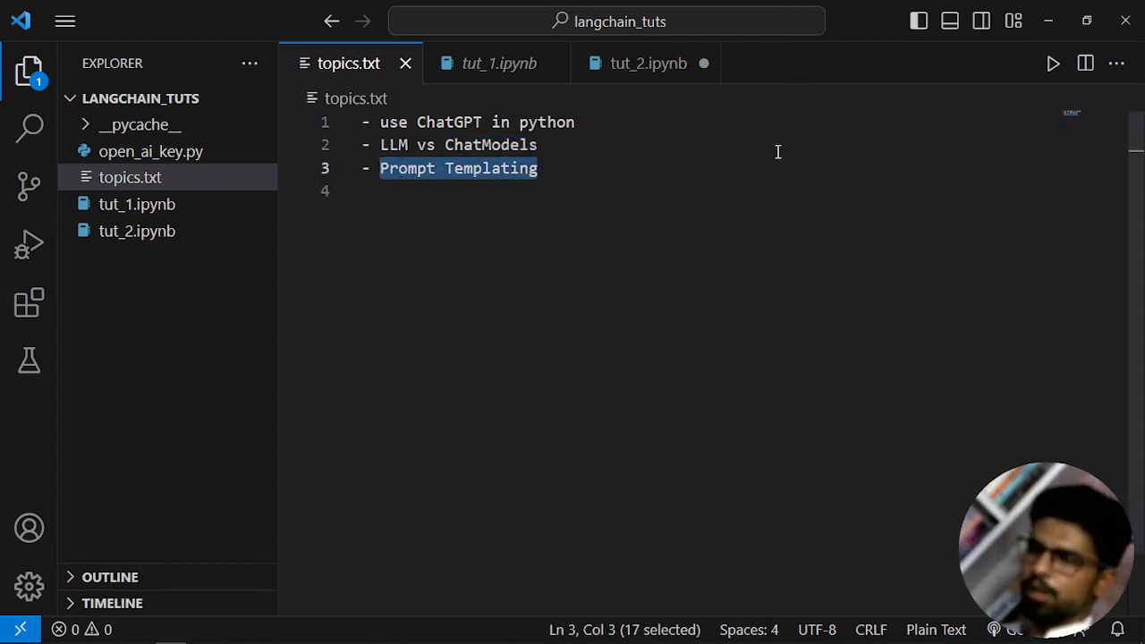